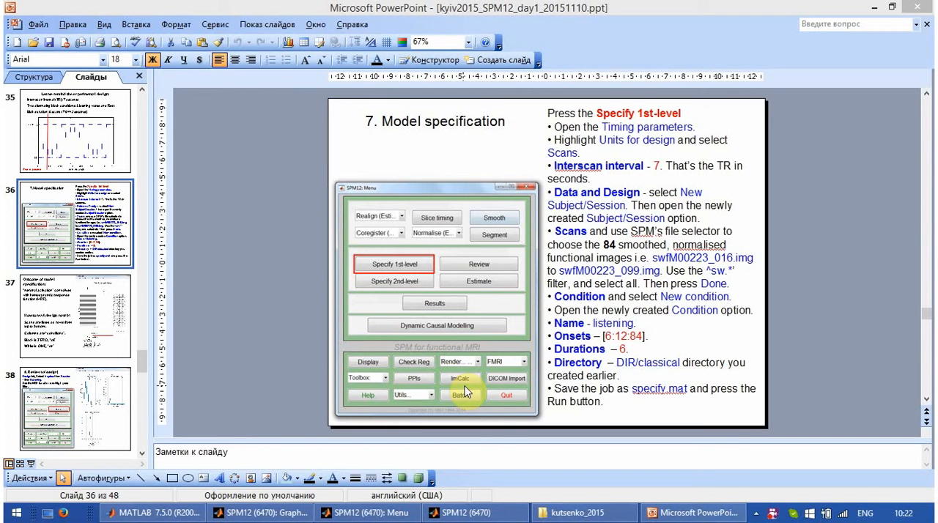
pyautogui.moveTo(462, 389)
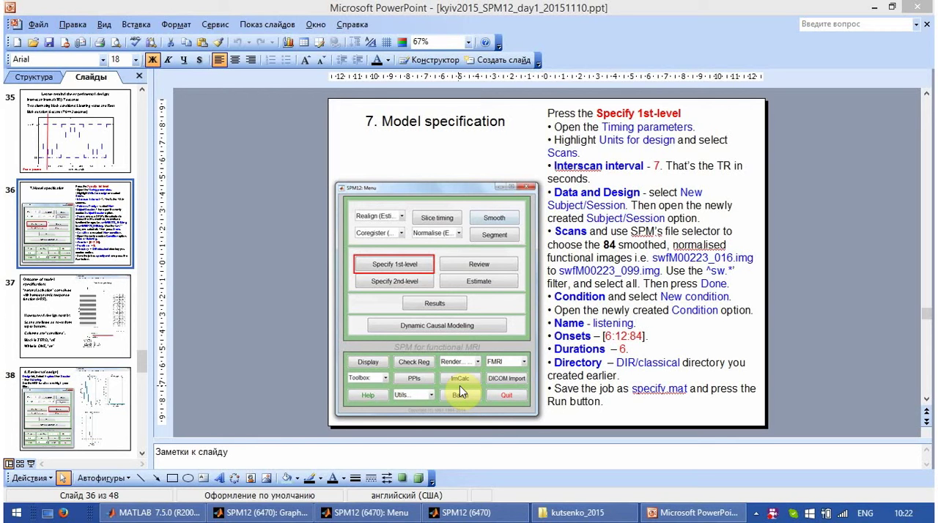
pyautogui.moveTo(123, 425)
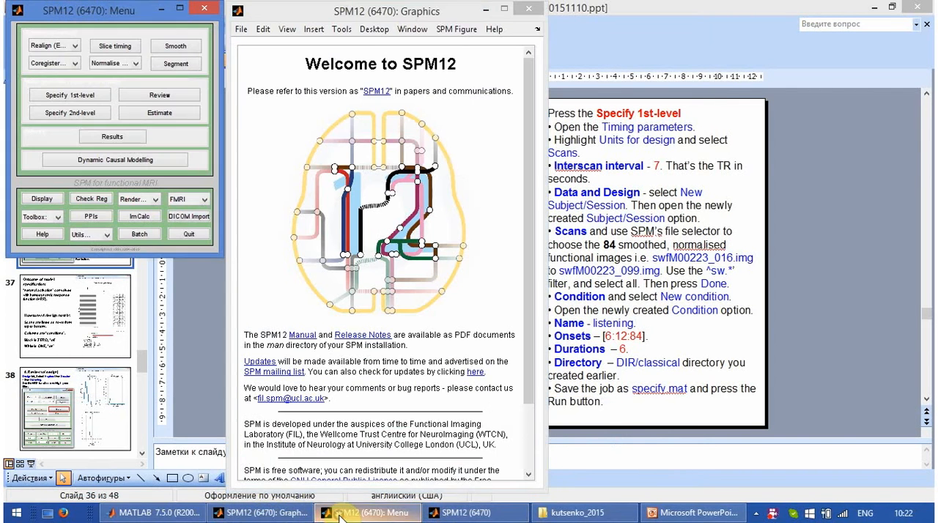
# Open the Batch Editor from the SPM12 Menu and browse the jobs folder for model_specification.mat
pyautogui.click(473, 513)
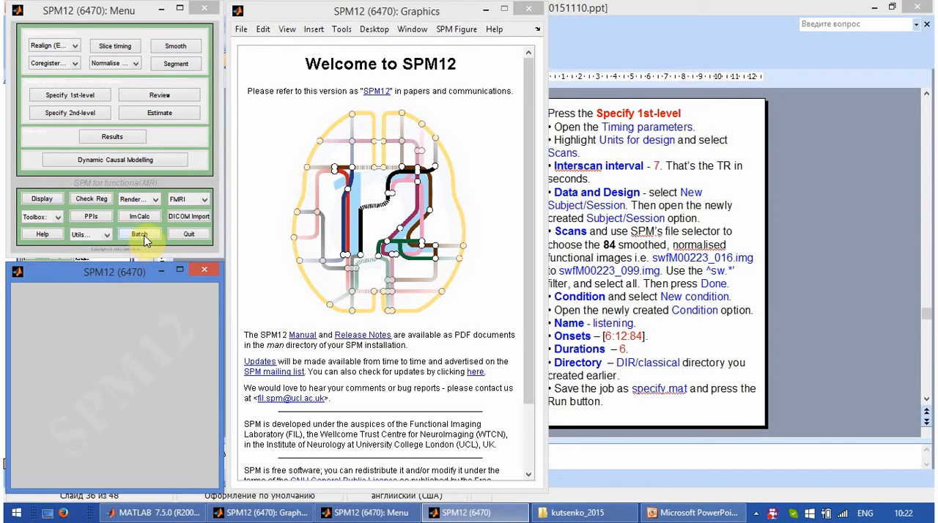
pyautogui.click(138, 234)
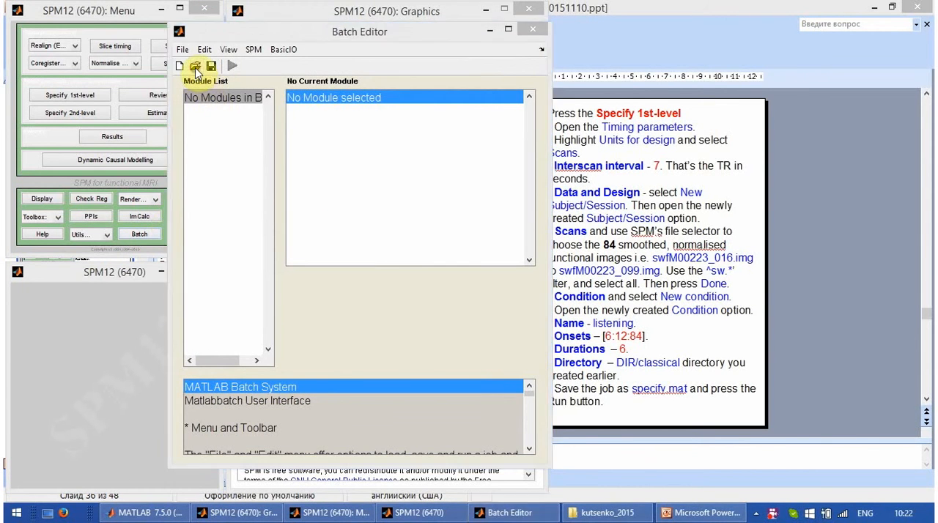
pyautogui.click(196, 66)
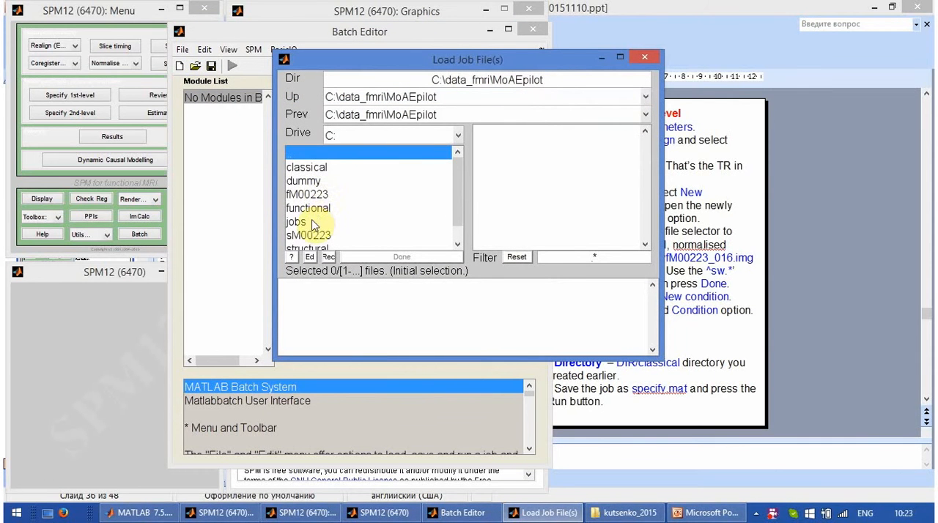
pyautogui.doubleClick(295, 221)
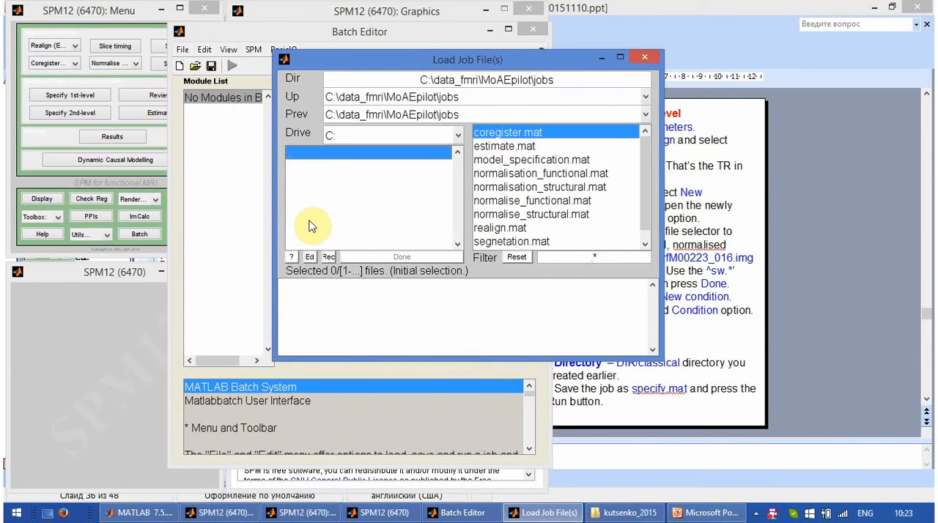
pyautogui.moveTo(392, 113)
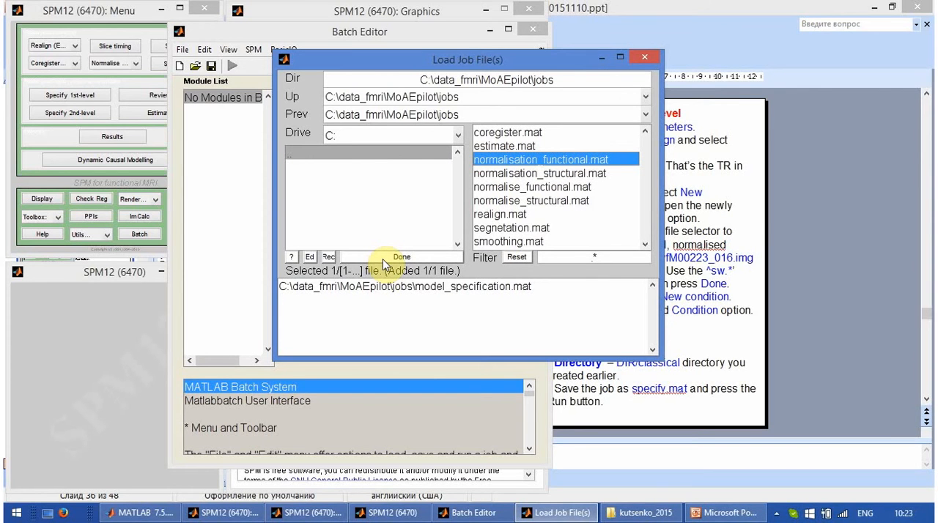
# Load the job and inspect interscan interval 7, design units, 84 scans and the 'listening' condition
pyautogui.click(401, 257)
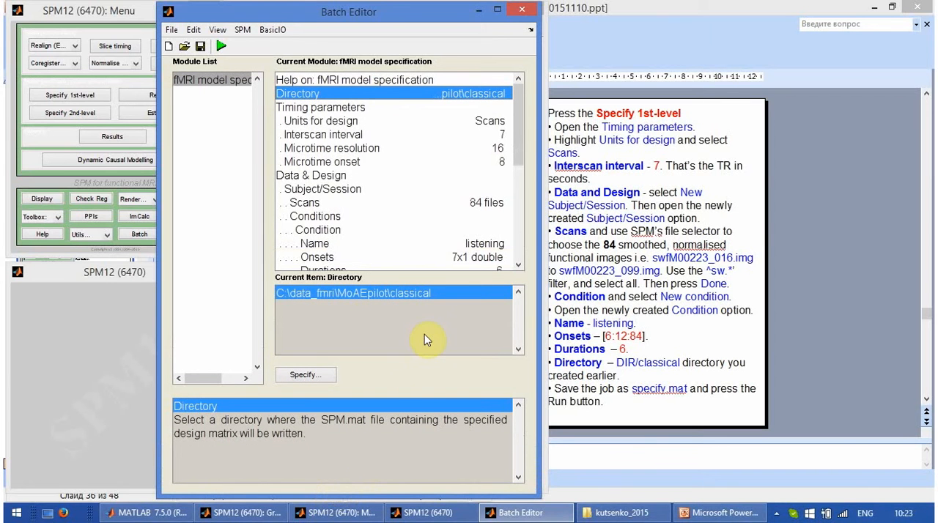
pyautogui.moveTo(453, 319)
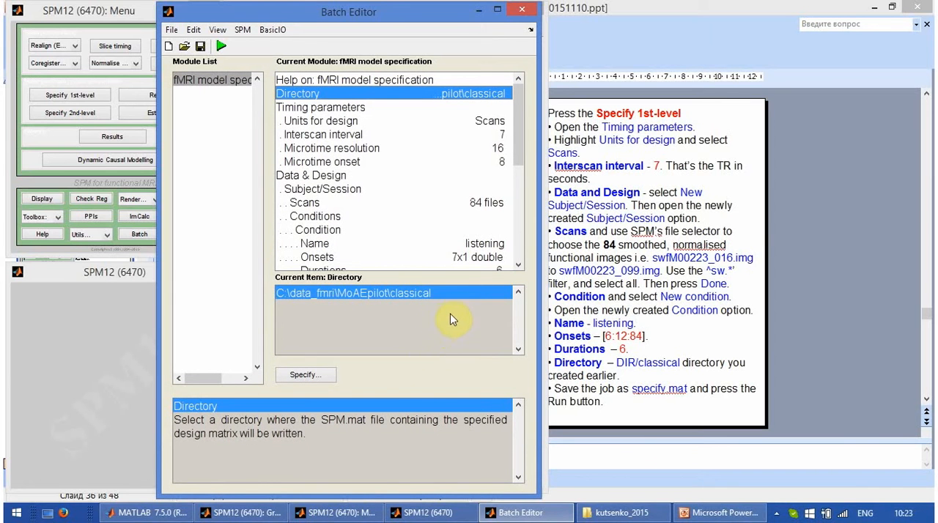
pyautogui.moveTo(523, 148)
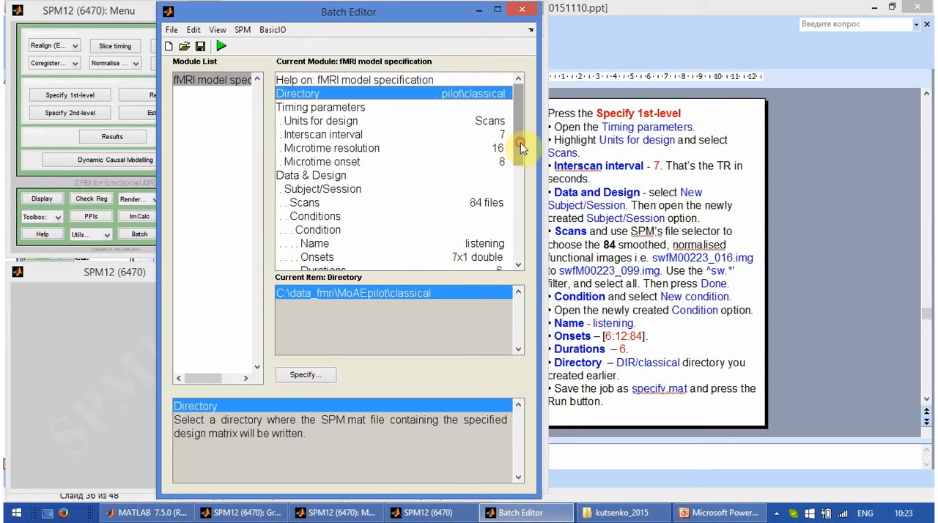
pyautogui.click(323, 134)
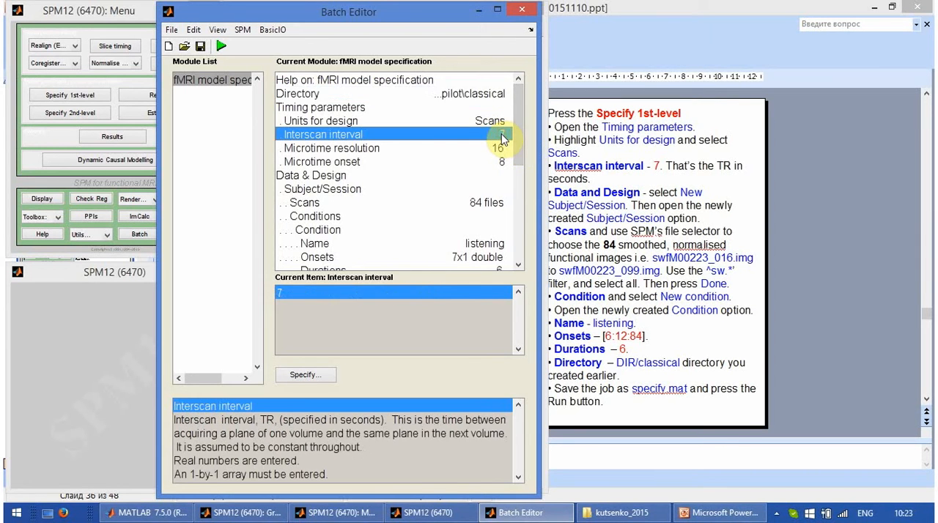
pyautogui.click(335, 120)
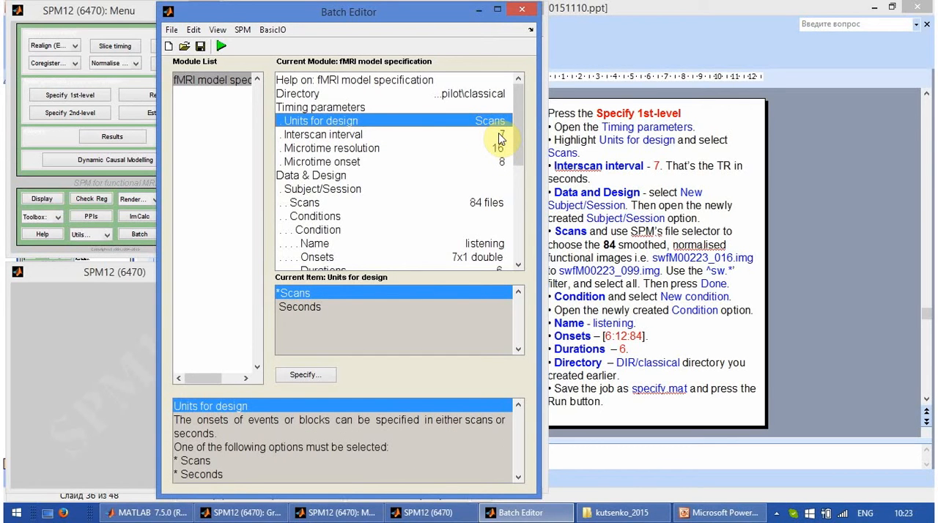
pyautogui.click(322, 134)
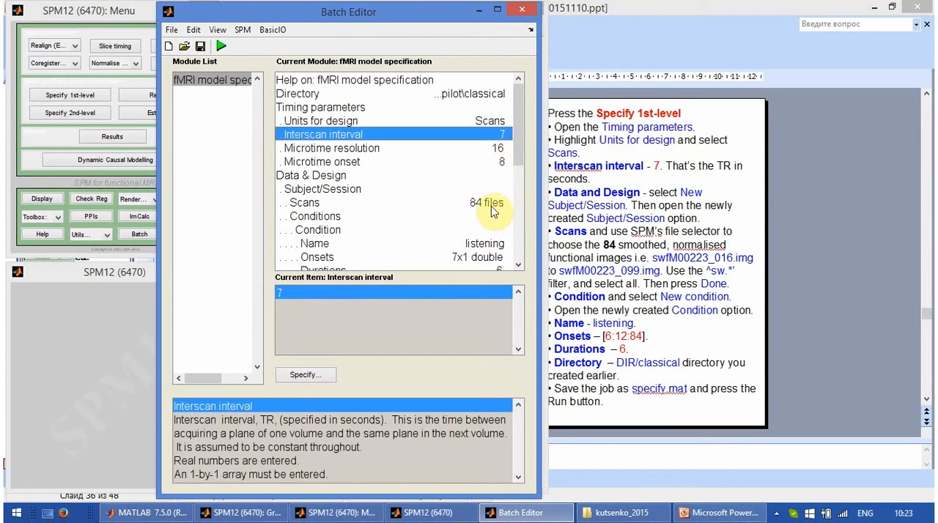
pyautogui.click(305, 203)
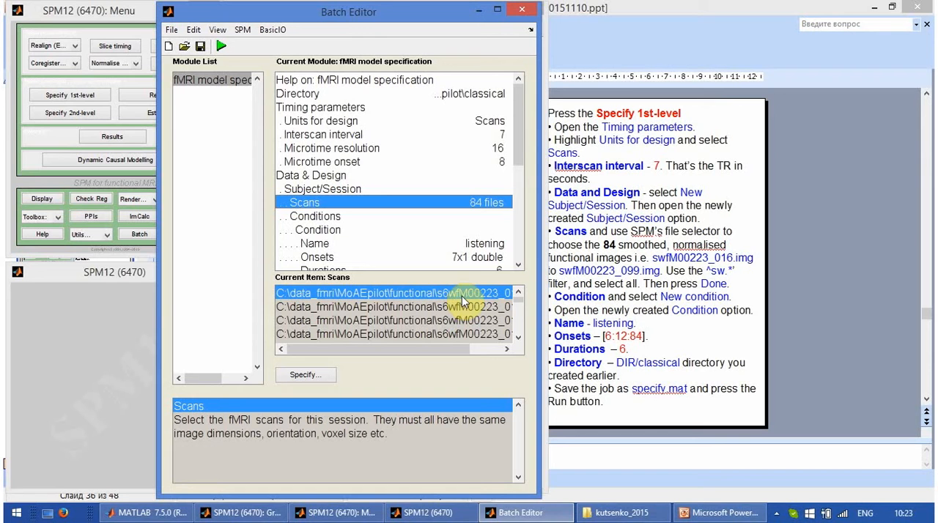
pyautogui.click(315, 216)
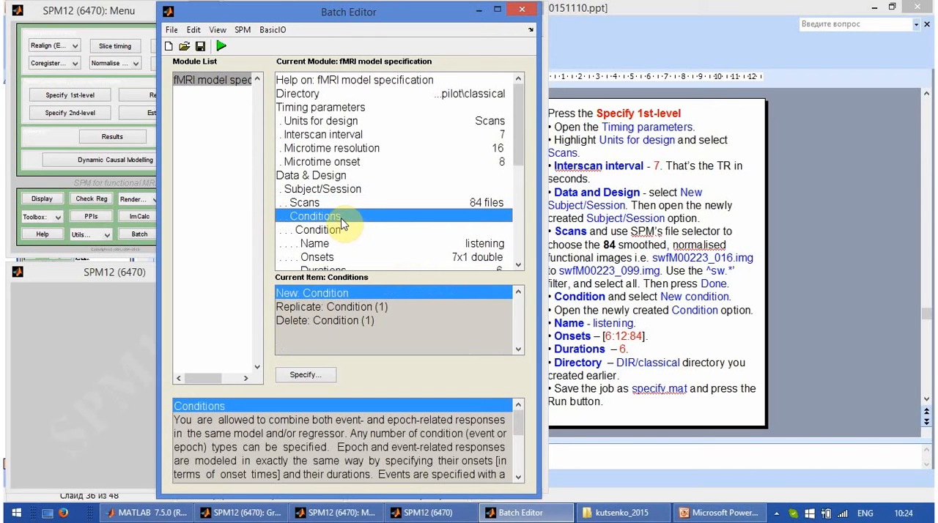
pyautogui.click(315, 243)
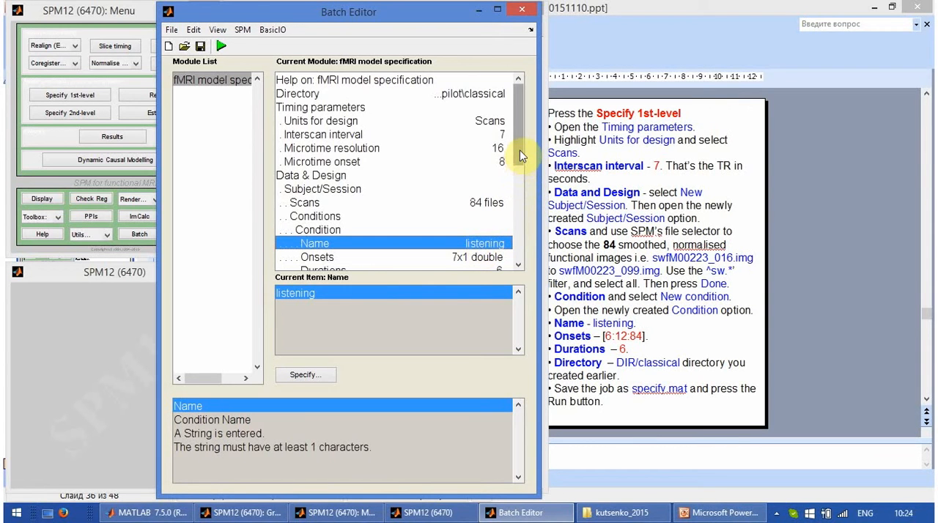
pyautogui.scroll(-3)
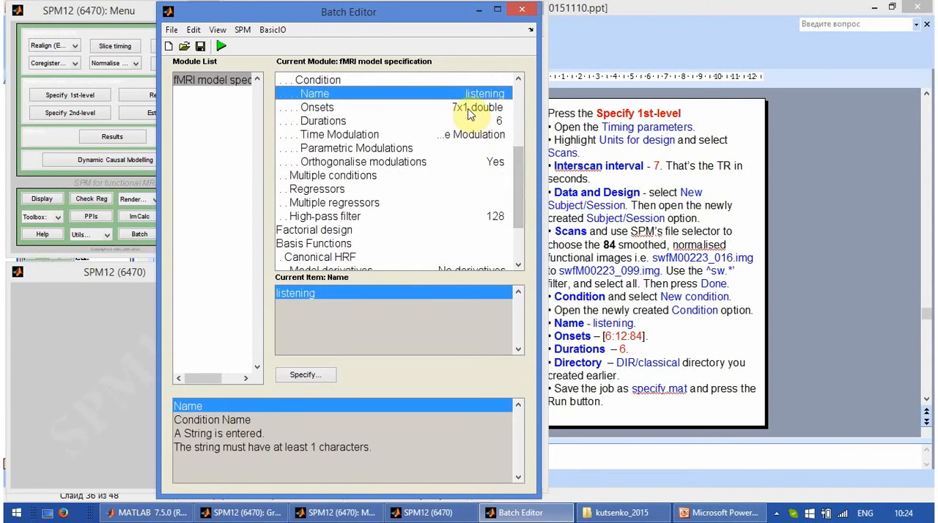
pyautogui.click(317, 107)
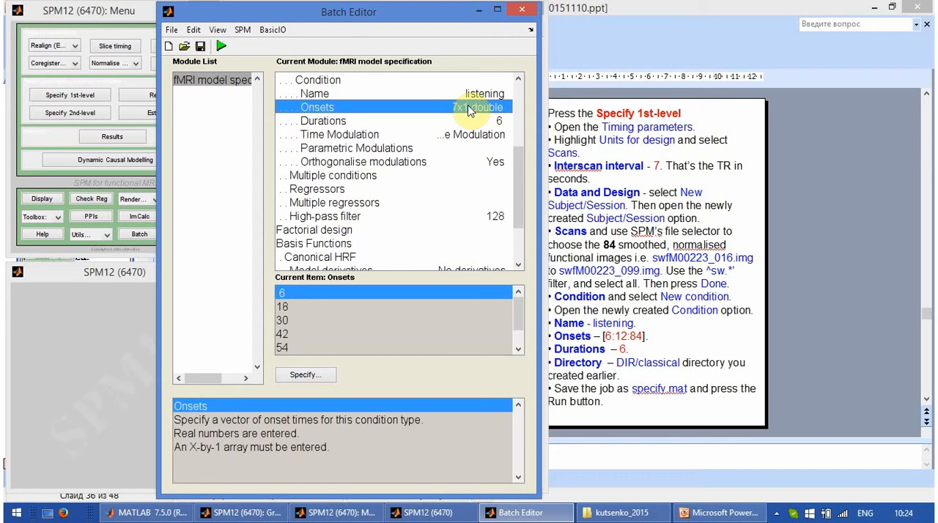
pyautogui.moveTo(294, 297)
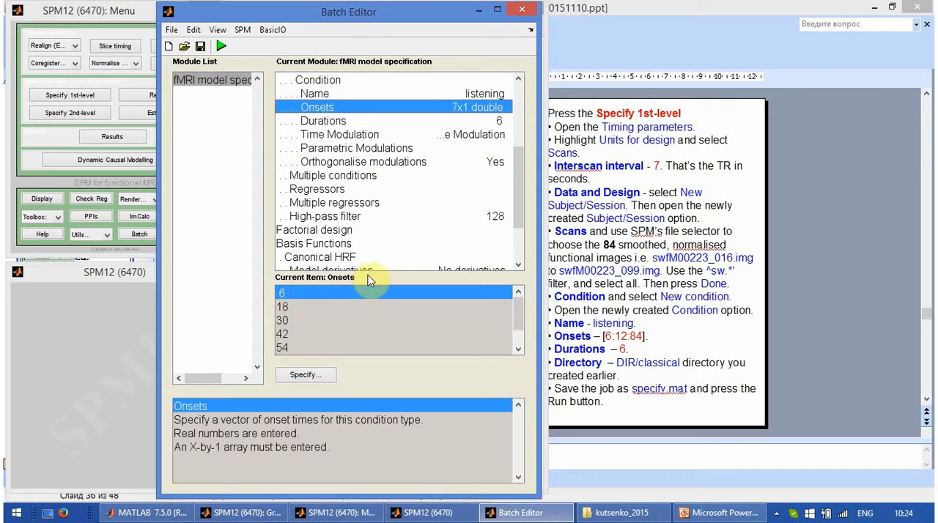
pyautogui.moveTo(390, 269)
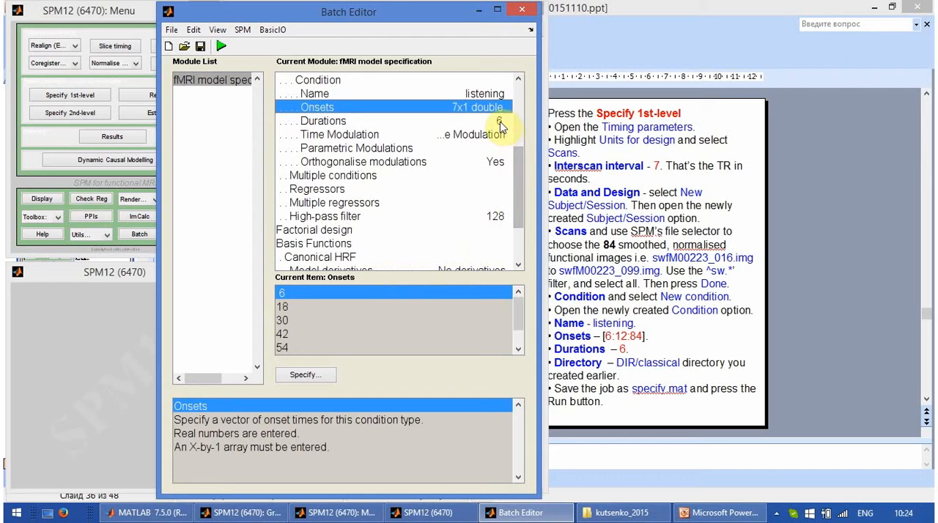
pyautogui.click(323, 121)
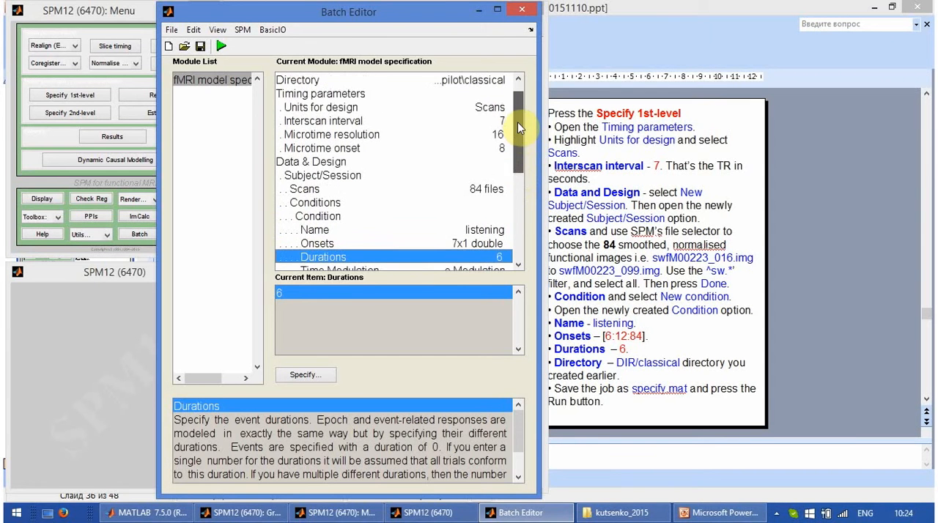
pyautogui.click(320, 107)
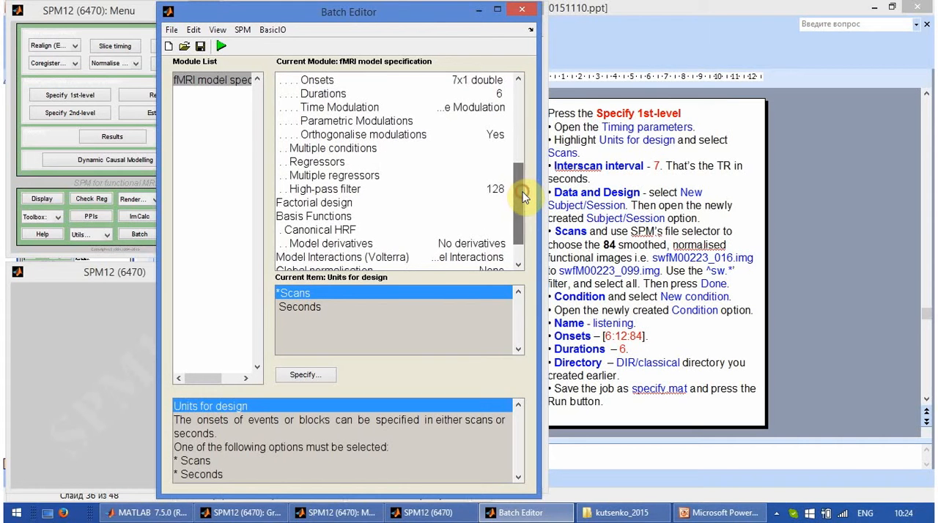
pyautogui.scroll(-3)
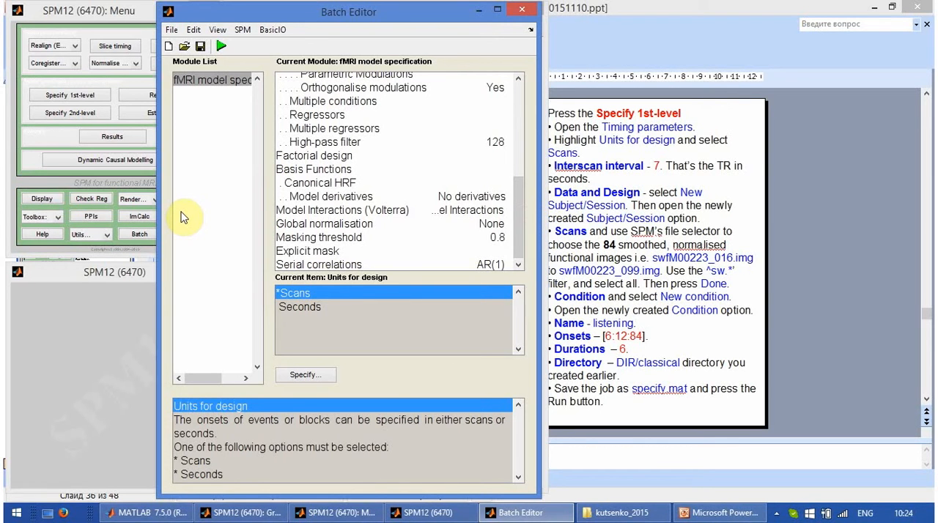
pyautogui.moveTo(189, 207)
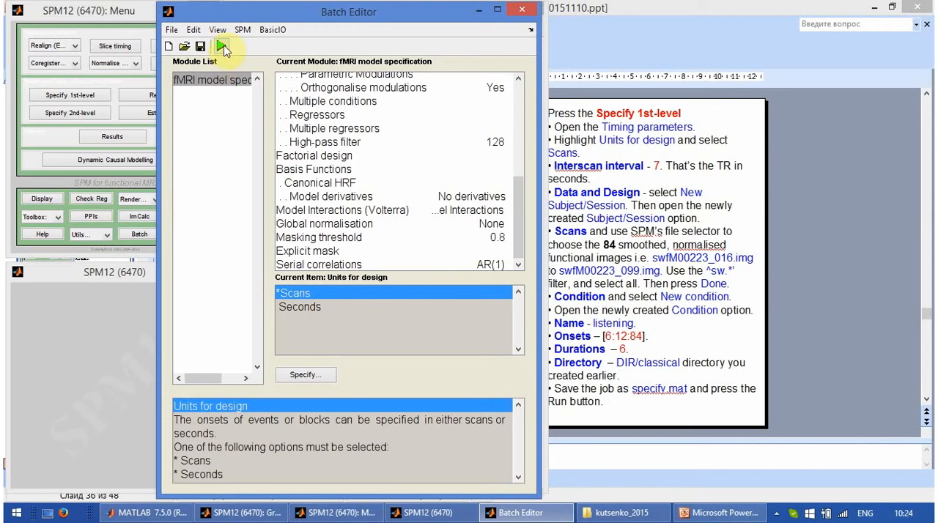
# Run the specification job, stop at the overwrite warning, then rerun and confirm overwriting SPM.mat
pyautogui.click(218, 46)
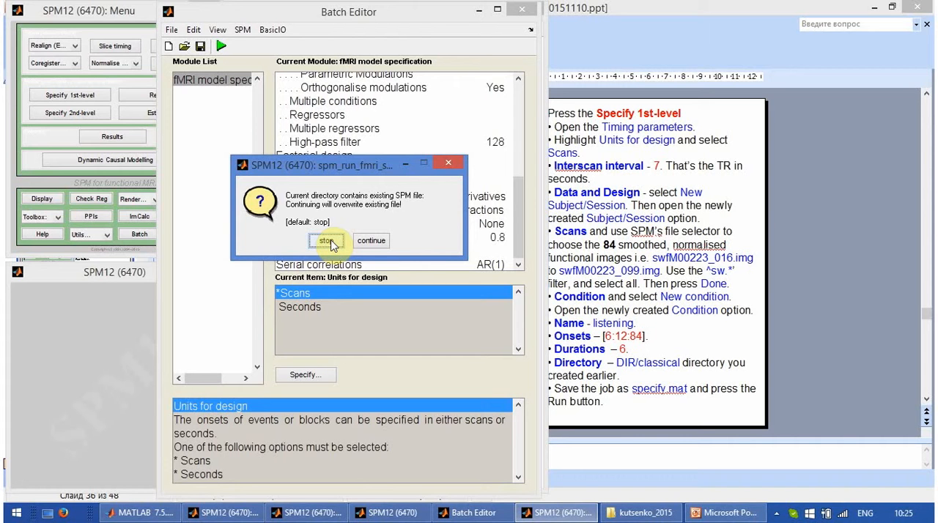
pyautogui.click(326, 241)
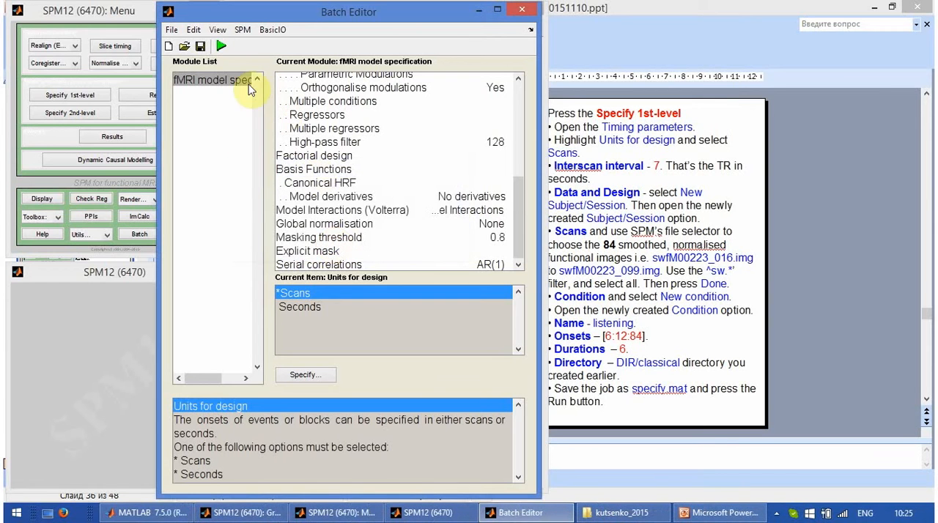
pyautogui.click(221, 46)
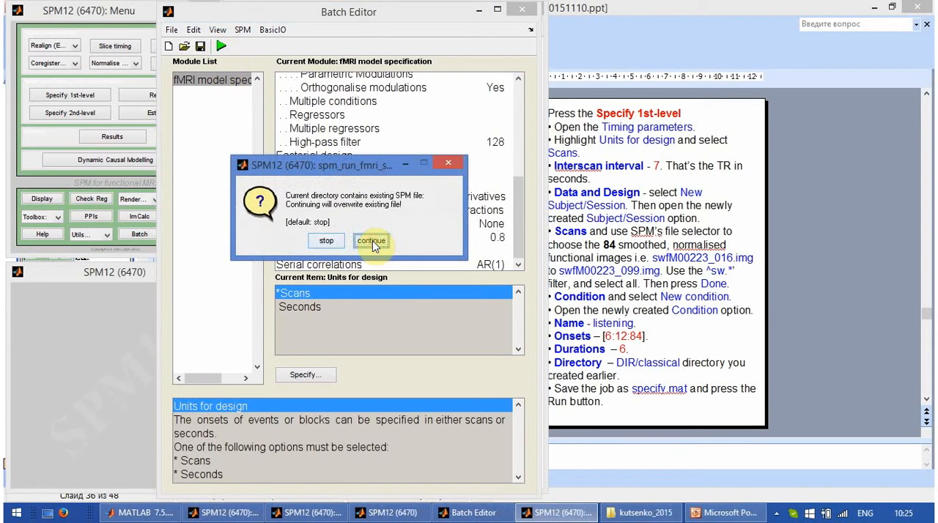
pyautogui.click(371, 241)
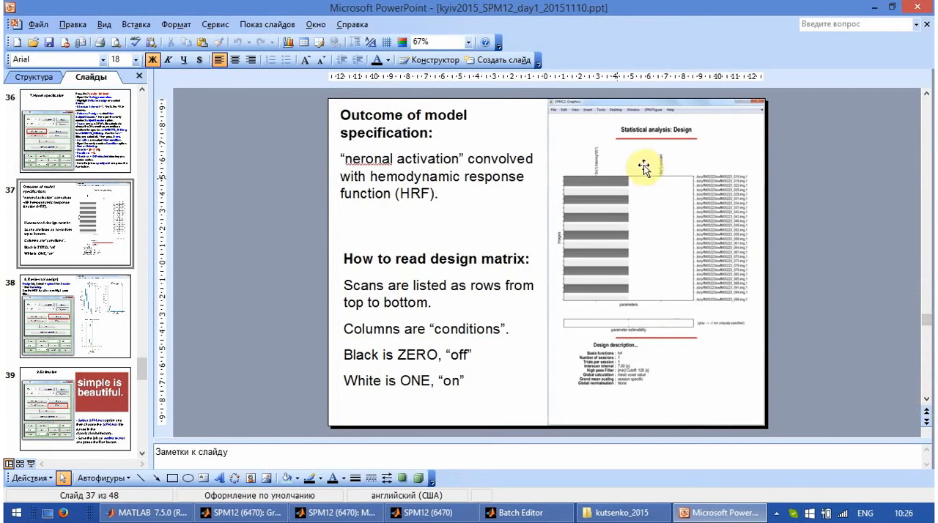
pyautogui.moveTo(645, 382)
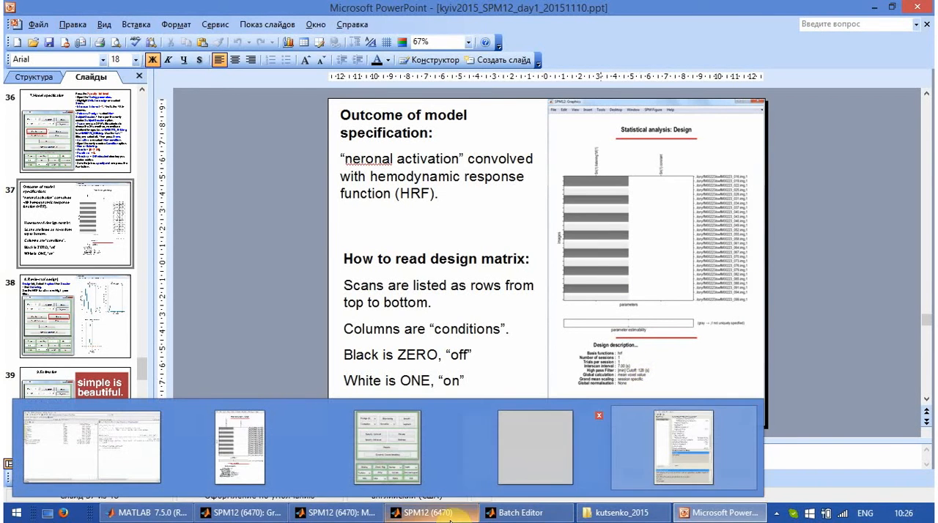
# Restore the SPM12 windows from the taskbar
pyautogui.click(243, 513)
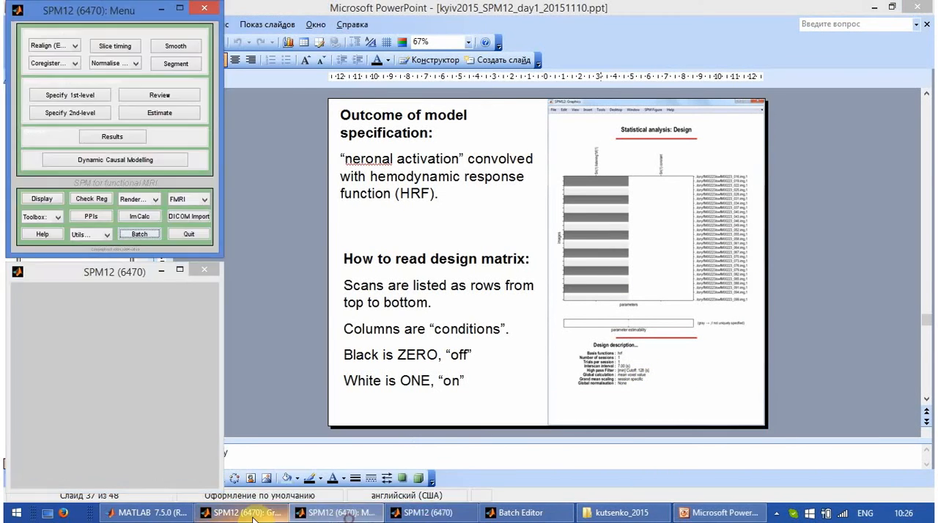
pyautogui.click(242, 513)
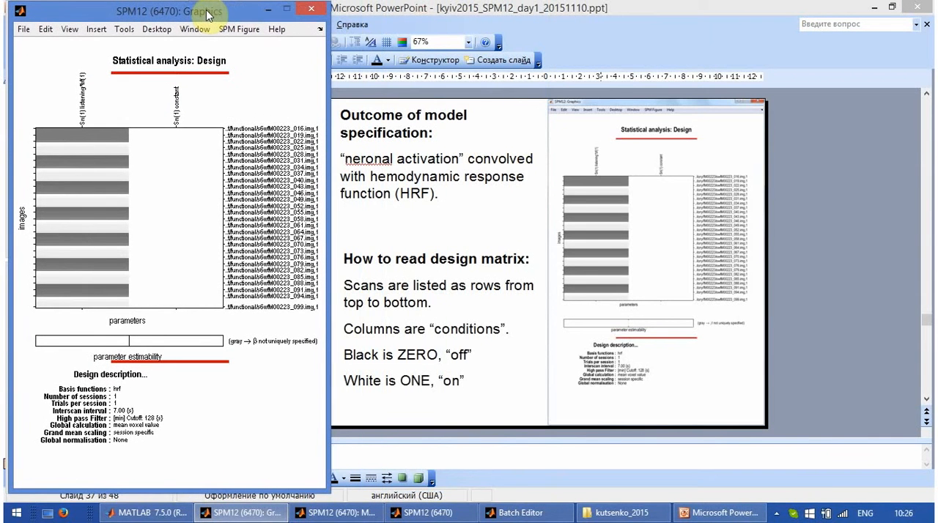
pyautogui.moveTo(99, 290)
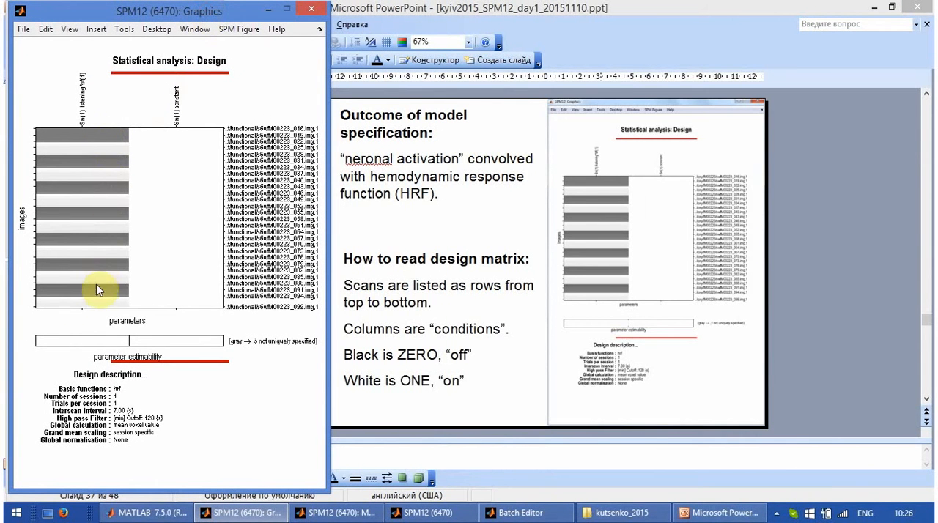
pyautogui.moveTo(101, 309)
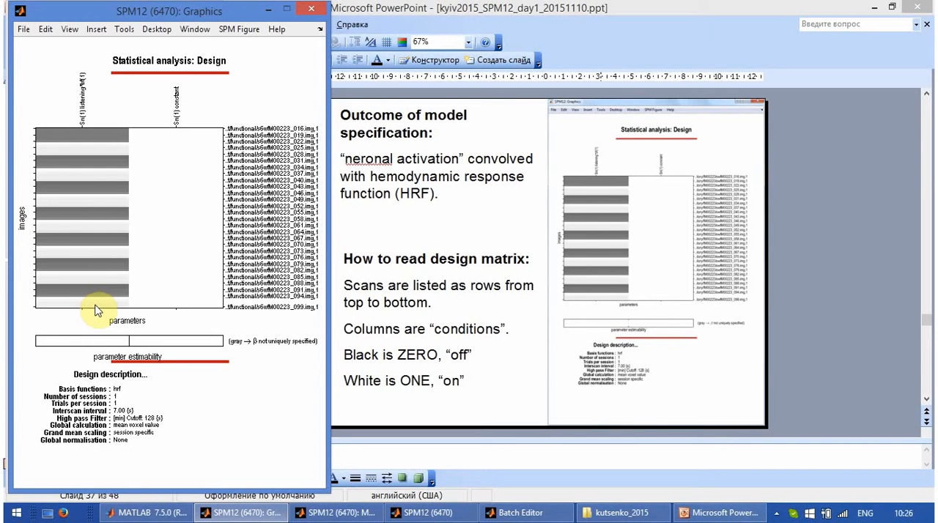
pyautogui.moveTo(94, 310)
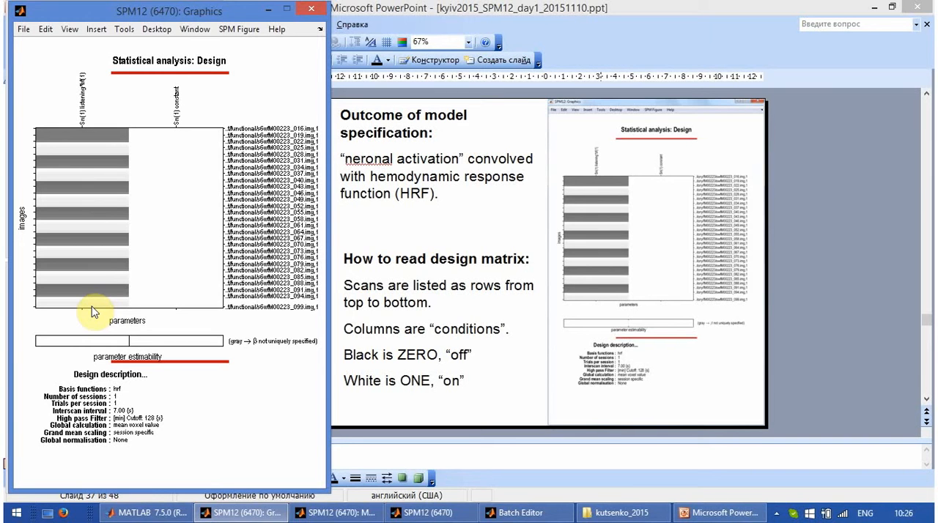
pyautogui.moveTo(105, 305)
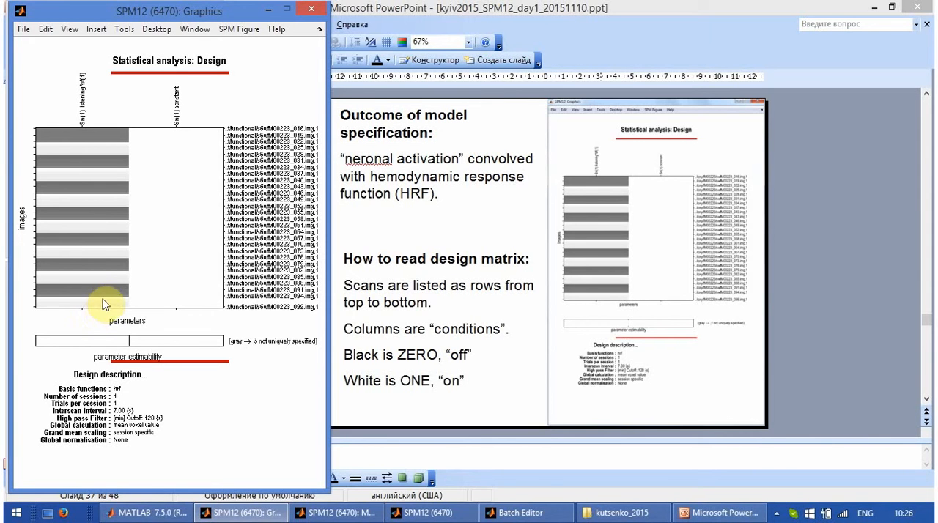
pyautogui.moveTo(130, 145)
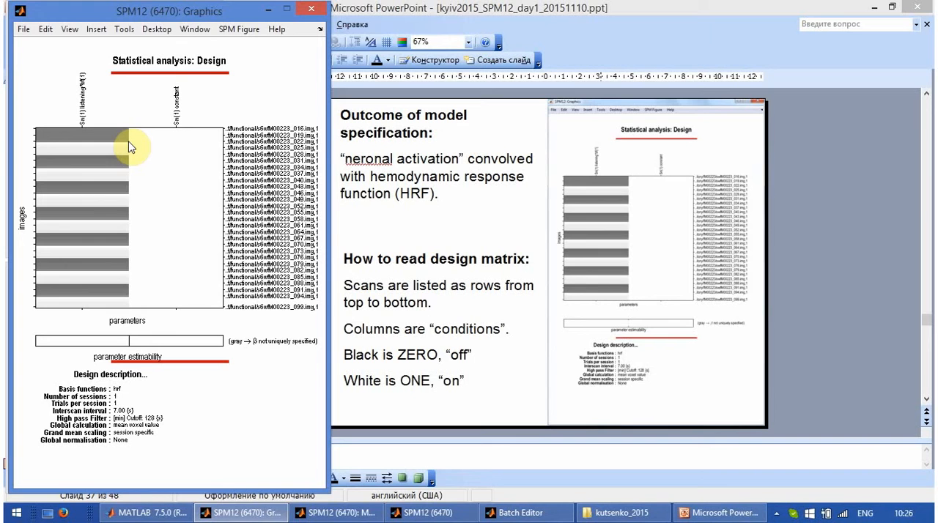
pyautogui.moveTo(133, 219)
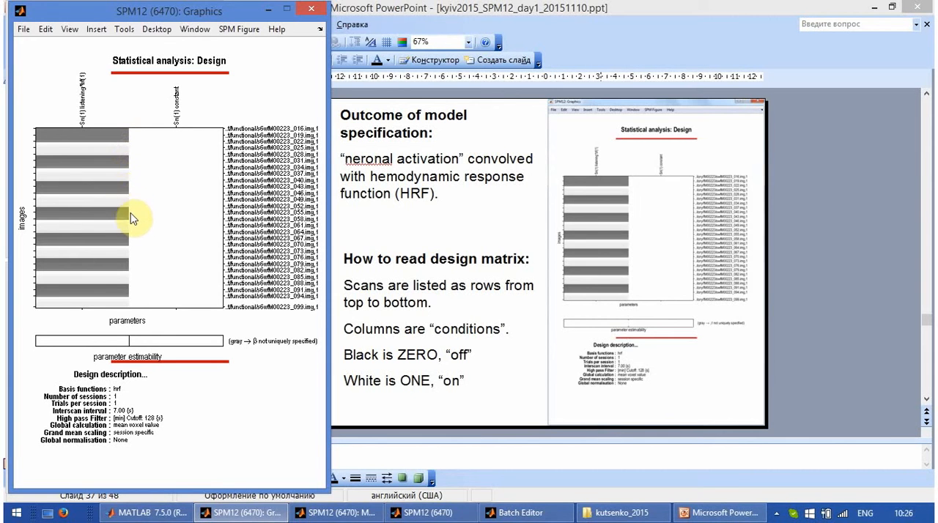
pyautogui.moveTo(123, 300)
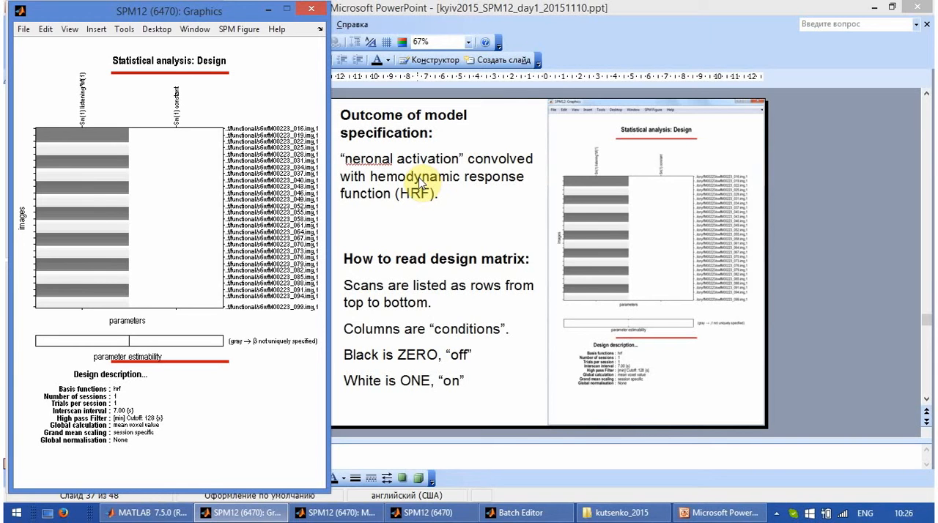
pyautogui.moveTo(469, 174)
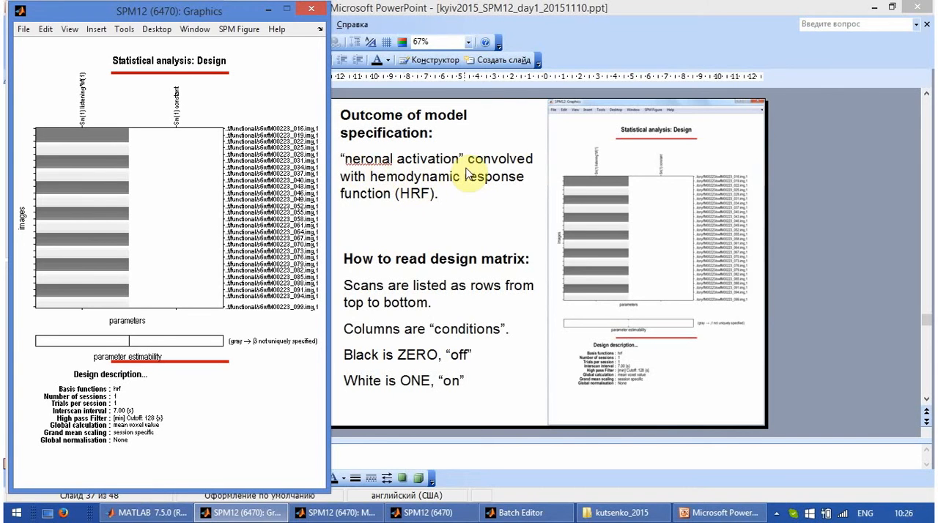
pyautogui.moveTo(465, 221)
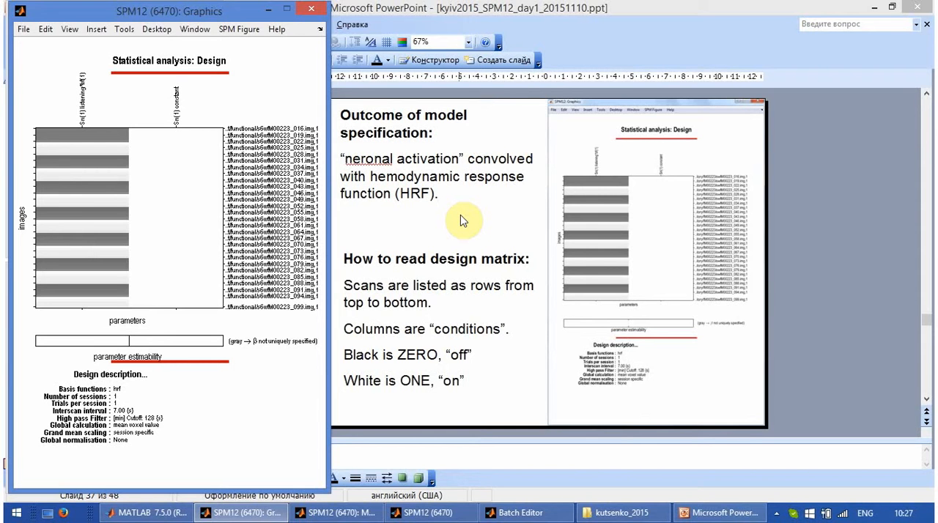
pyautogui.moveTo(463, 219)
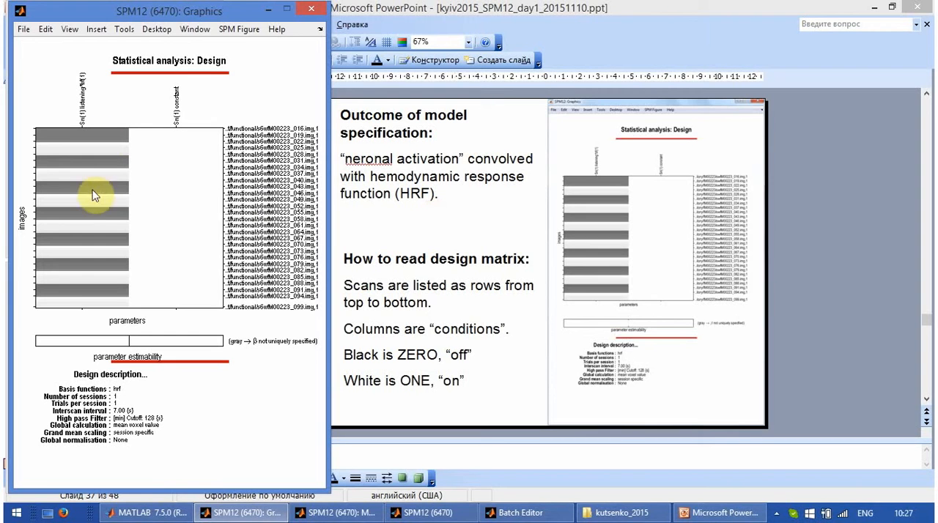
pyautogui.moveTo(88, 308)
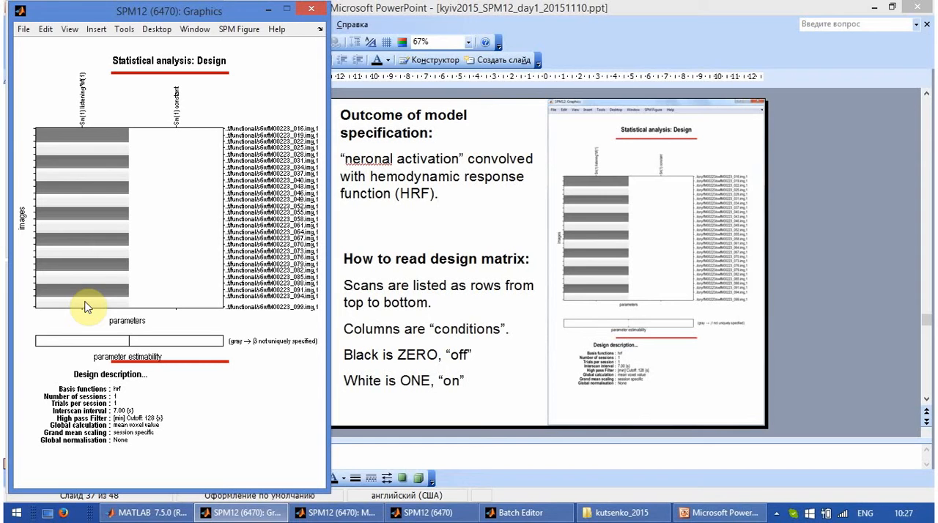
pyautogui.moveTo(71, 141)
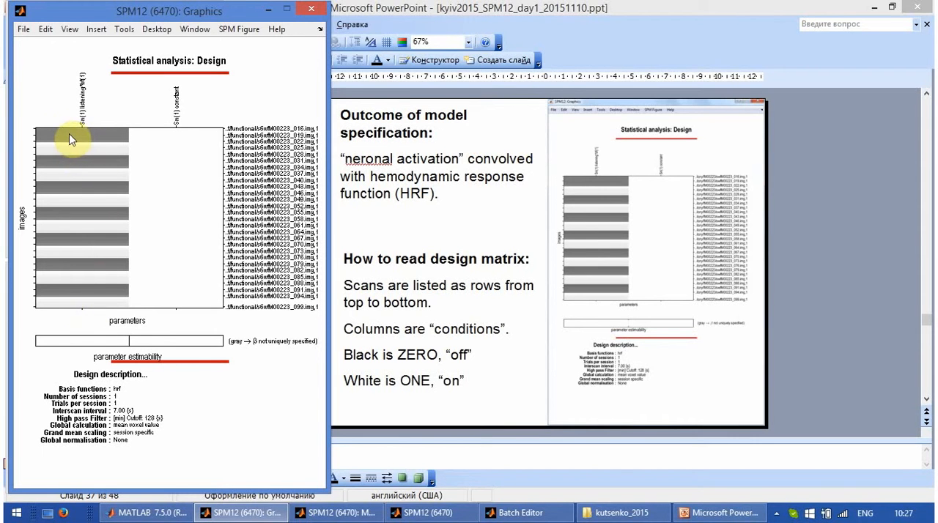
pyautogui.moveTo(84, 135)
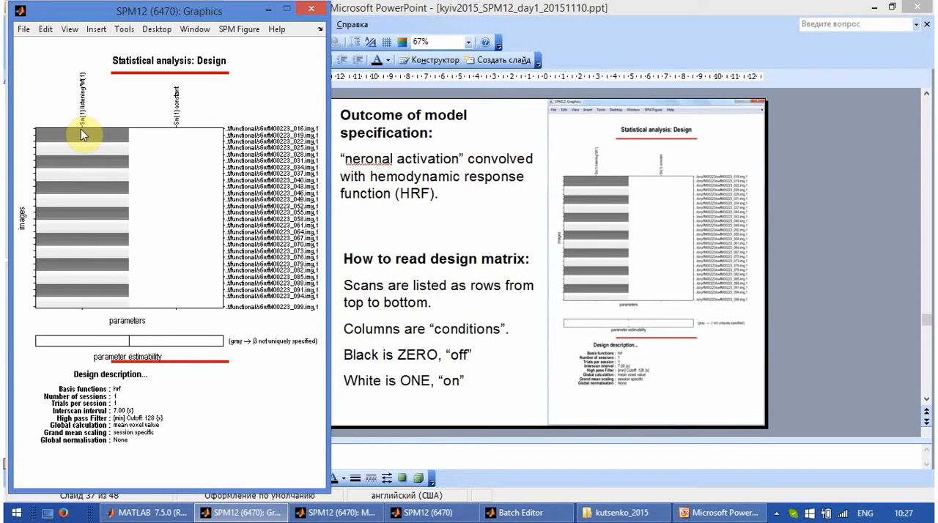
pyautogui.moveTo(75, 279)
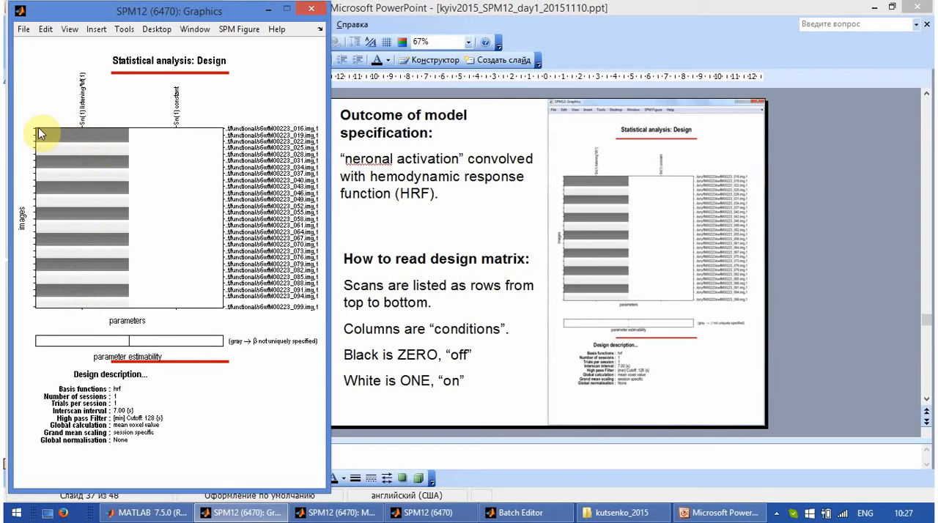
pyautogui.moveTo(126, 143)
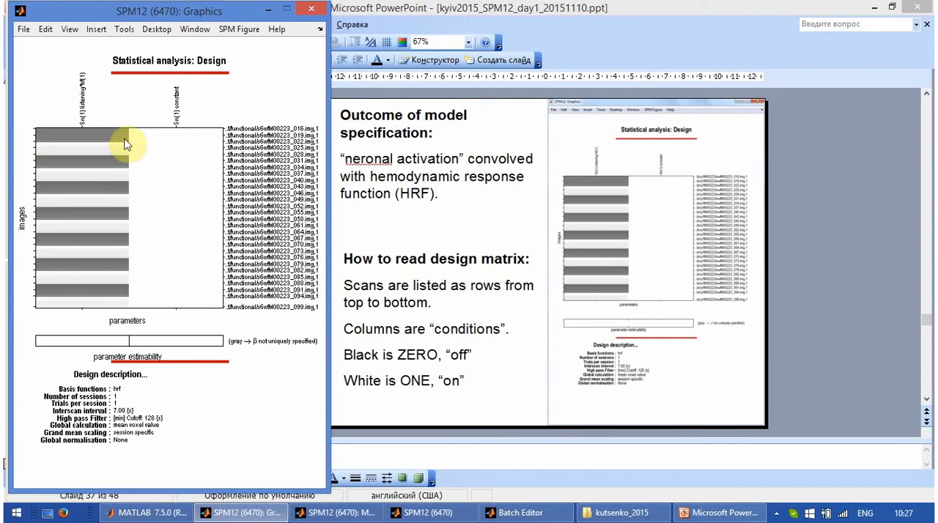
pyautogui.moveTo(57, 151)
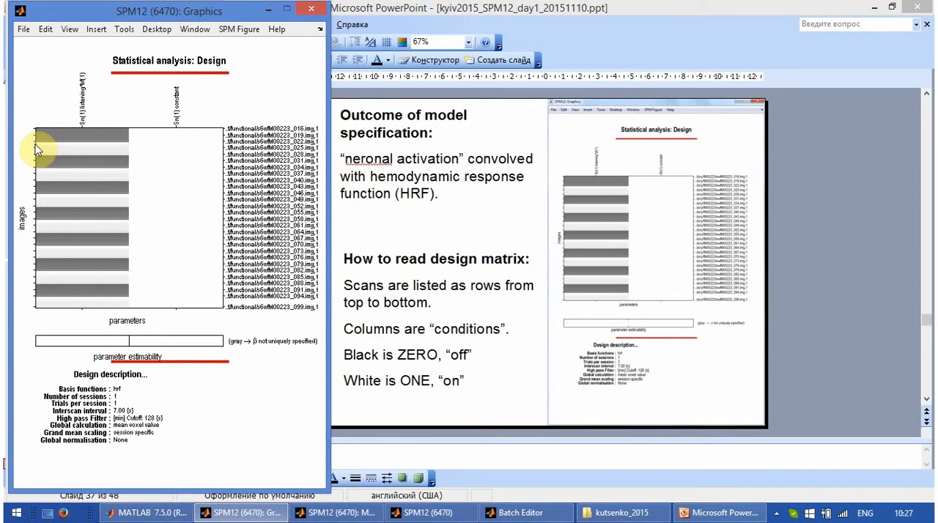
pyautogui.moveTo(25, 157)
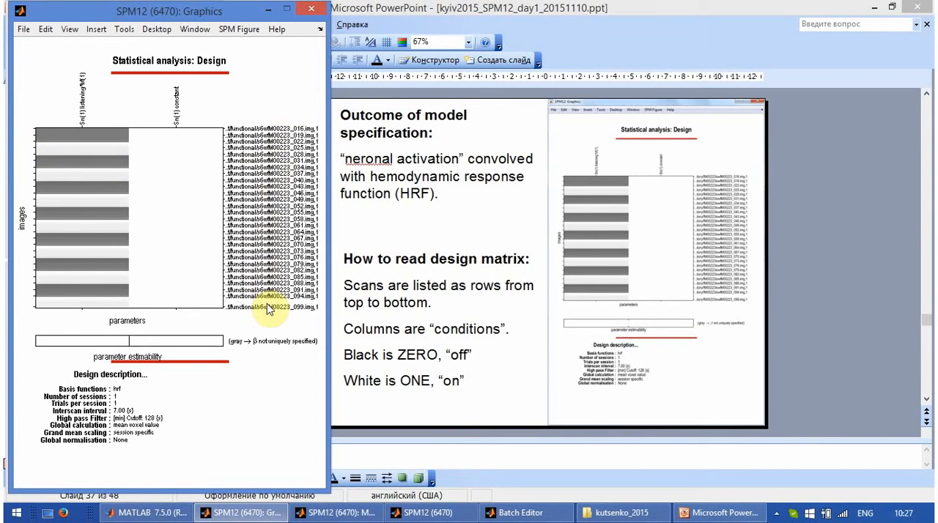
pyautogui.moveTo(270, 308)
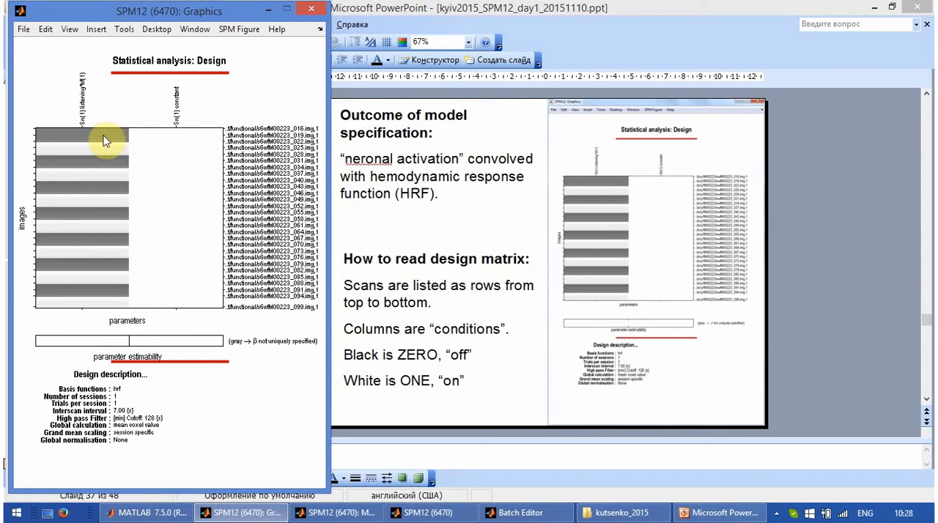
pyautogui.moveTo(110, 146)
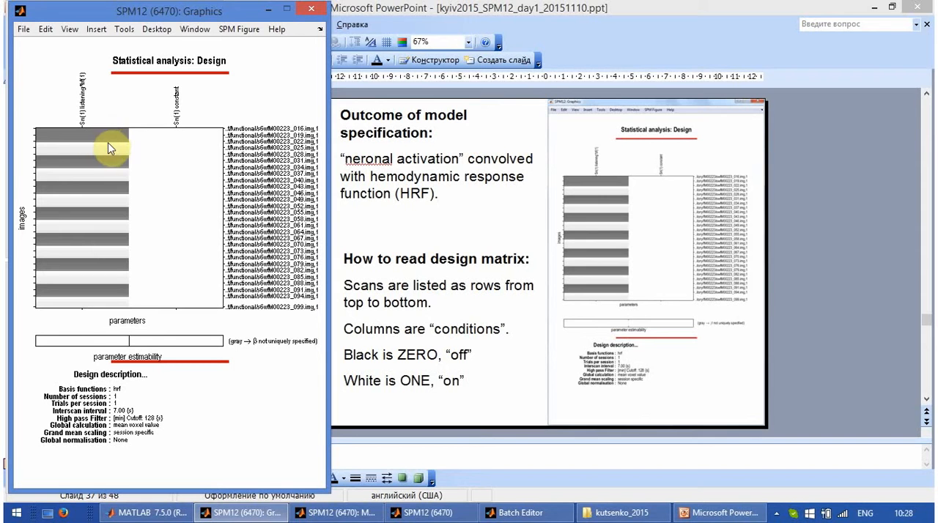
pyautogui.moveTo(115, 152)
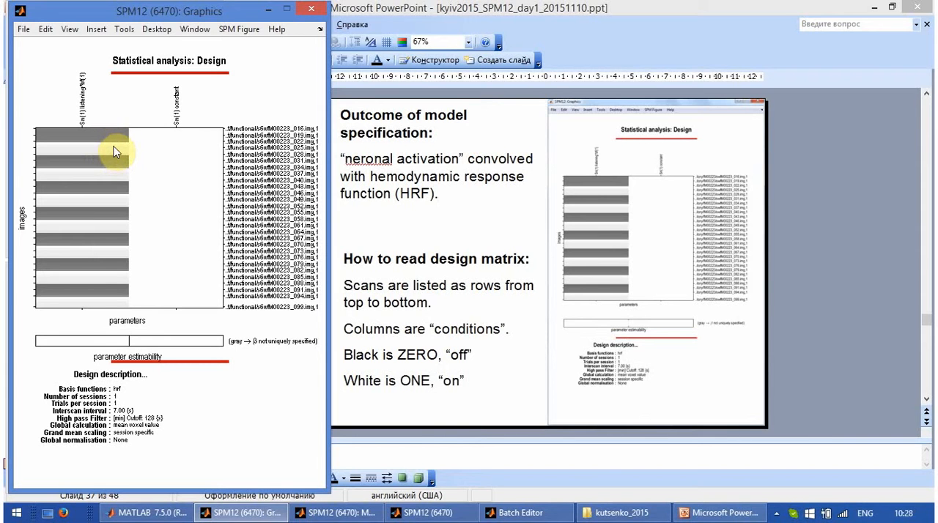
pyautogui.moveTo(100, 288)
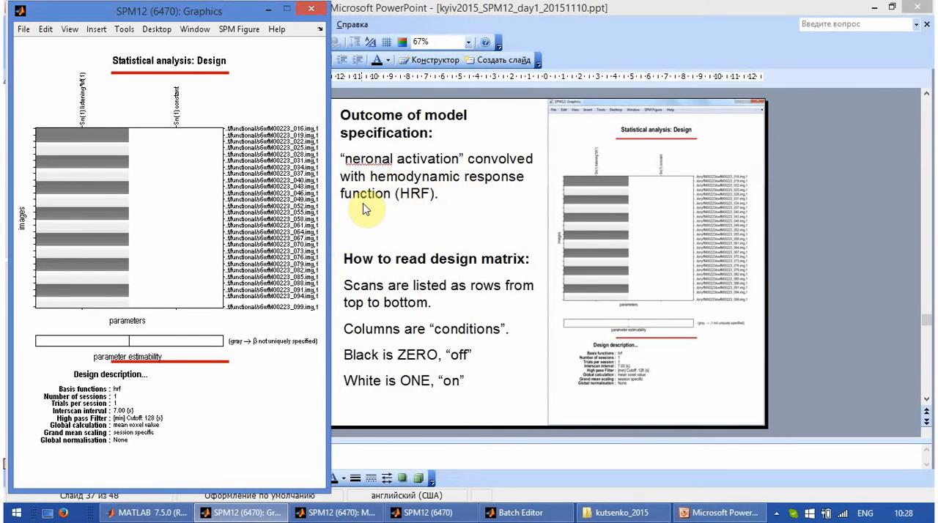
pyautogui.moveTo(177, 13)
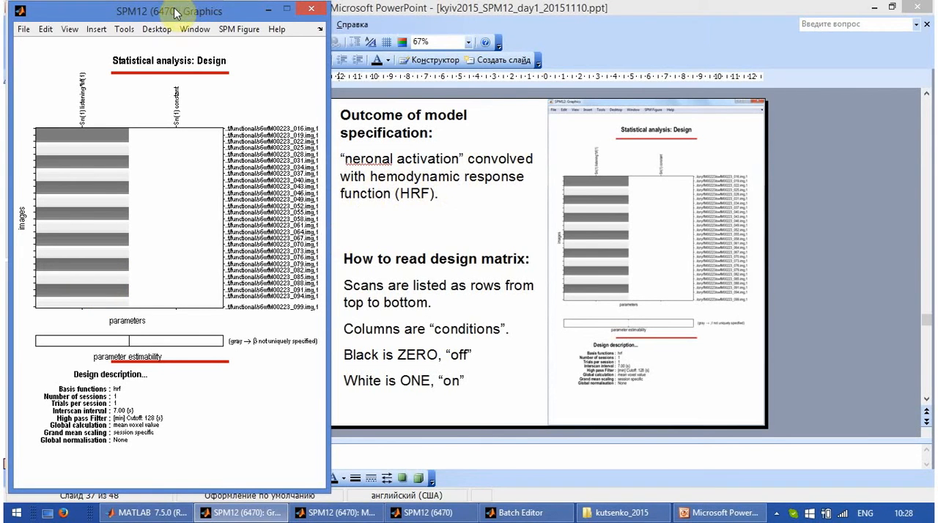
pyautogui.moveTo(105, 160)
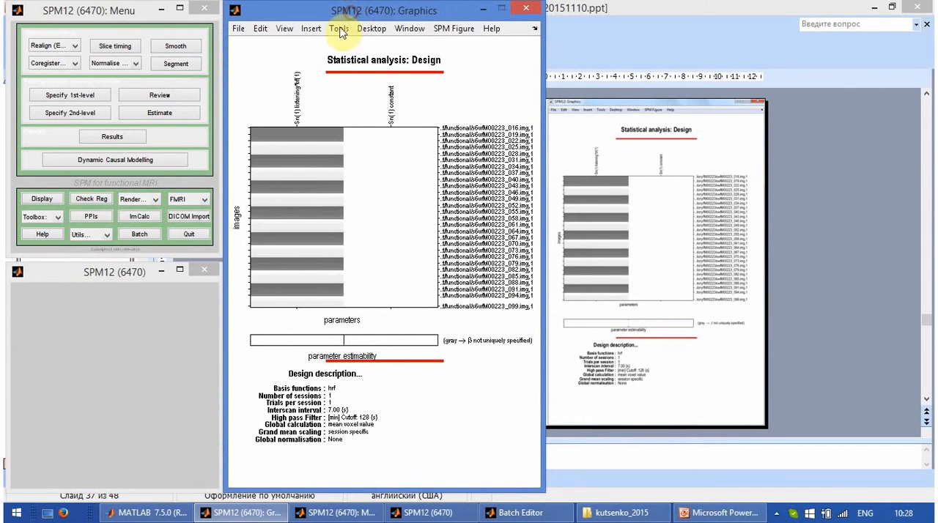
pyautogui.moveTo(176, 84)
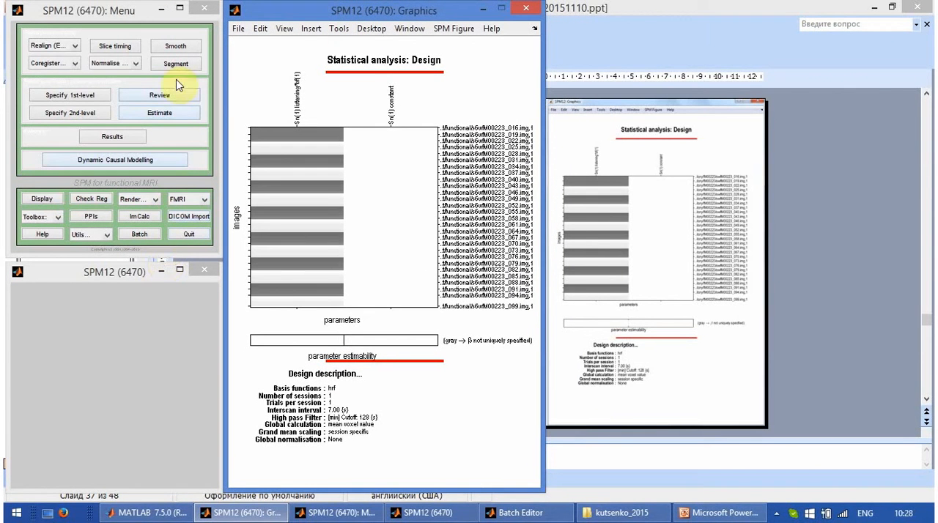
# Start reviewing the classical model's design from the SPM12 Menu's Review option
pyautogui.click(159, 95)
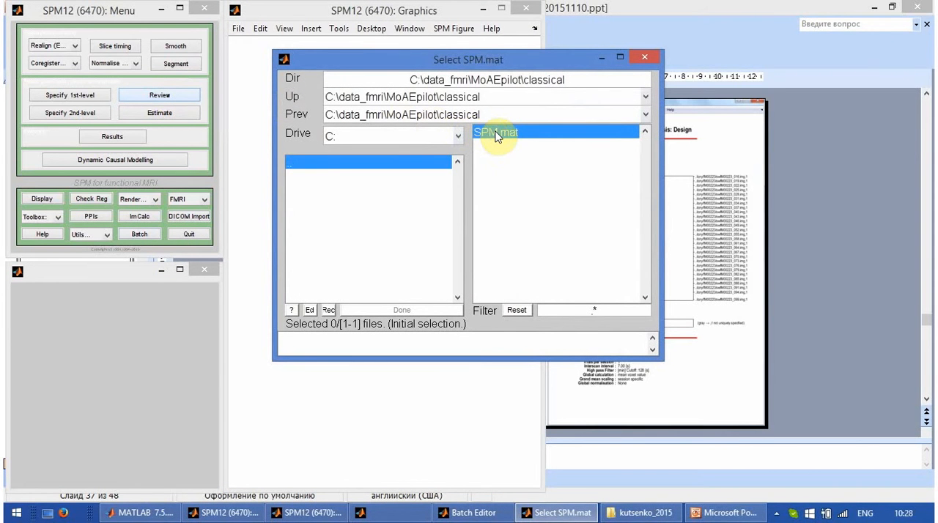
pyautogui.moveTo(496, 136)
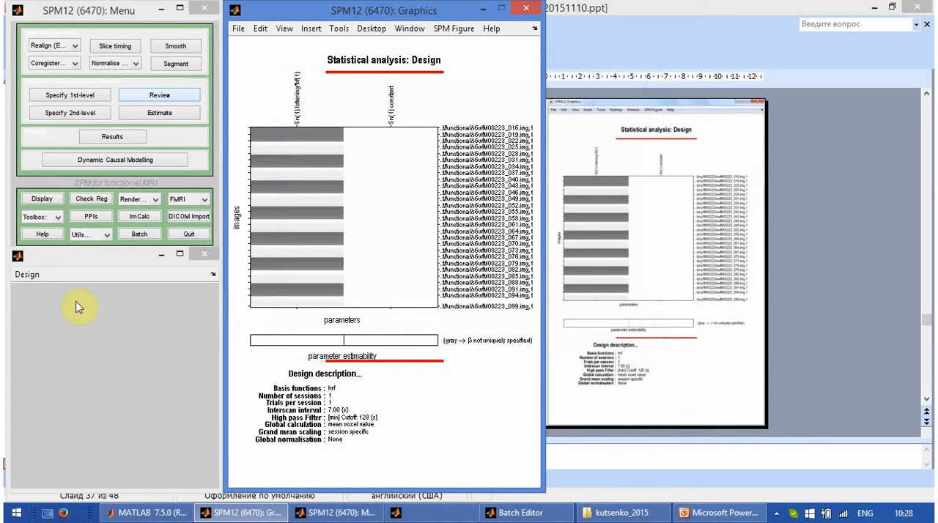
pyautogui.moveTo(919, 166)
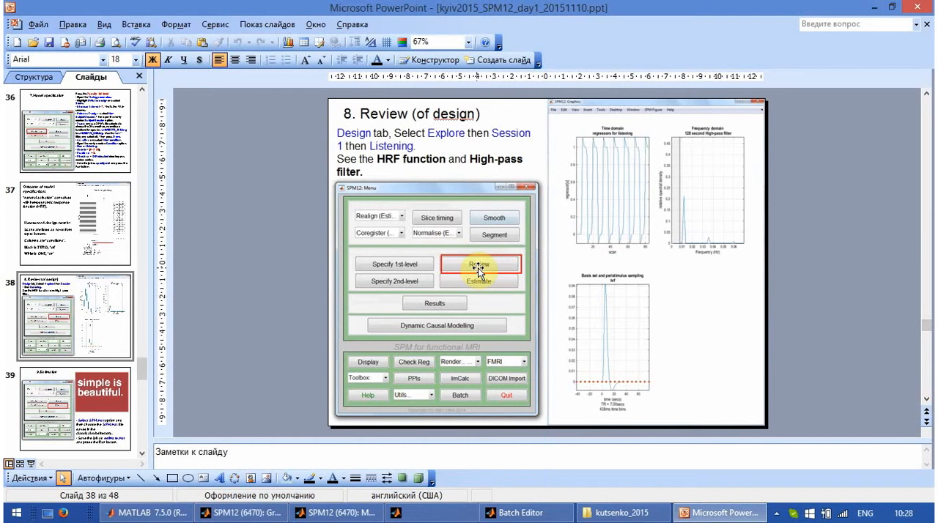
pyautogui.moveTo(469, 257)
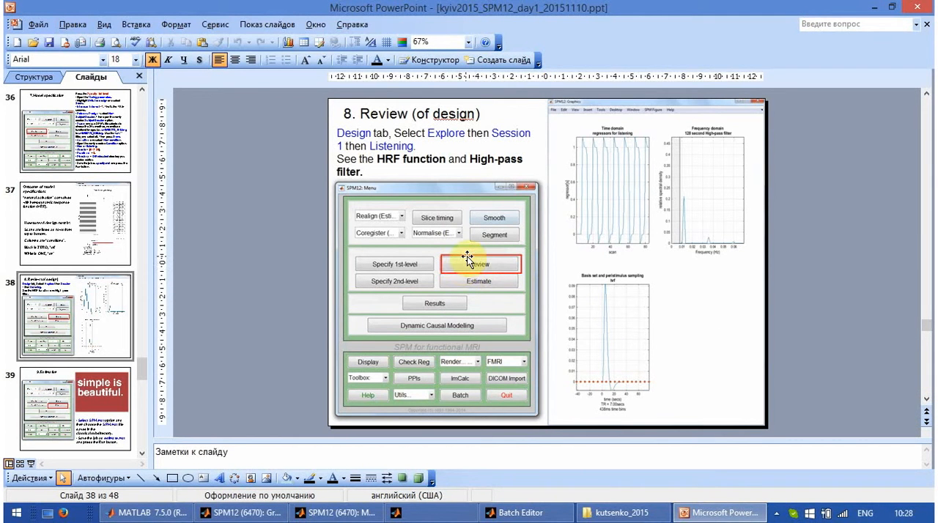
pyautogui.moveTo(720, 203)
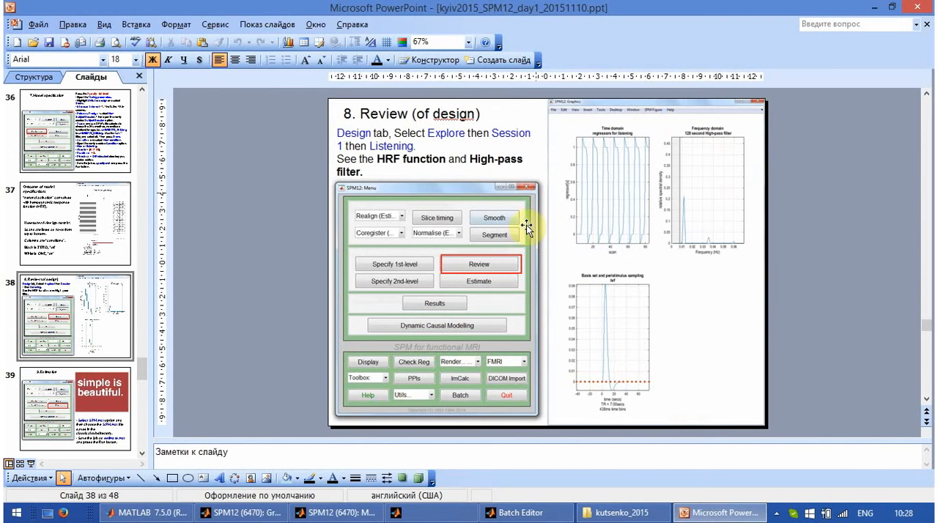
# Show the '8. Review (of design)' slide in PowerPoint
pyautogui.click(520, 512)
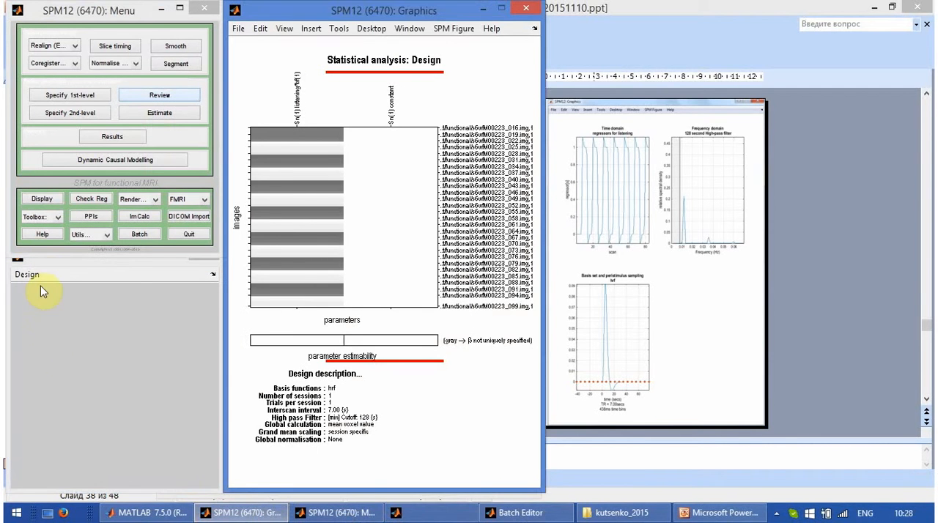
# Explore Session 1 > listening to show the regressor, 128 s filter and HRF basis plots
pyautogui.click(26, 274)
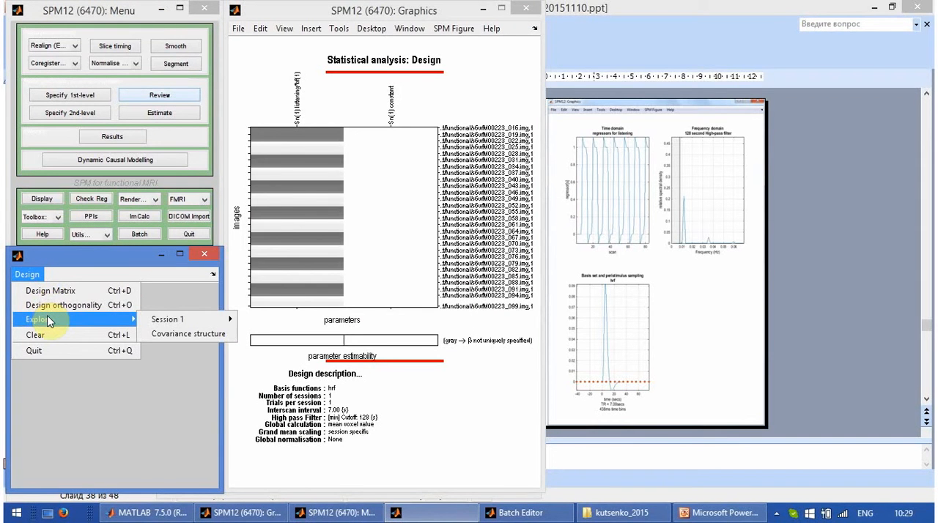
pyautogui.moveTo(167, 320)
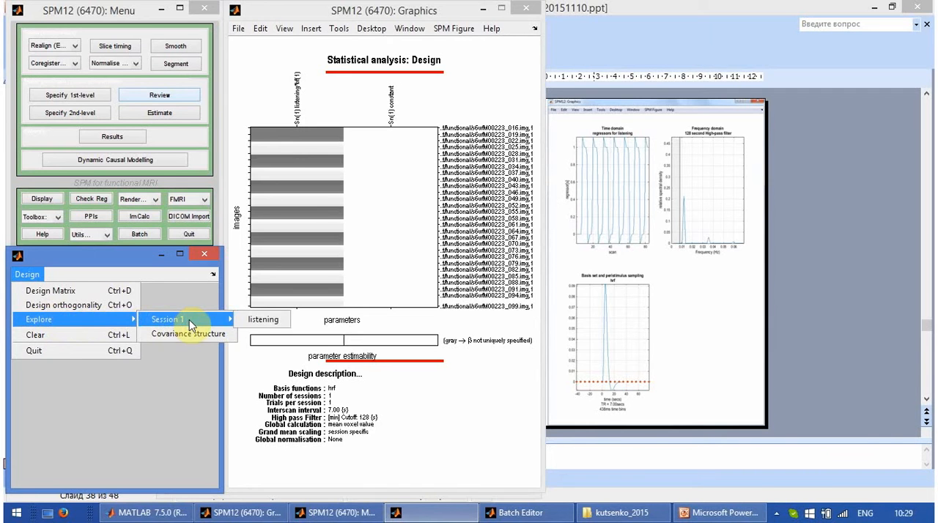
pyautogui.moveTo(263, 319)
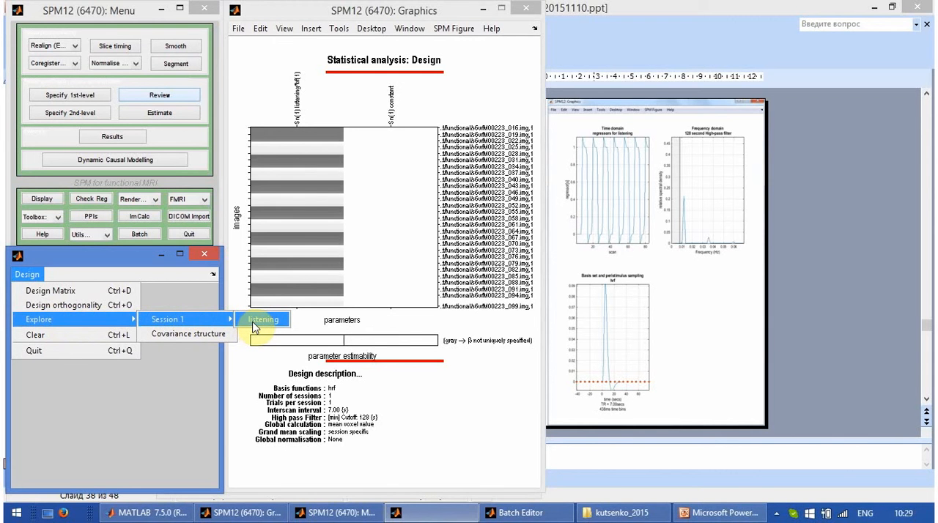
pyautogui.click(262, 319)
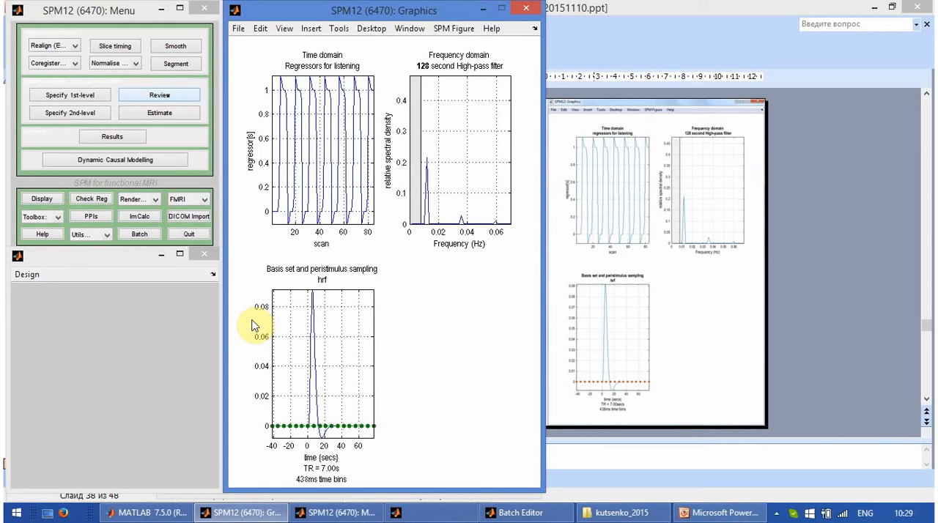
pyautogui.moveTo(411, 28)
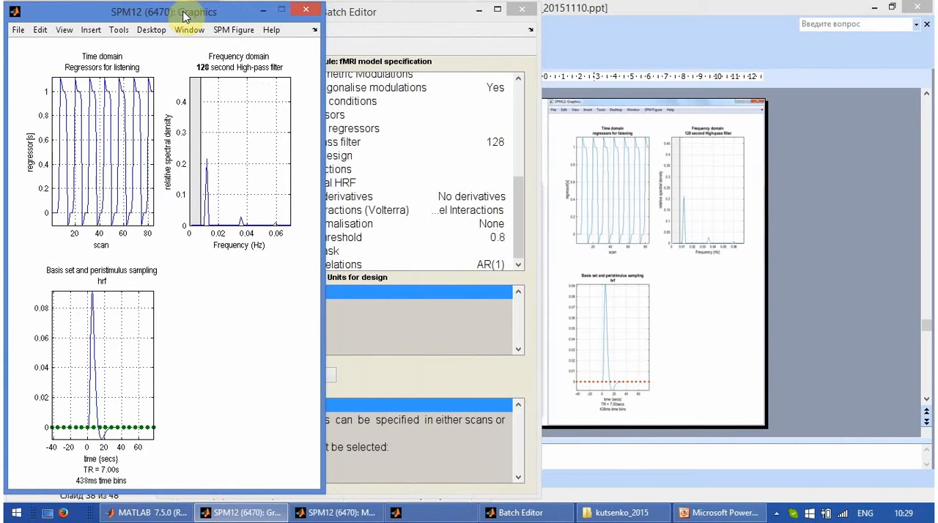
# Bring Graphics to front and use Tools > Zoom In on the listening regressor plot
pyautogui.click(708, 513)
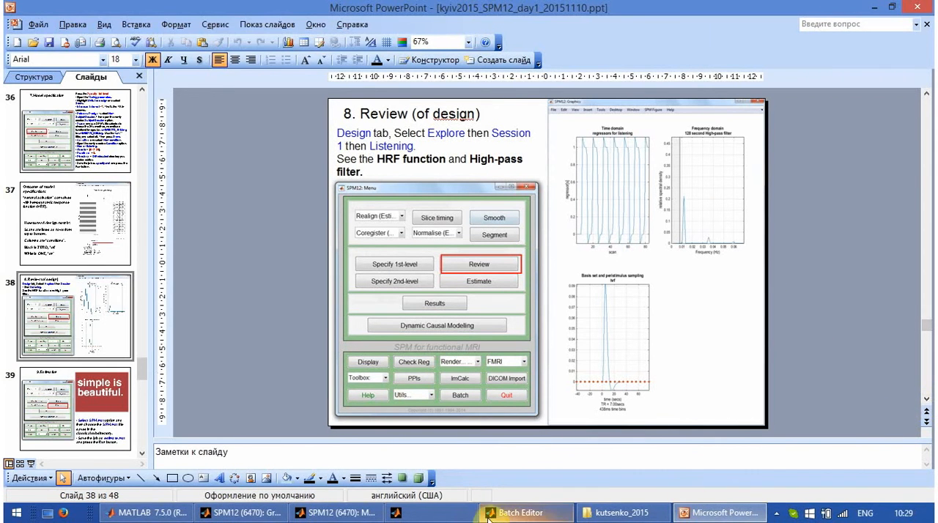
pyautogui.click(239, 515)
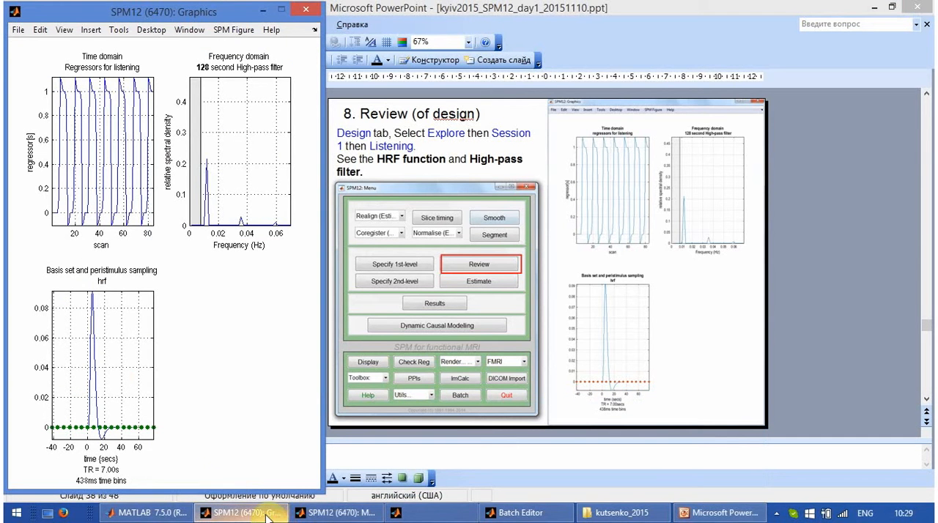
pyautogui.moveTo(141, 225)
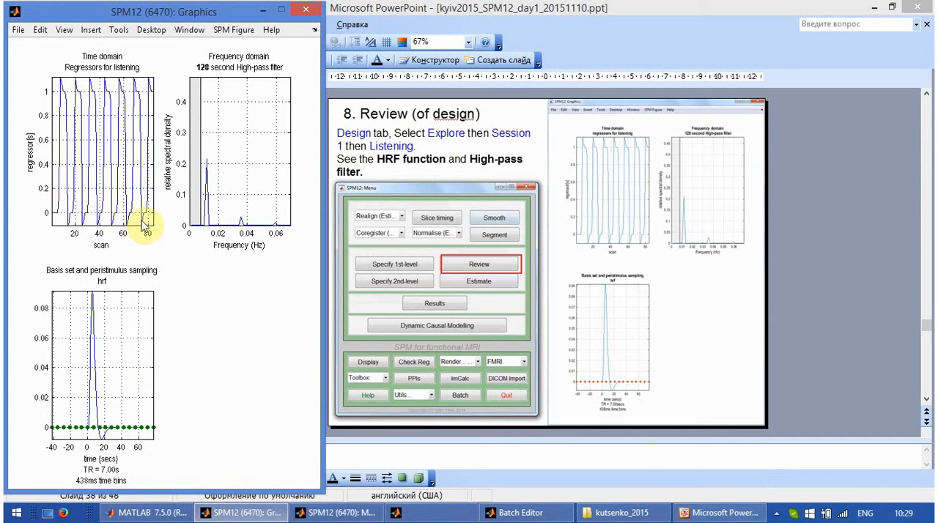
pyautogui.moveTo(147, 217)
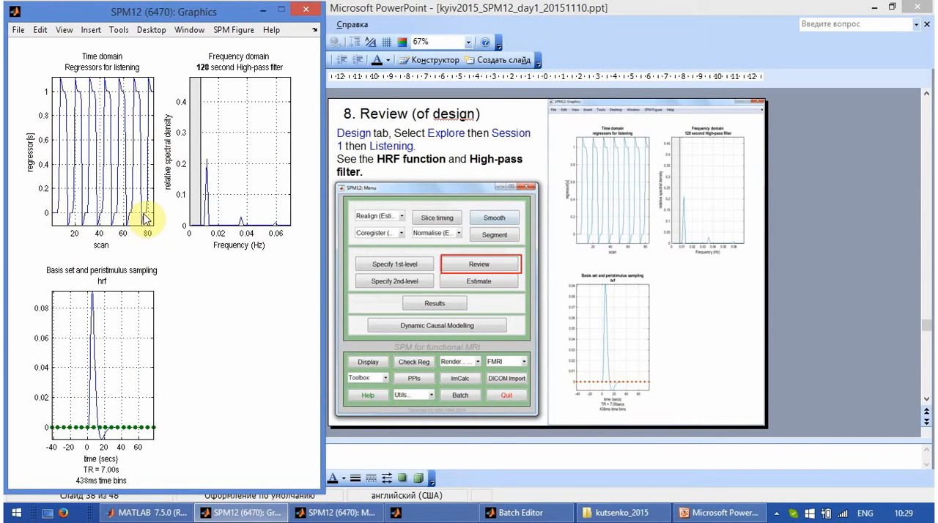
pyautogui.moveTo(156, 219)
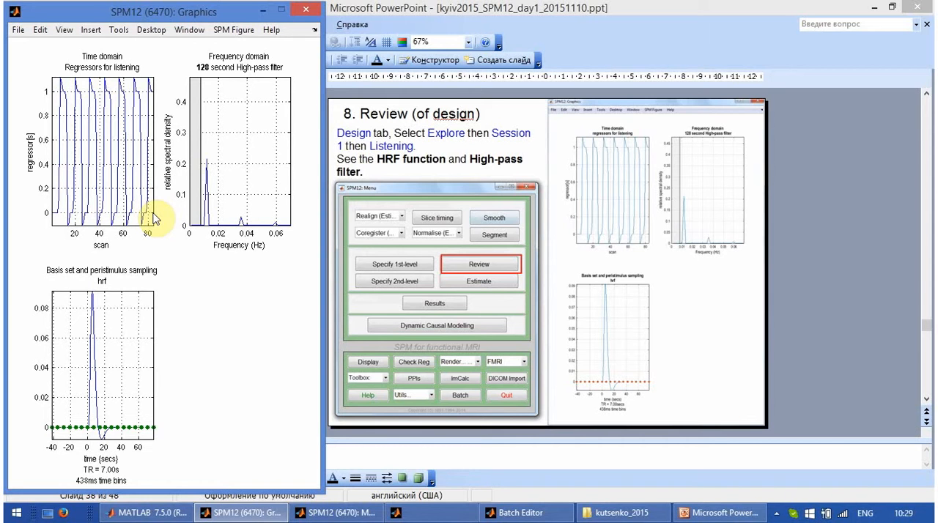
pyautogui.moveTo(57, 105)
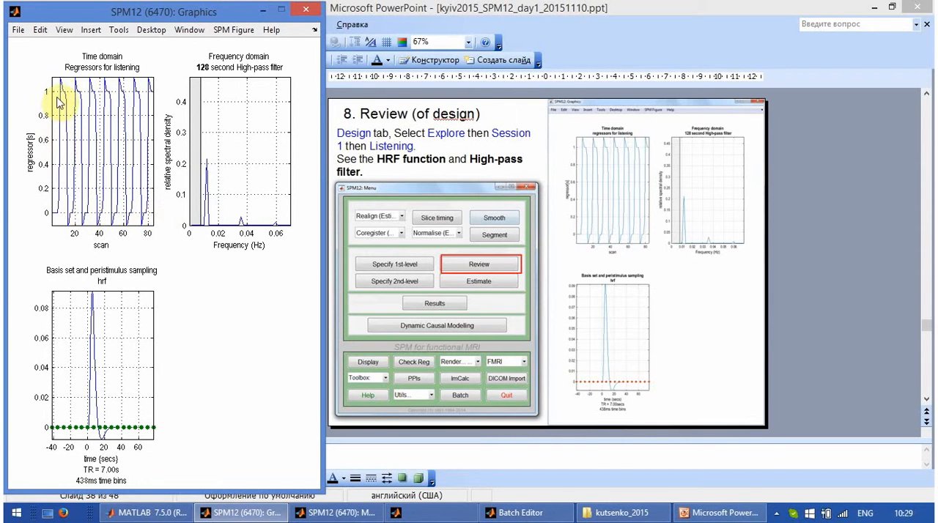
pyautogui.moveTo(62, 168)
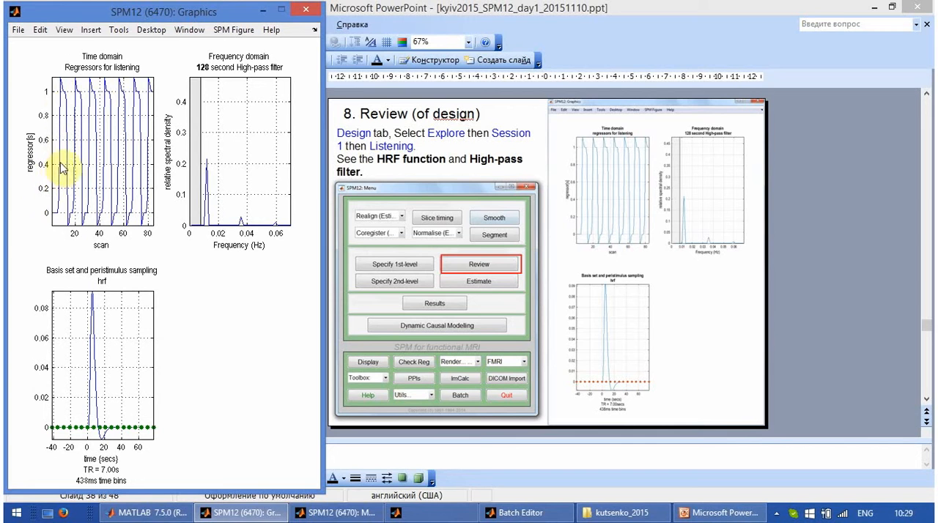
pyautogui.moveTo(69, 223)
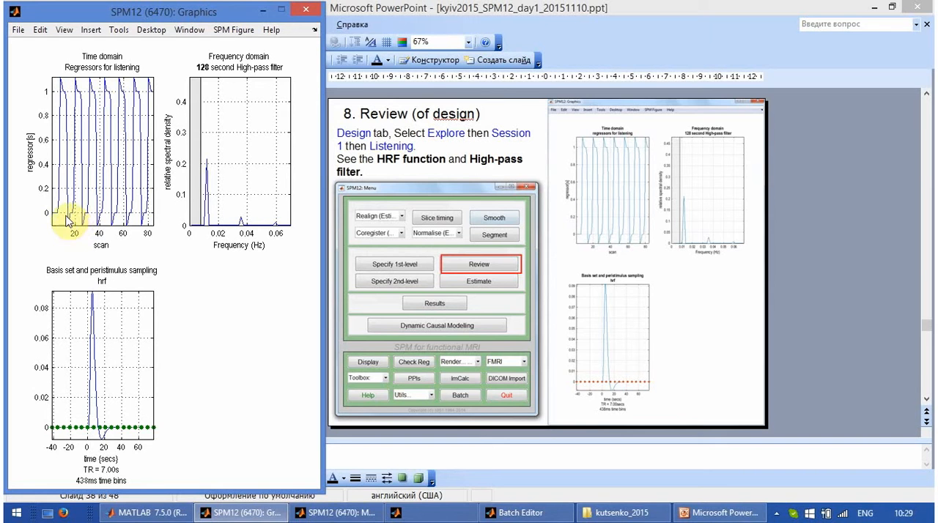
pyautogui.moveTo(57, 215)
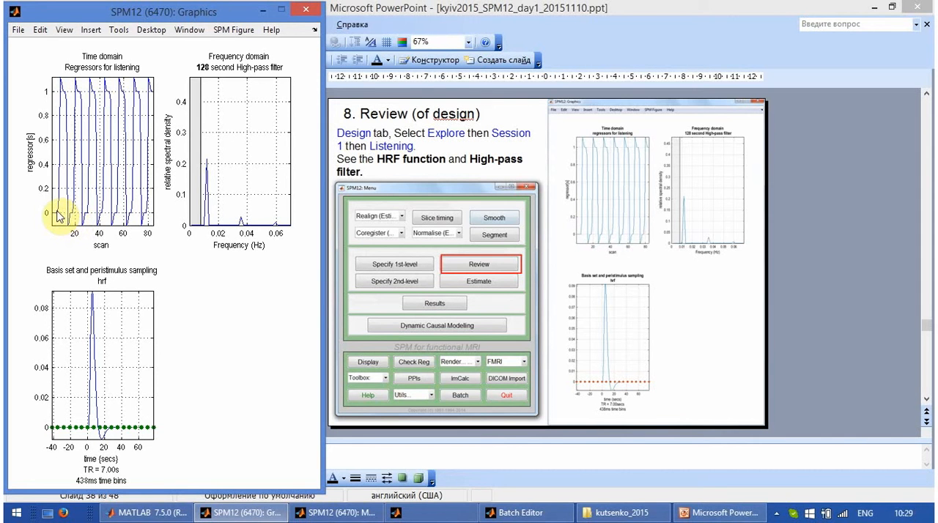
pyautogui.moveTo(39, 33)
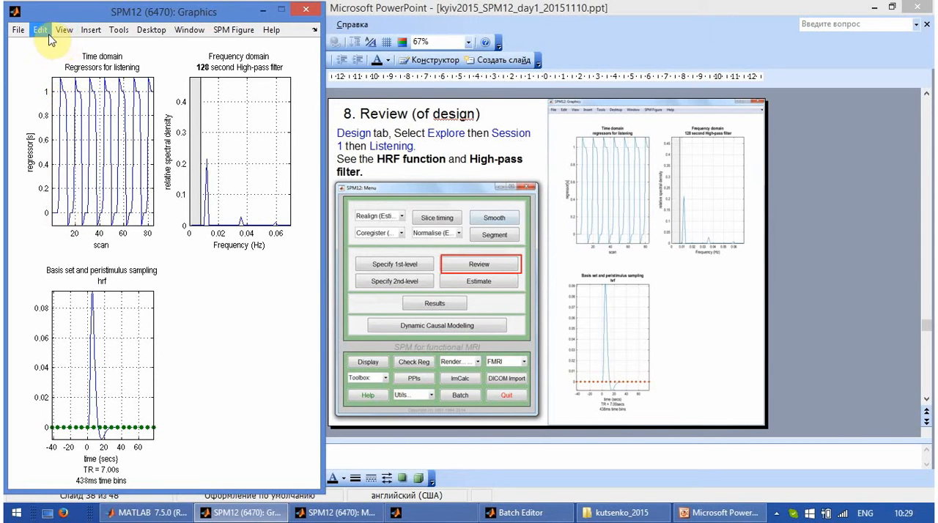
pyautogui.click(15, 29)
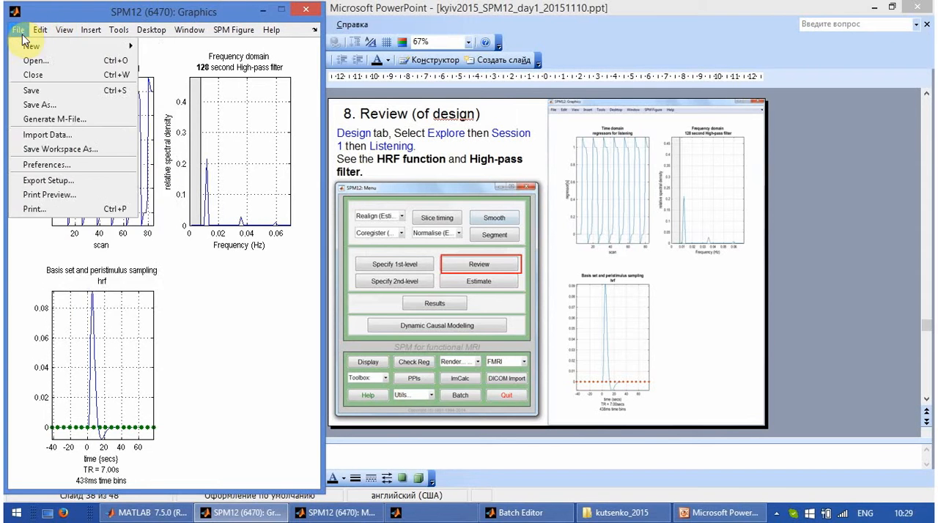
pyautogui.click(40, 29)
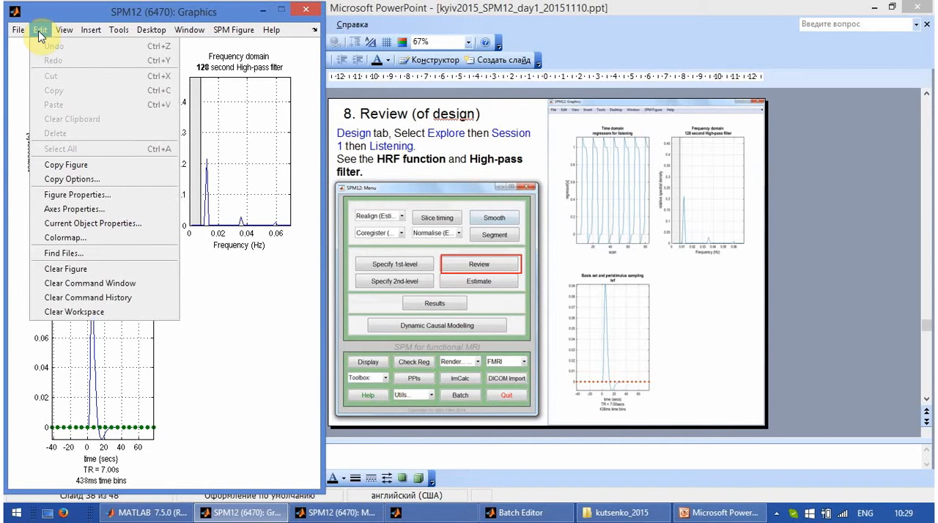
pyautogui.click(65, 30)
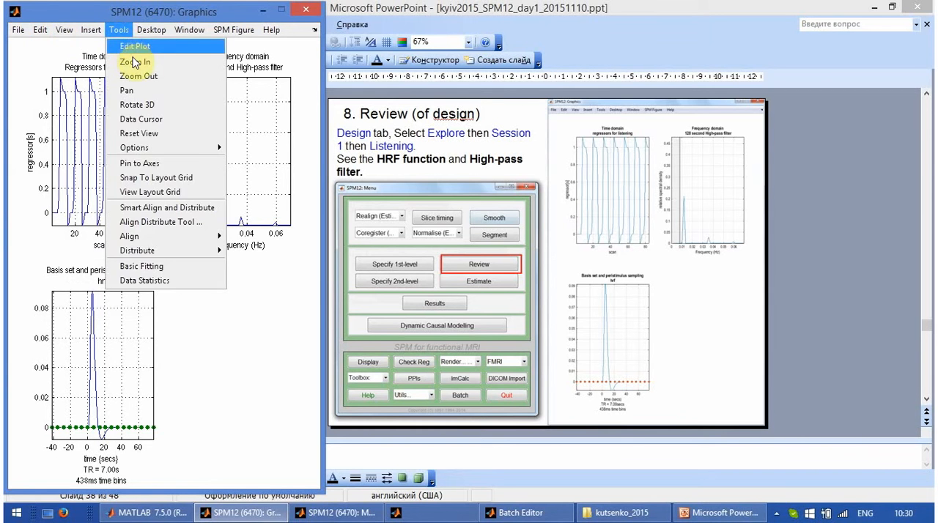
pyautogui.click(134, 62)
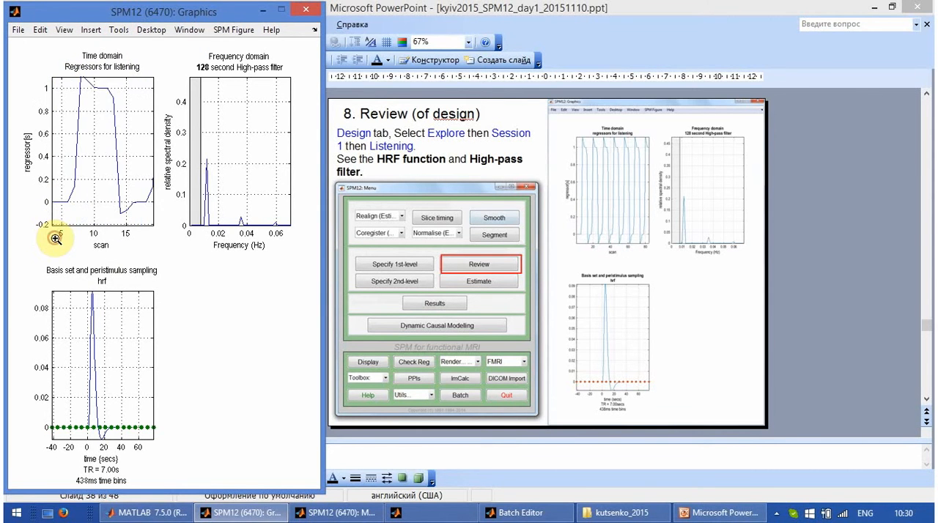
pyautogui.moveTo(61, 248)
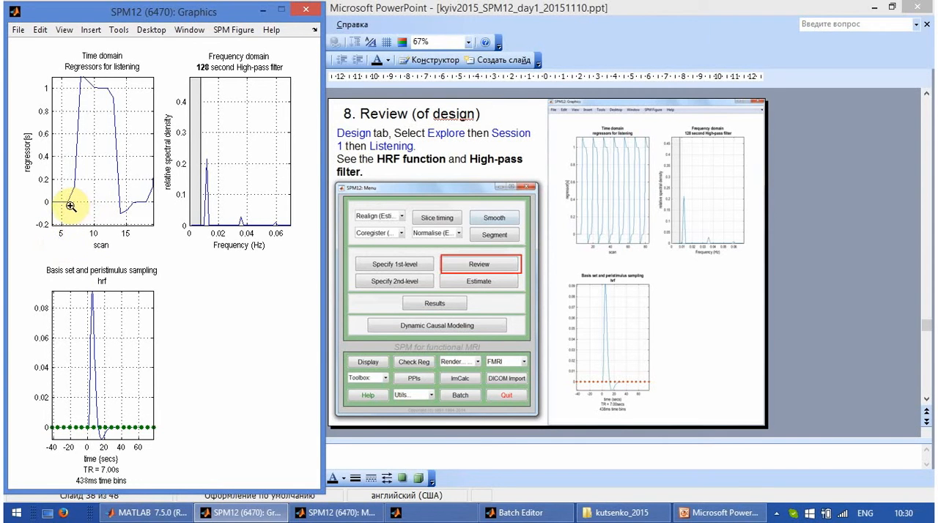
pyautogui.moveTo(76, 174)
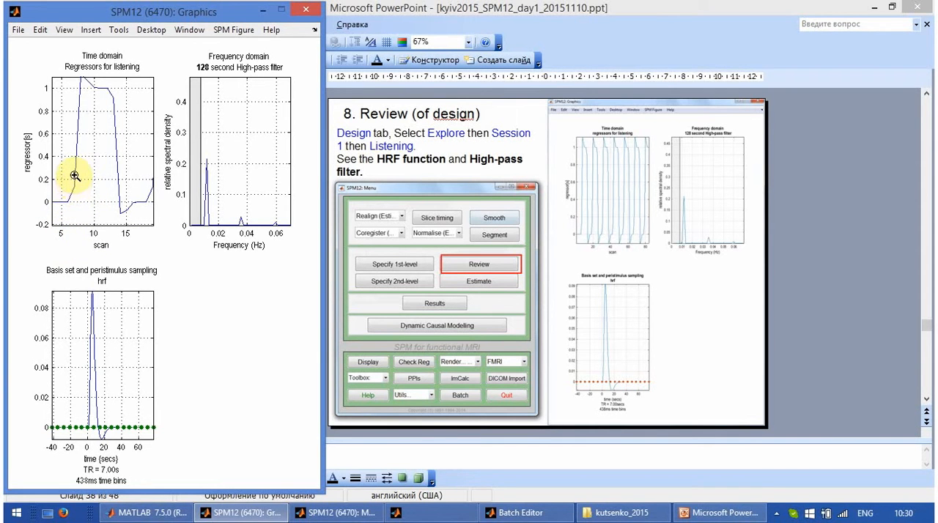
pyautogui.moveTo(85, 87)
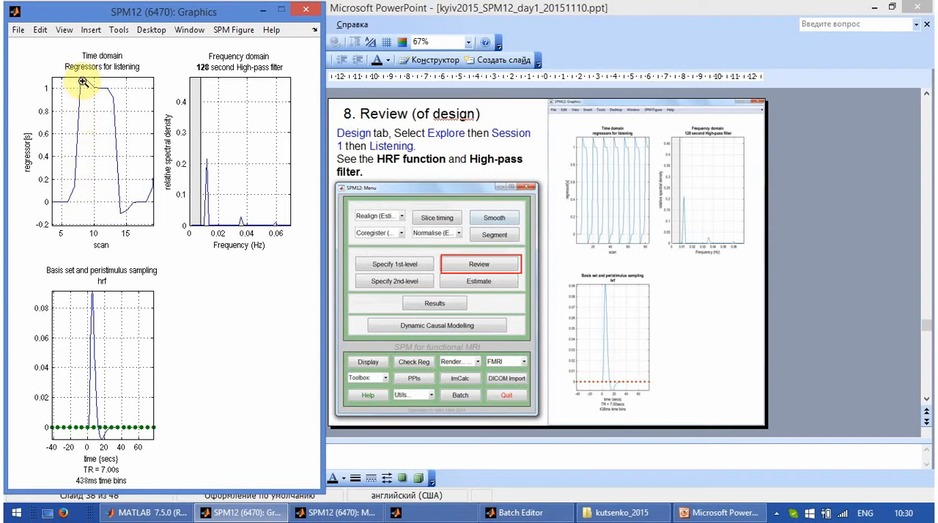
pyautogui.moveTo(111, 98)
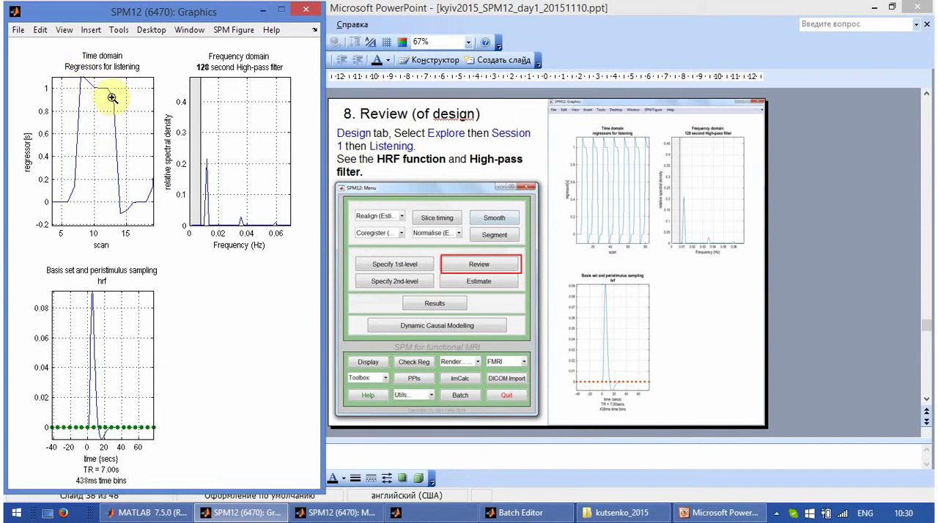
pyautogui.moveTo(139, 205)
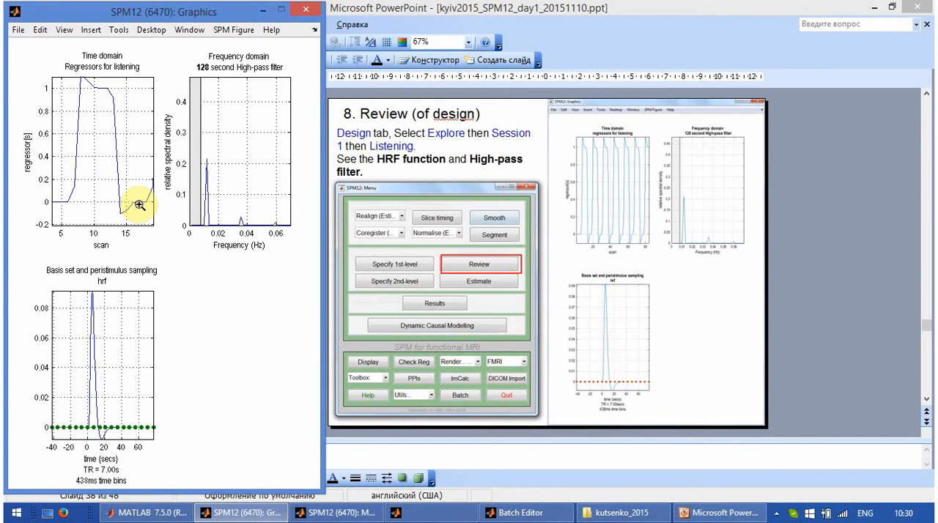
pyautogui.moveTo(115, 201)
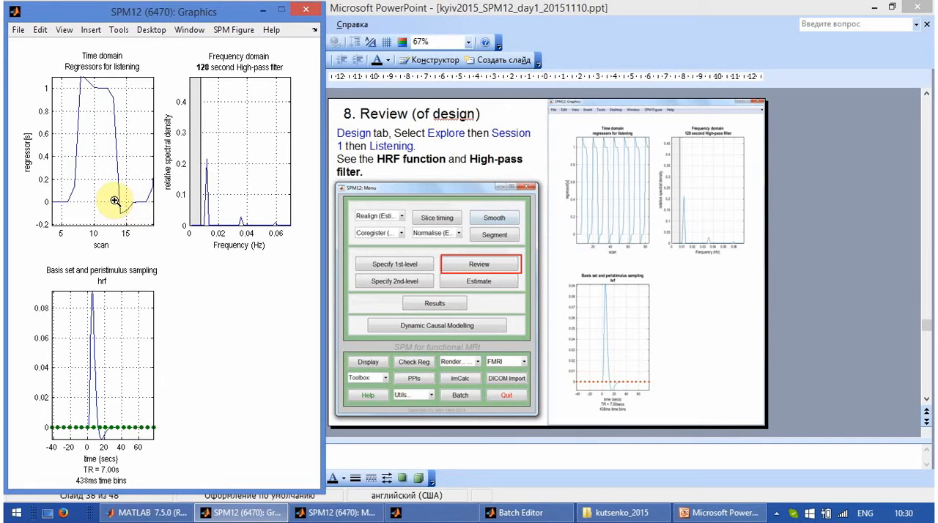
pyautogui.moveTo(161, 258)
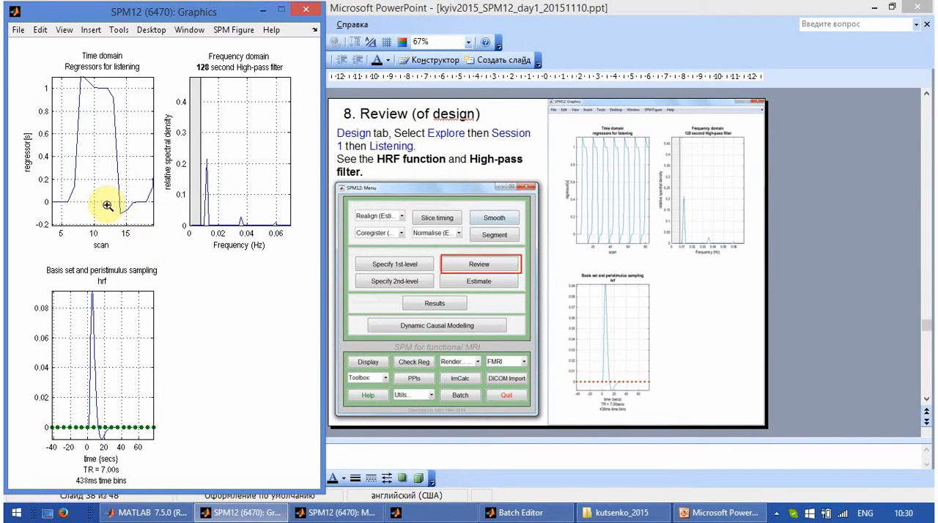
pyautogui.moveTo(104, 203)
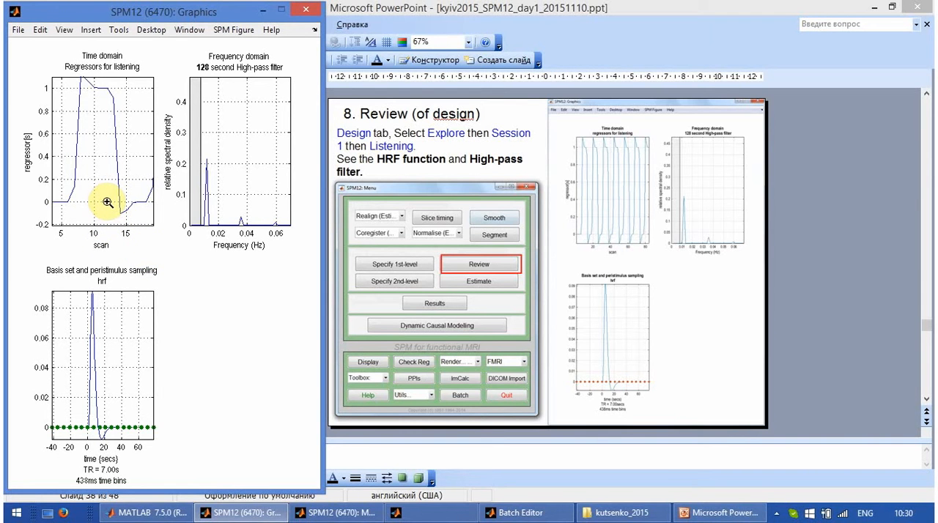
pyautogui.moveTo(108, 242)
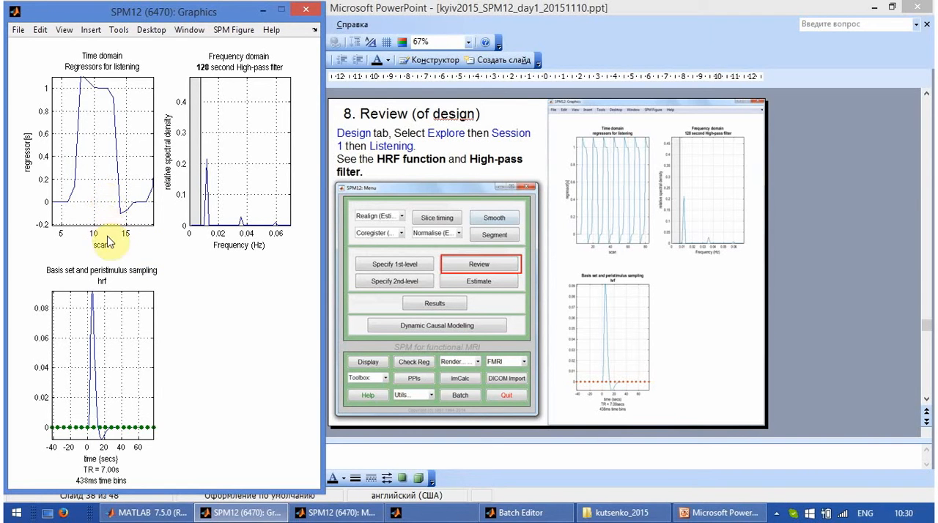
pyautogui.moveTo(66, 203)
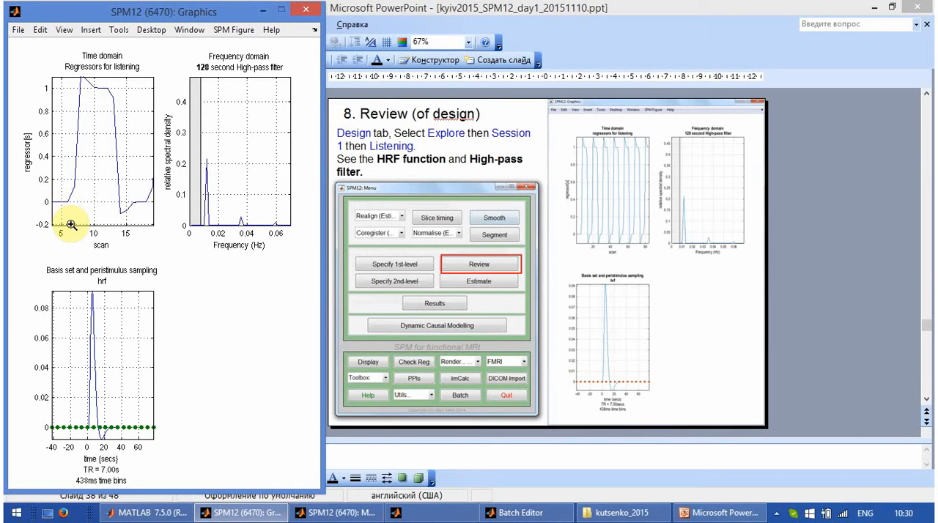
pyautogui.moveTo(79, 252)
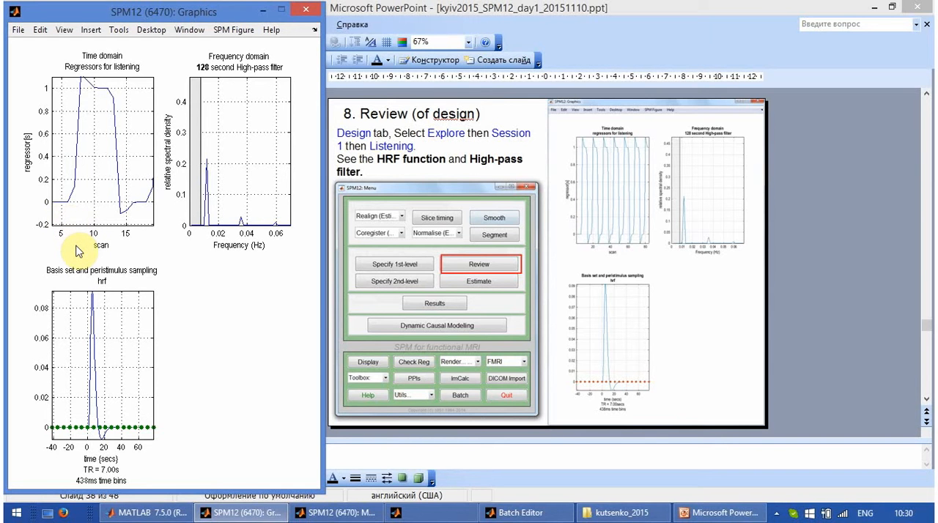
pyautogui.moveTo(123, 299)
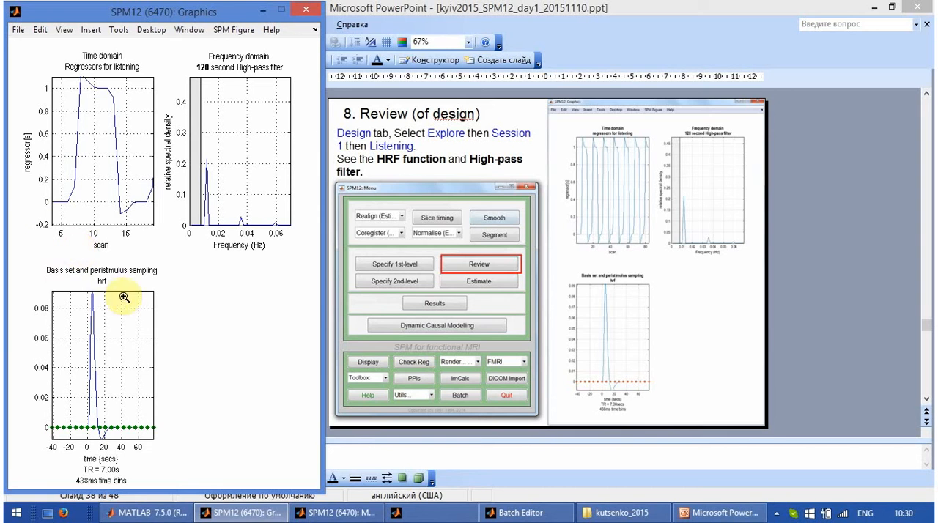
pyautogui.moveTo(81, 293)
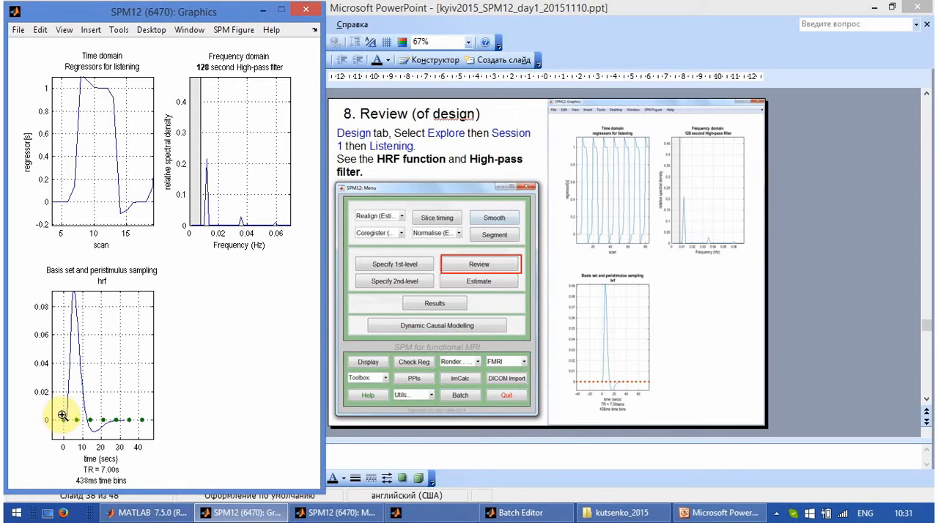
pyautogui.moveTo(116, 420)
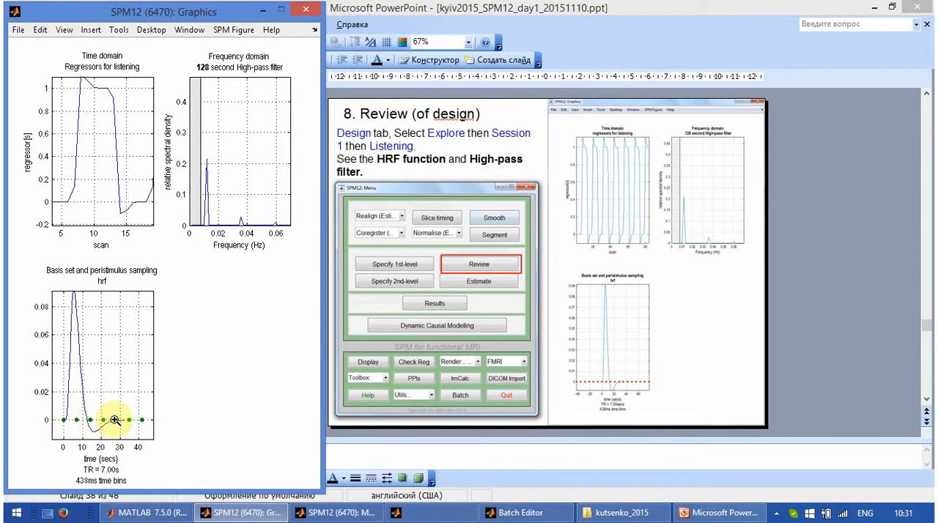
pyautogui.moveTo(111, 421)
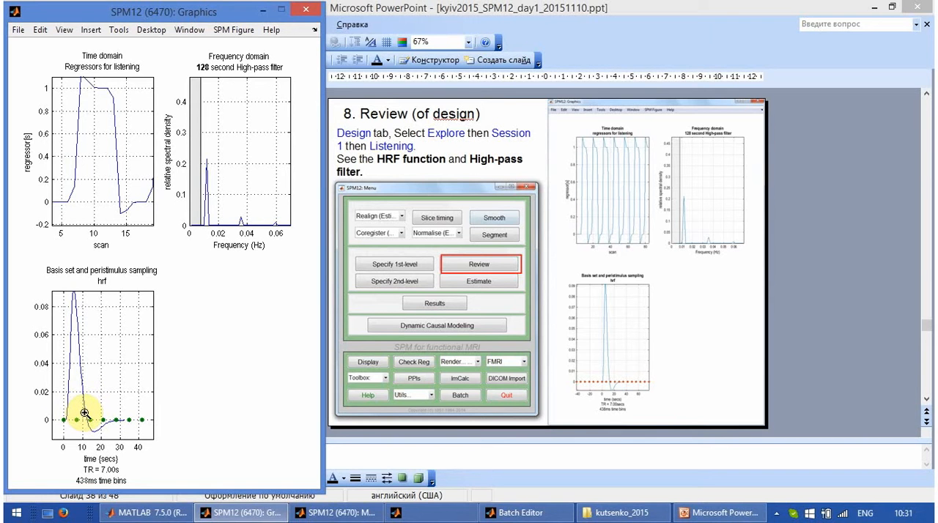
pyautogui.moveTo(87, 425)
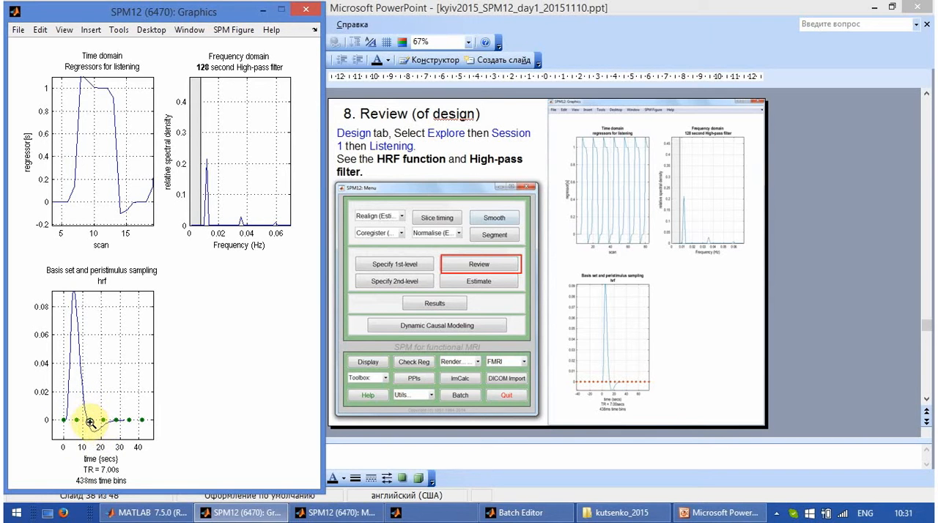
pyautogui.moveTo(110, 437)
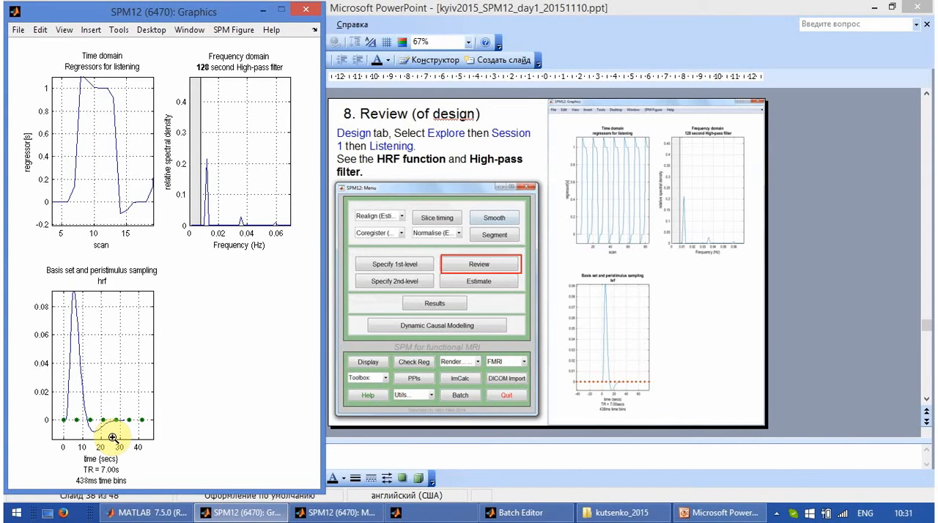
pyautogui.moveTo(95, 436)
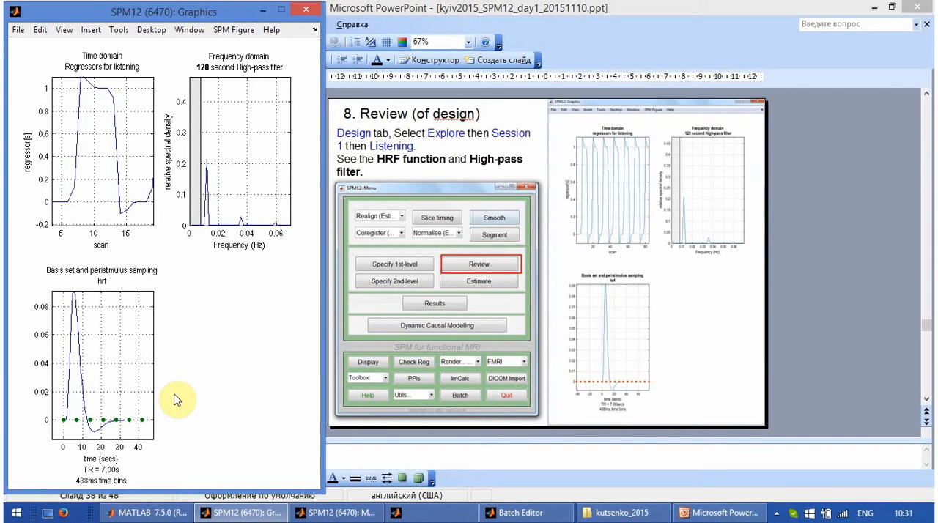
# Show slide 37 in PowerPoint, then return to the SPM12 Graphics window
pyautogui.click(717, 512)
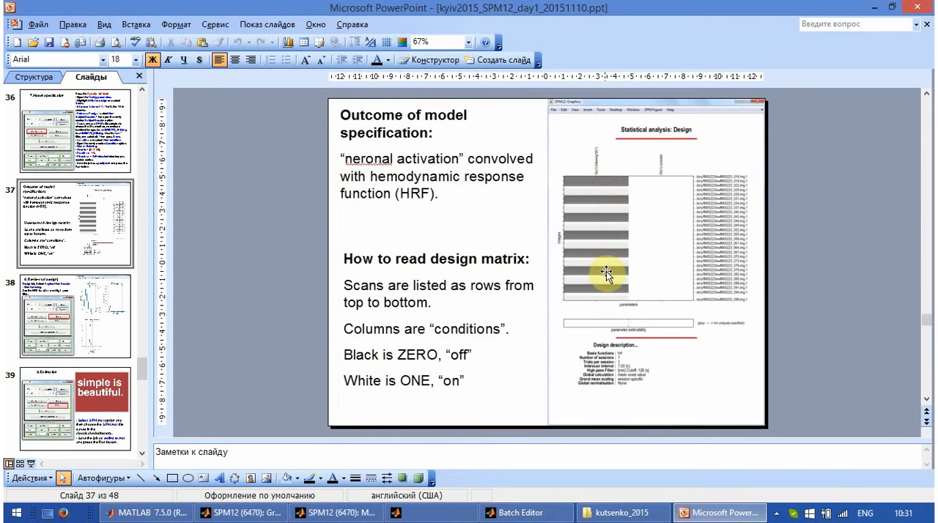
pyautogui.moveTo(606, 176)
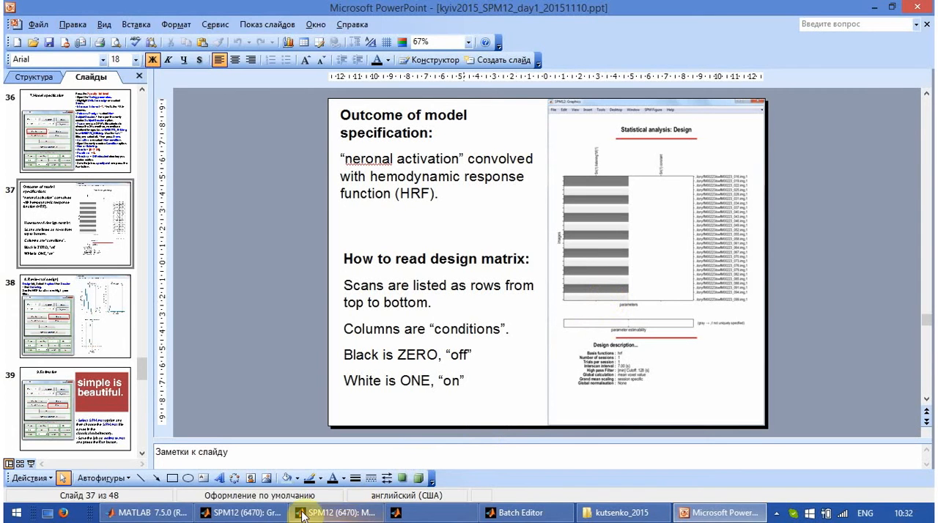
pyautogui.click(305, 513)
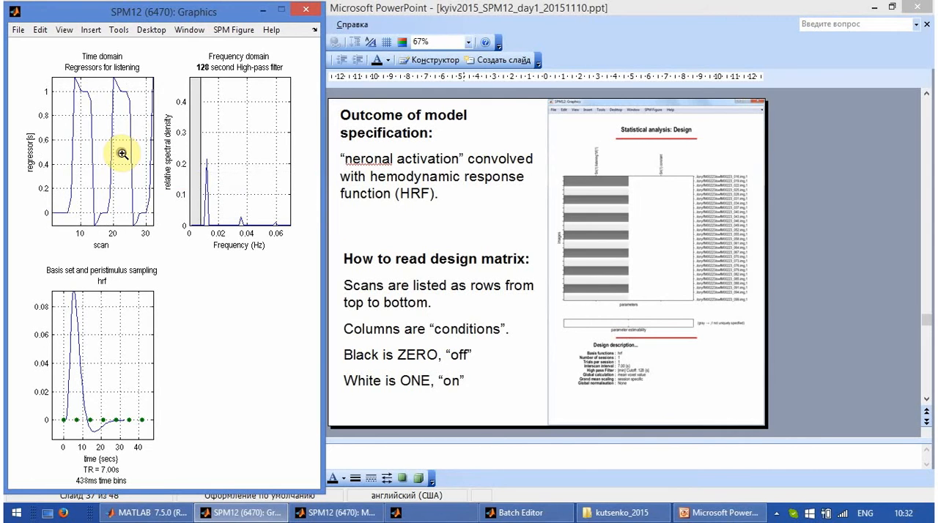
# Zoom out the listening regressor plot from its right-click menu to span scans 5–84
pyautogui.rightClick(122, 154)
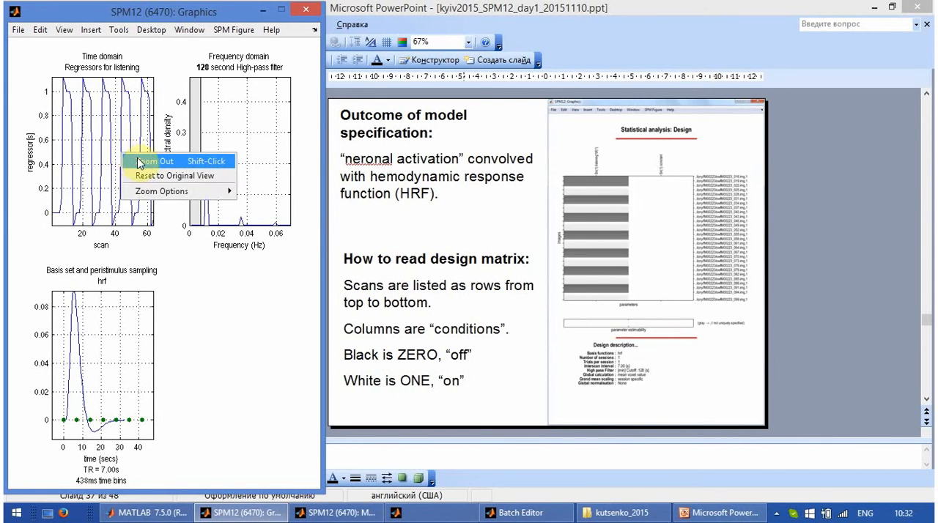
pyautogui.click(152, 161)
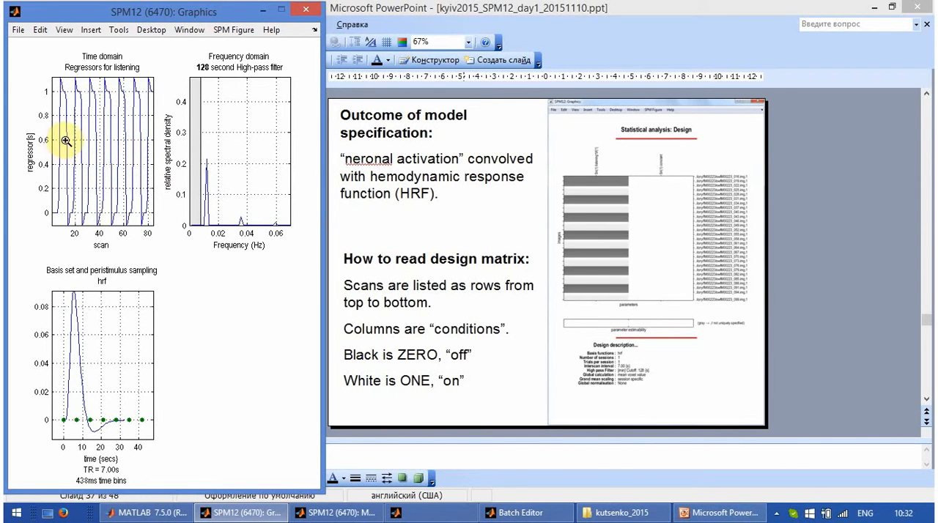
pyautogui.moveTo(617, 270)
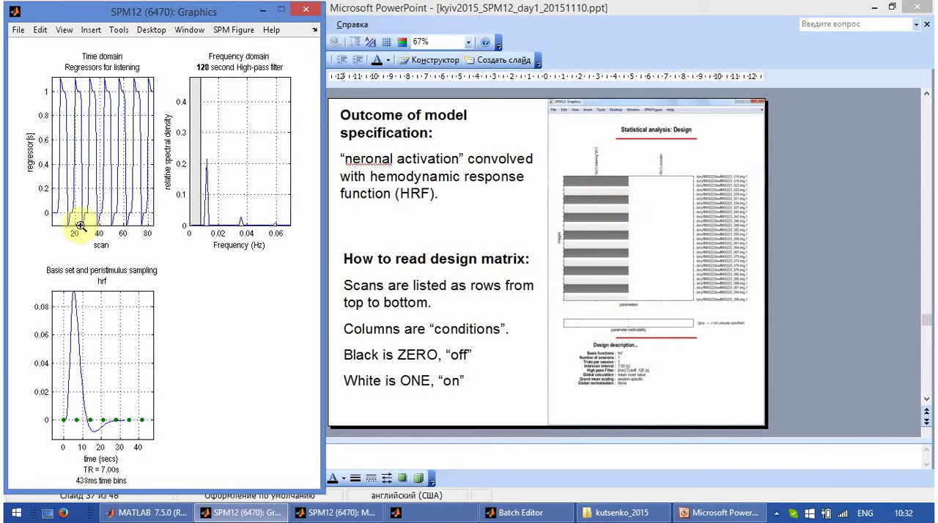
pyautogui.moveTo(610, 197)
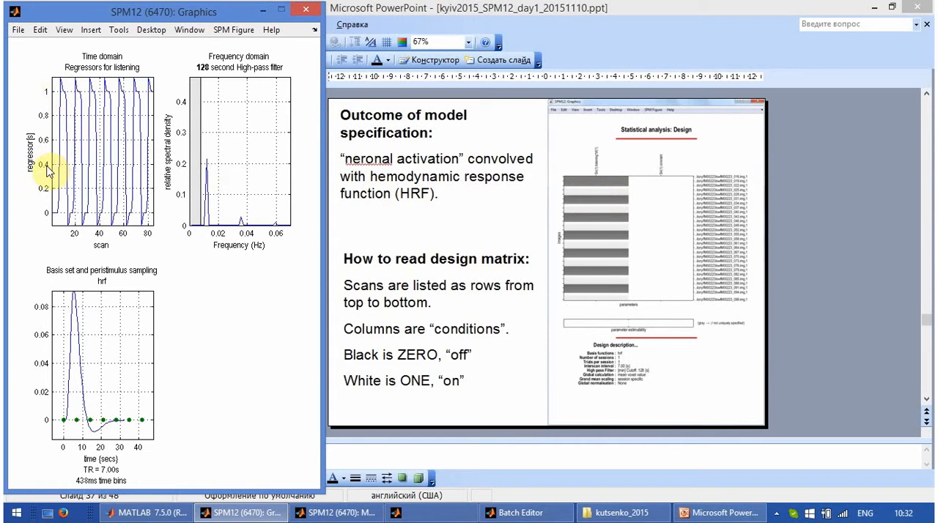
pyautogui.moveTo(33, 129)
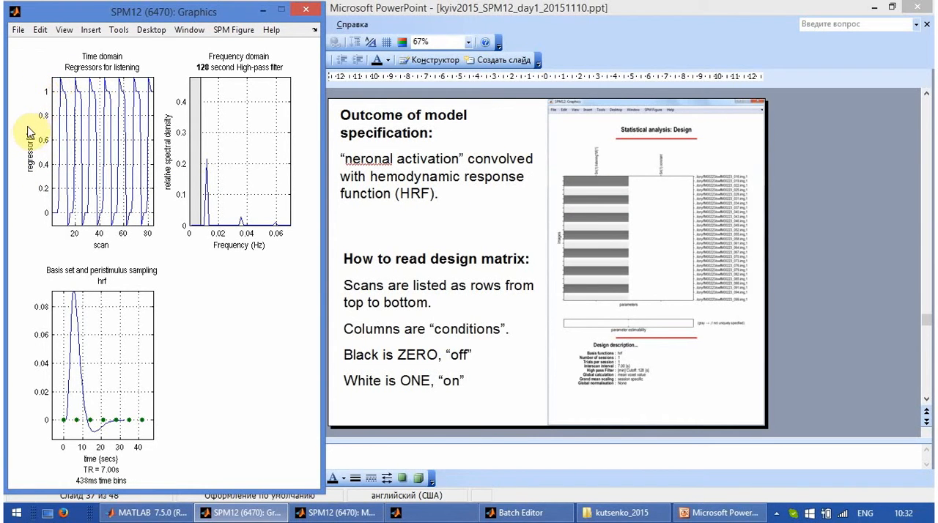
pyautogui.moveTo(33, 158)
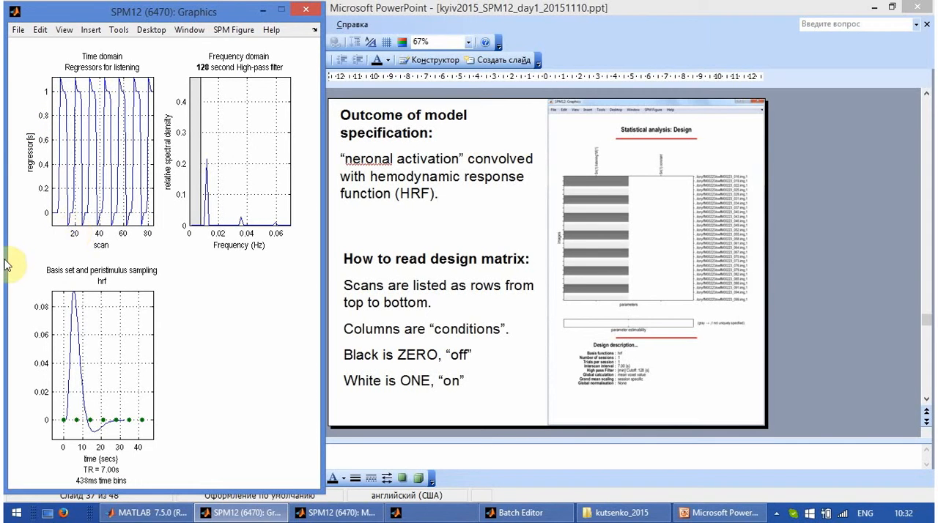
pyautogui.moveTo(48, 172)
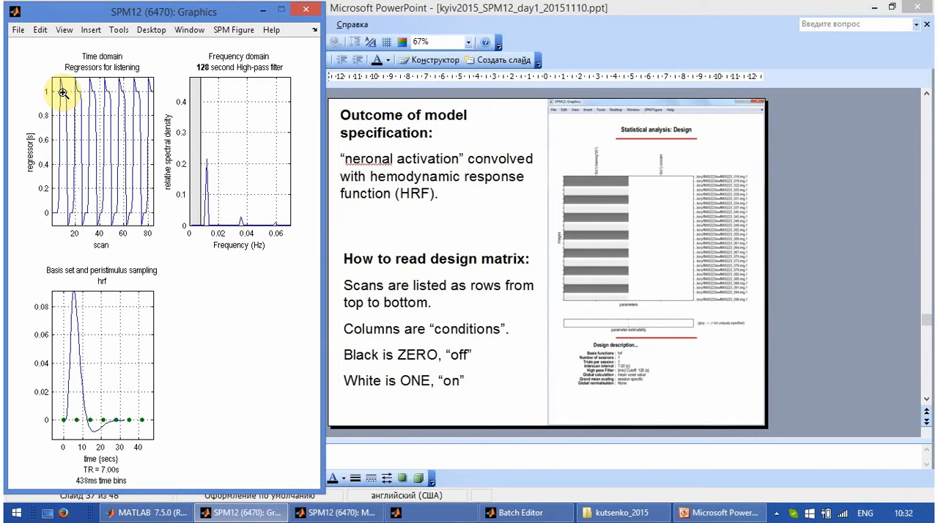
pyautogui.moveTo(76, 95)
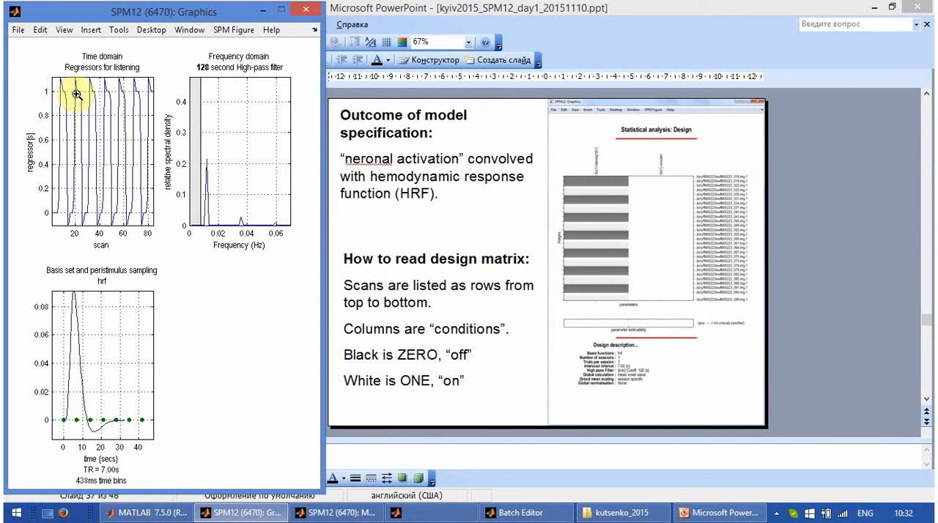
pyautogui.moveTo(119, 99)
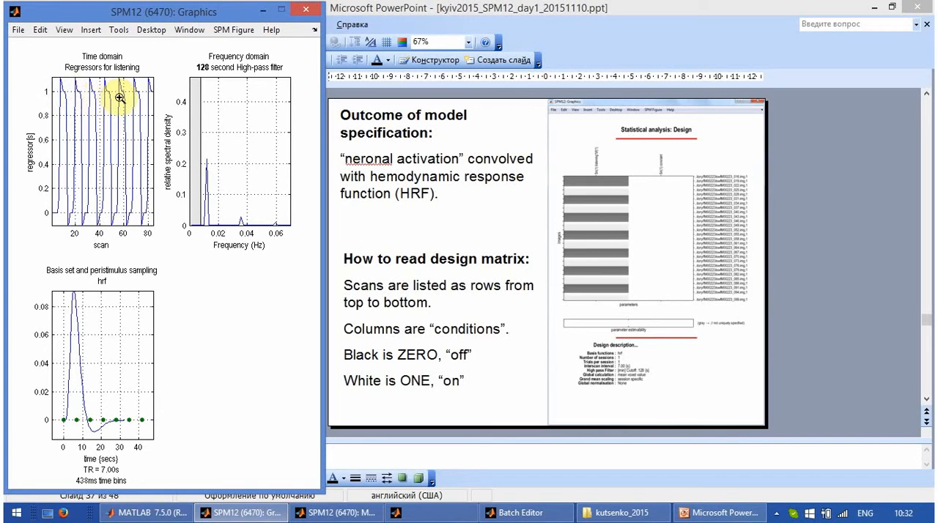
pyautogui.moveTo(584, 192)
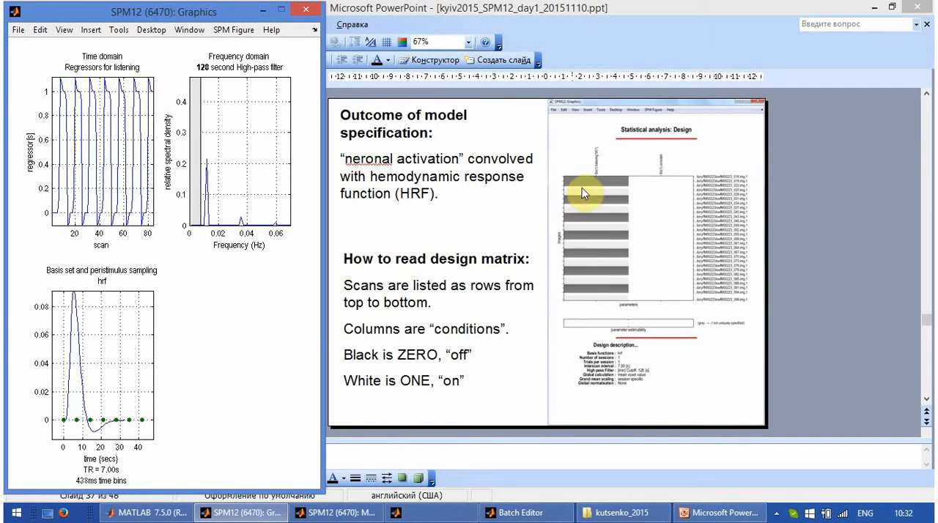
pyautogui.moveTo(594, 233)
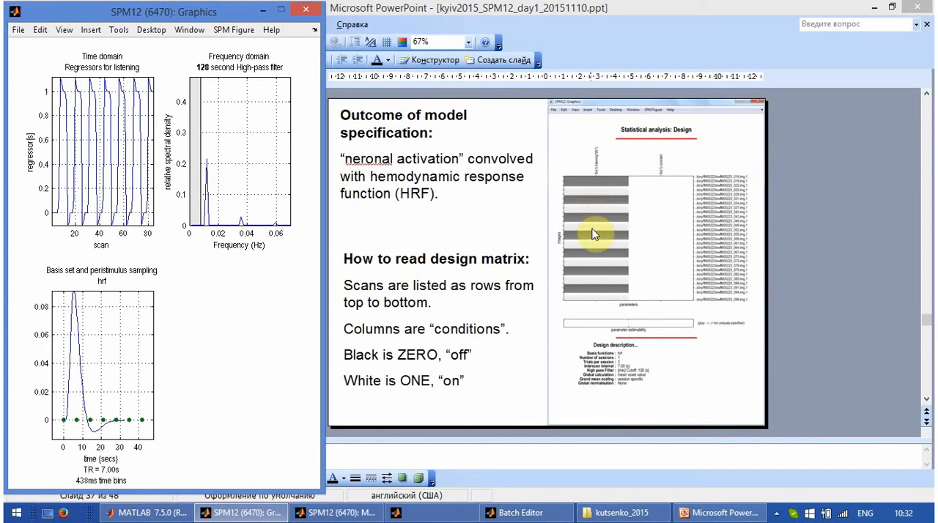
pyautogui.moveTo(599, 304)
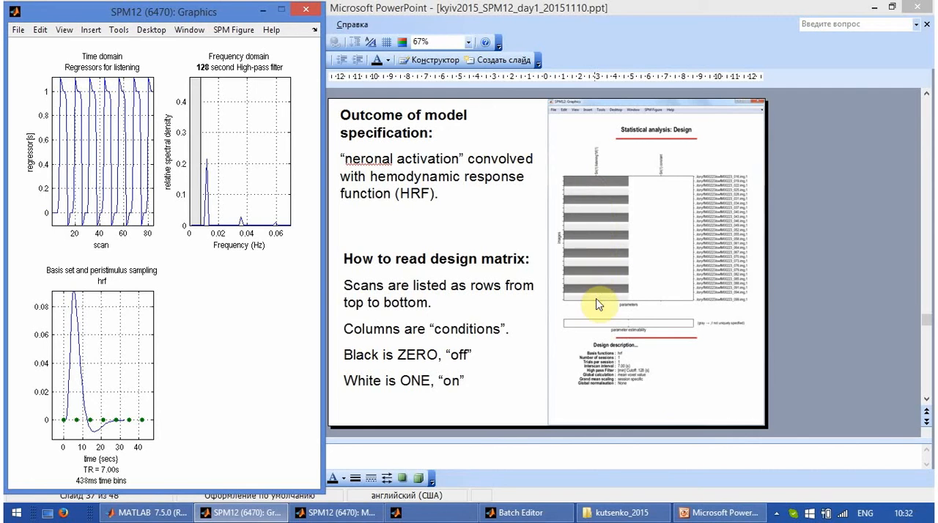
pyautogui.moveTo(321, 124)
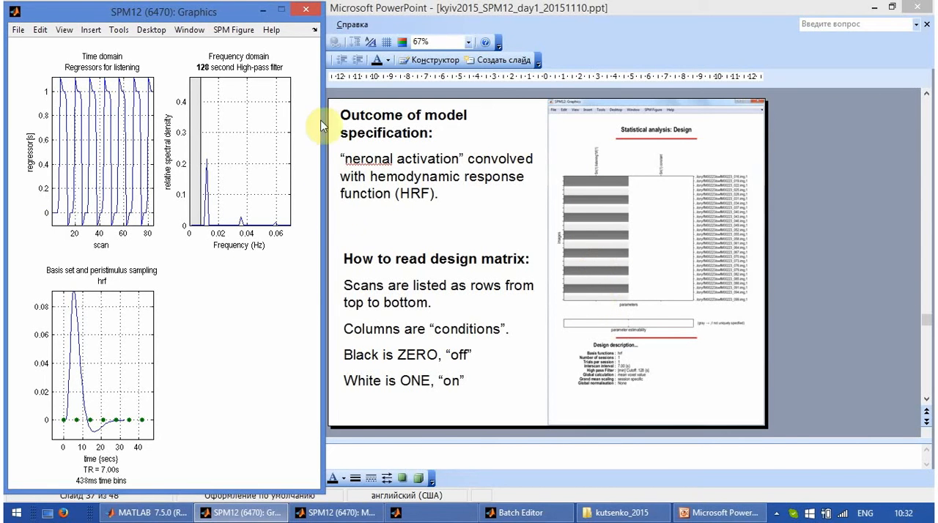
pyautogui.moveTo(275, 253)
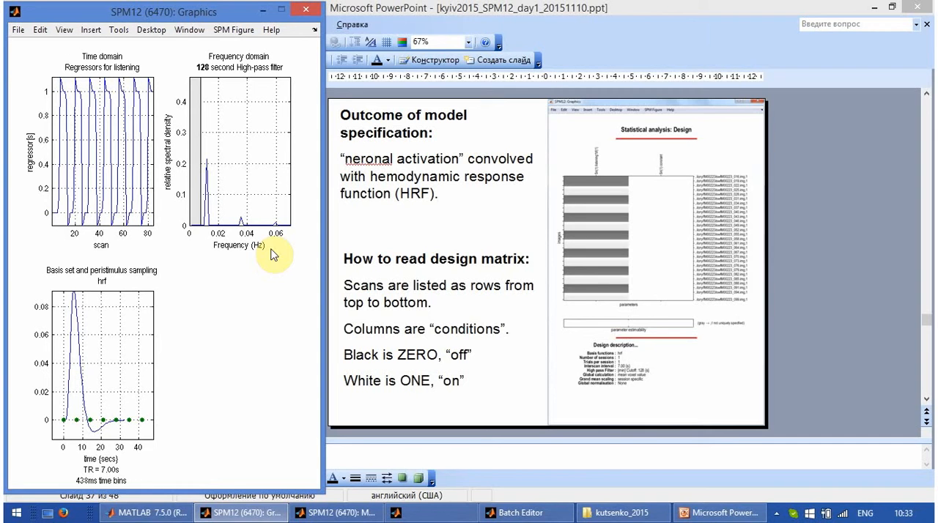
pyautogui.moveTo(161, 246)
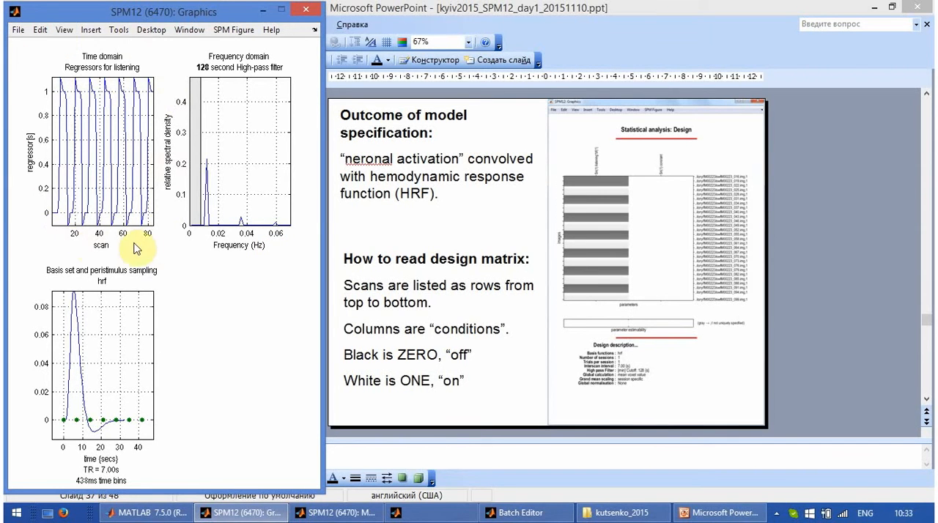
pyautogui.moveTo(210, 241)
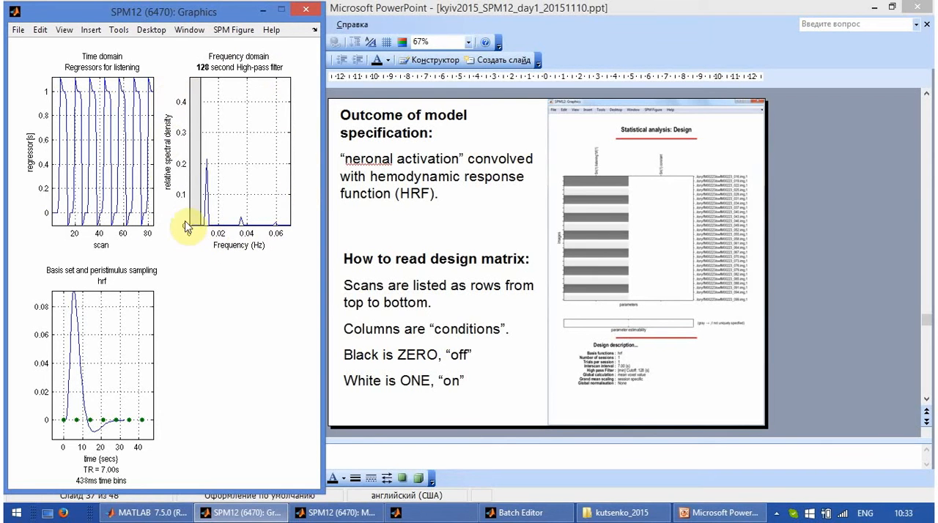
pyautogui.moveTo(196, 101)
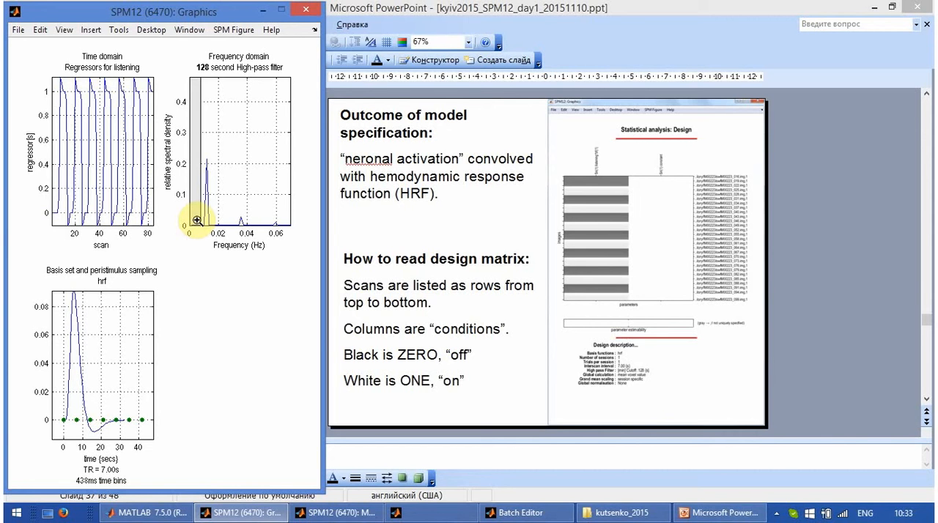
pyautogui.moveTo(211, 211)
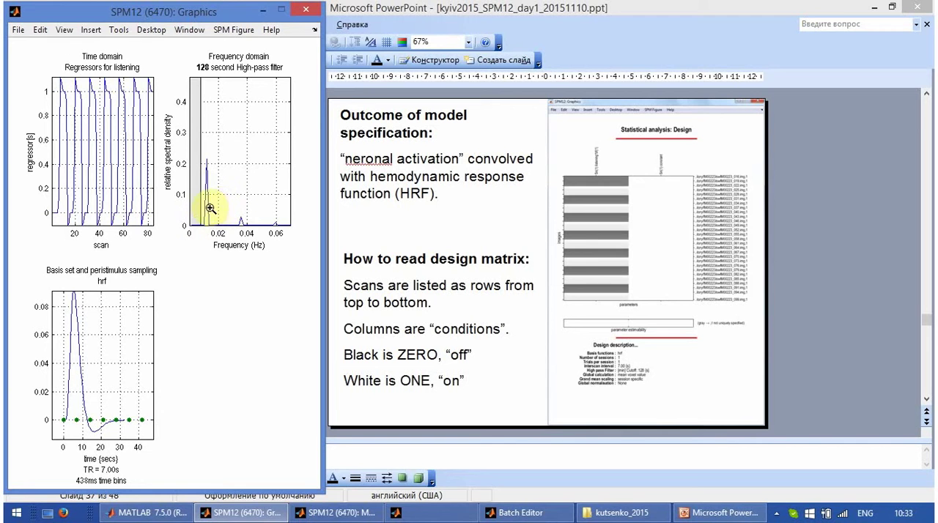
pyautogui.moveTo(236, 221)
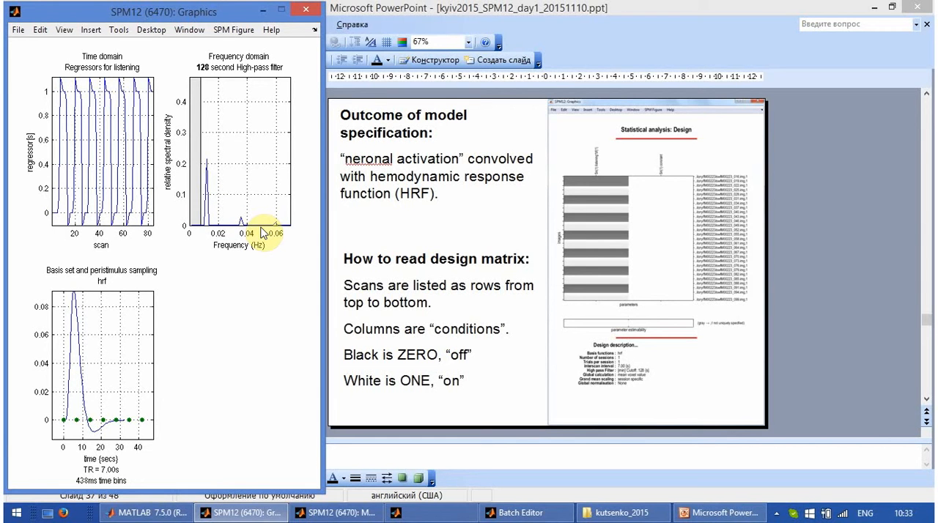
pyautogui.moveTo(209, 79)
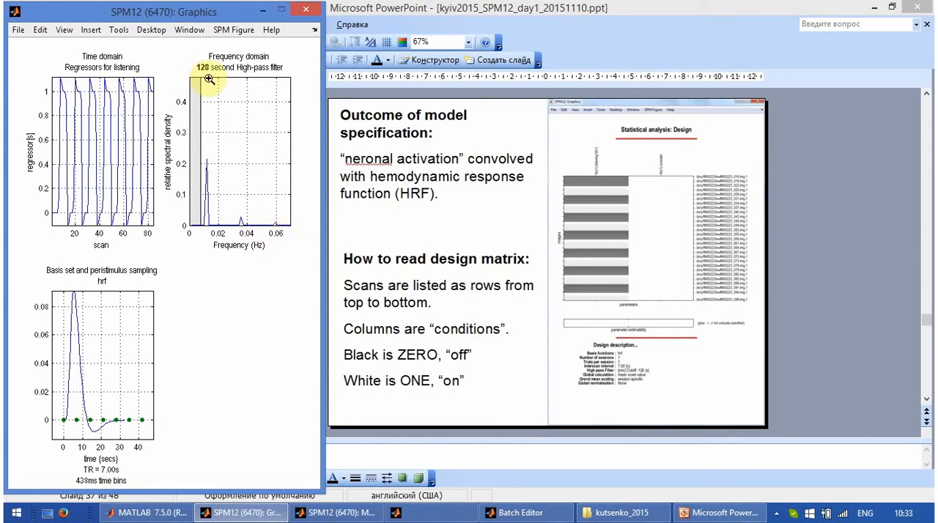
pyautogui.moveTo(200, 167)
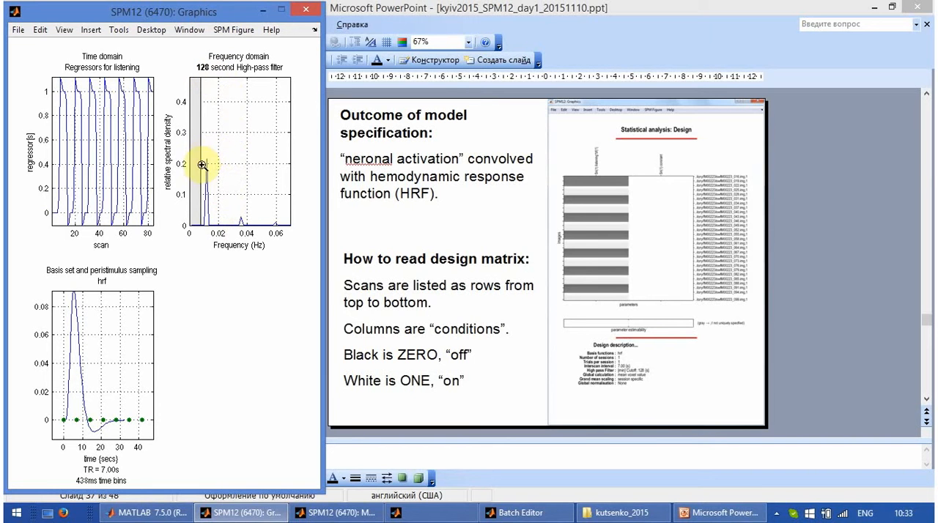
pyautogui.moveTo(214, 222)
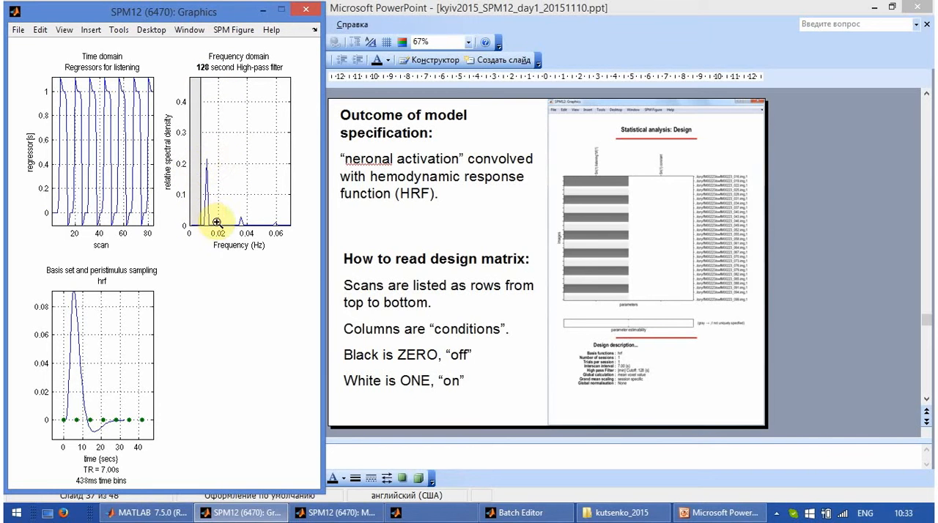
pyautogui.moveTo(219, 220)
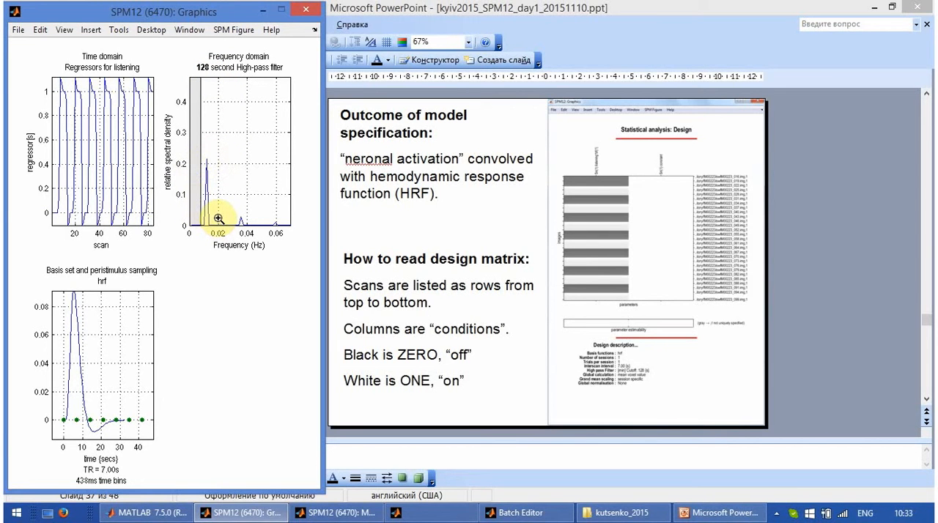
pyautogui.moveTo(176, 151)
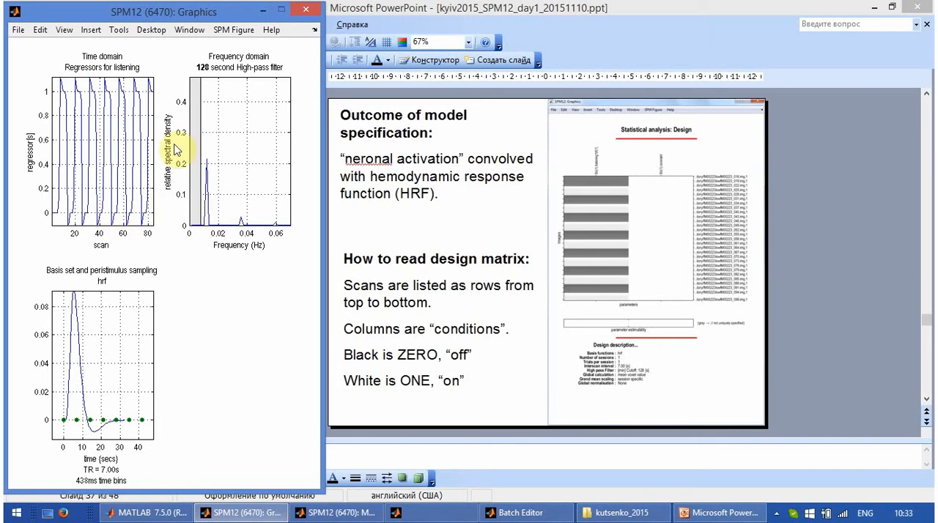
pyautogui.moveTo(146, 215)
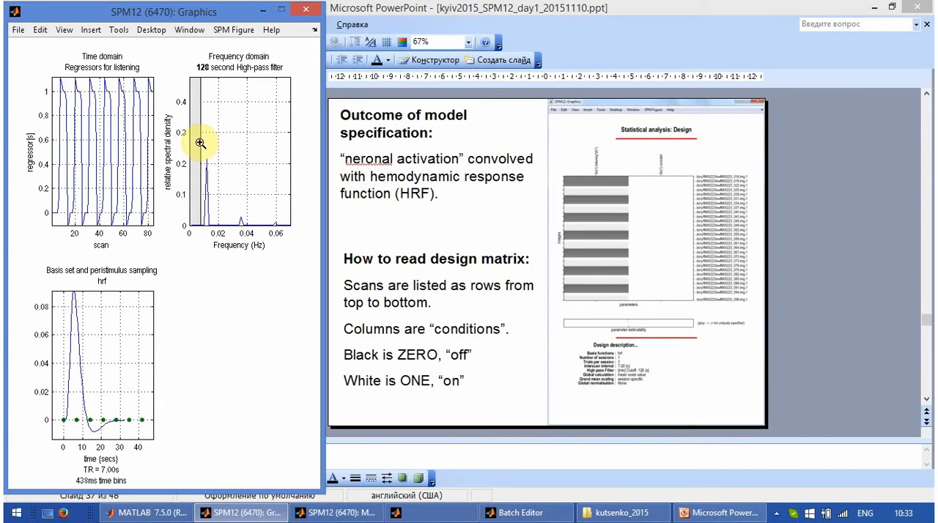
pyautogui.moveTo(204, 143)
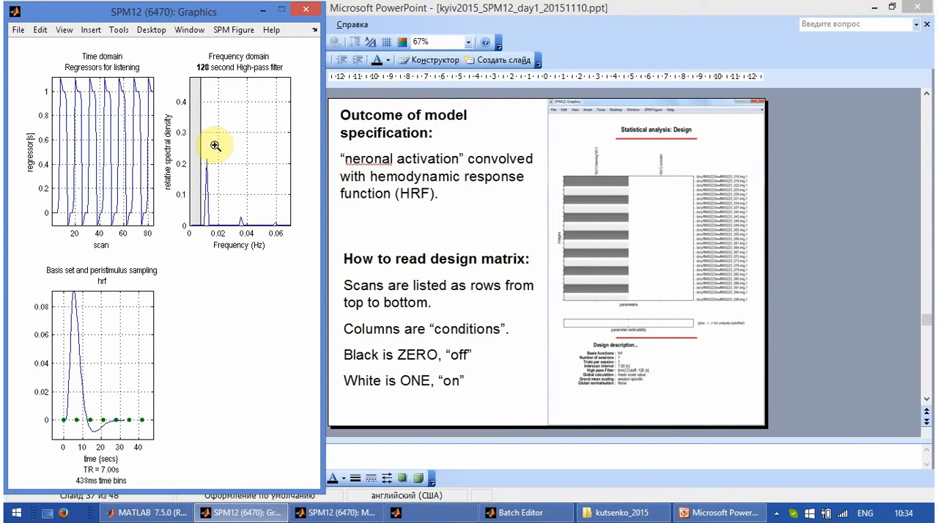
pyautogui.moveTo(50, 92)
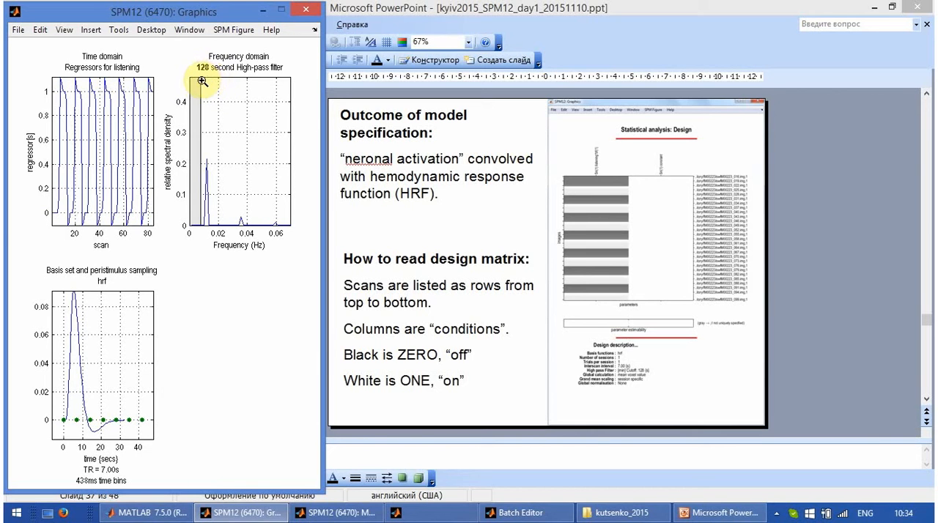
pyautogui.moveTo(200, 112)
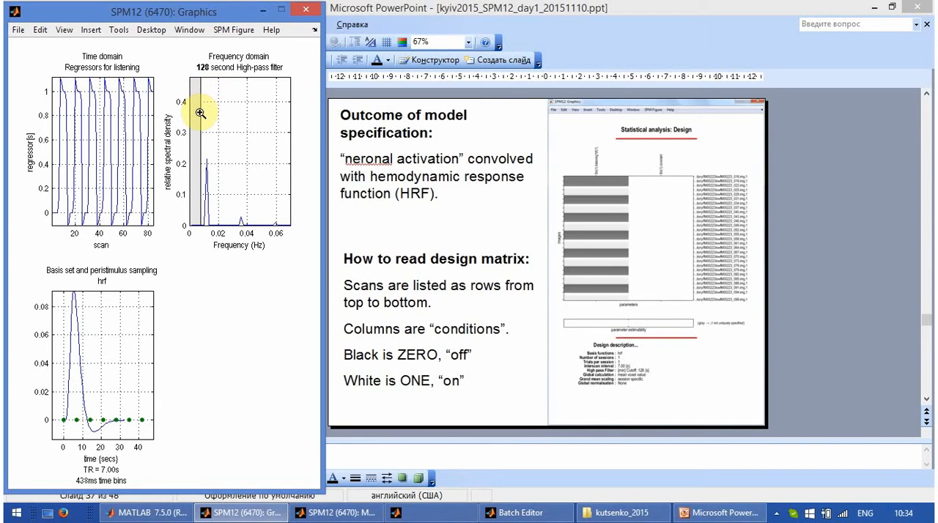
pyautogui.moveTo(187, 153)
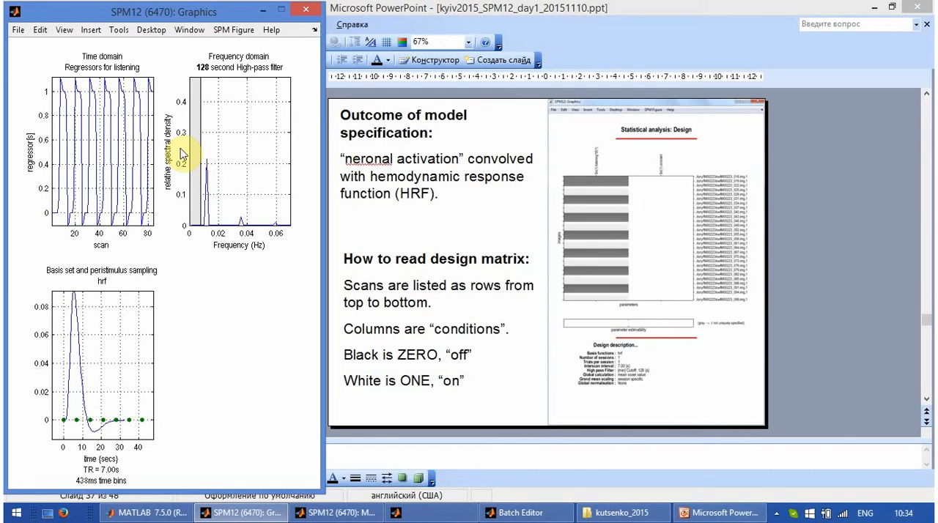
pyautogui.moveTo(171, 114)
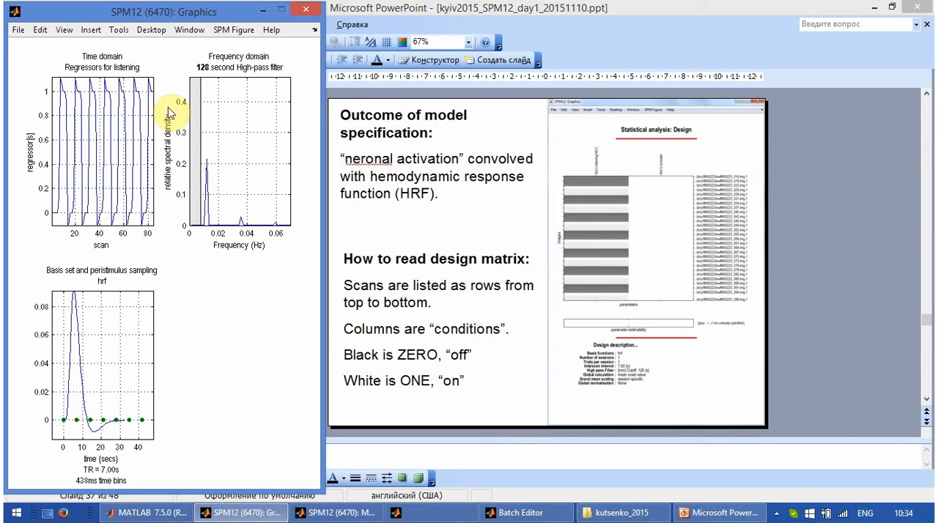
pyautogui.moveTo(177, 121)
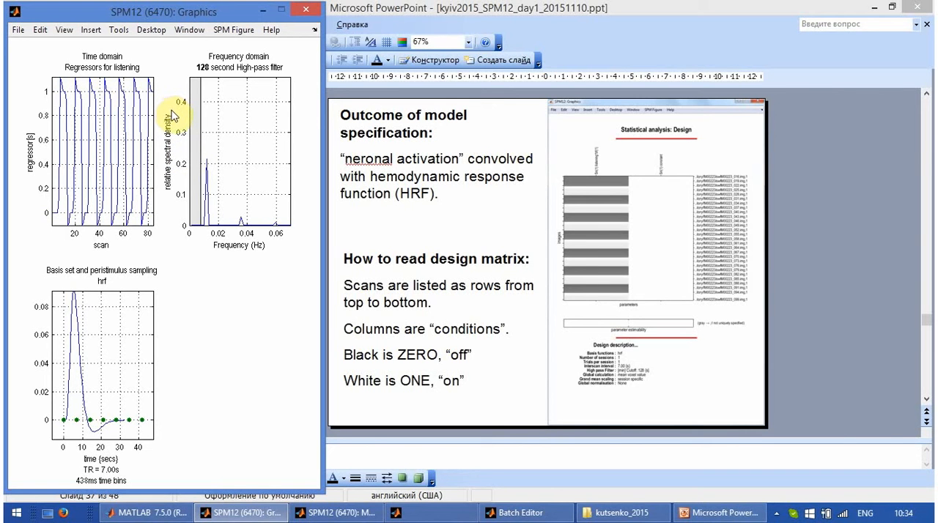
pyautogui.moveTo(176, 13)
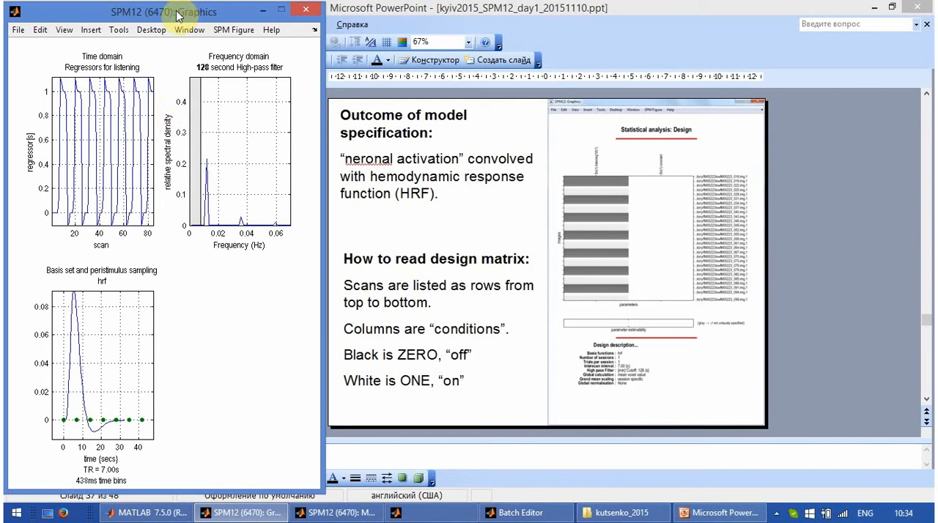
pyautogui.moveTo(263, 62)
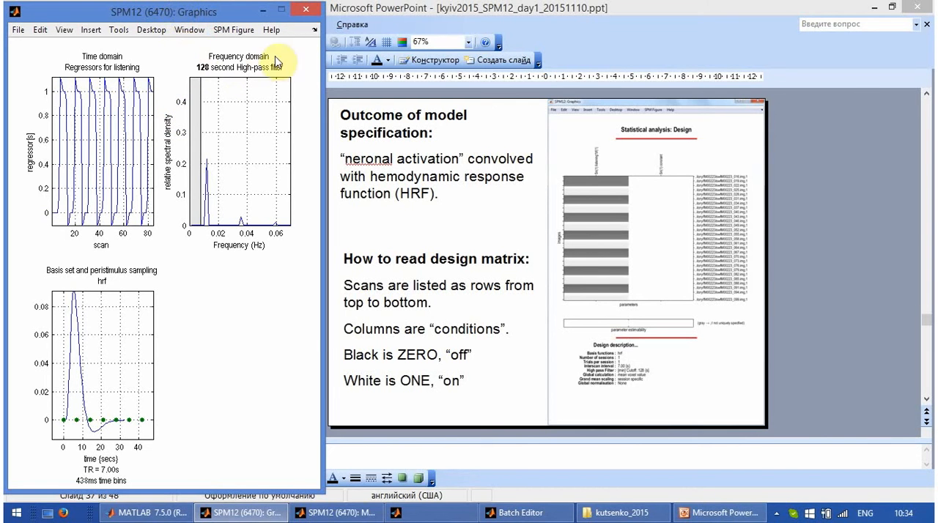
pyautogui.moveTo(207, 56)
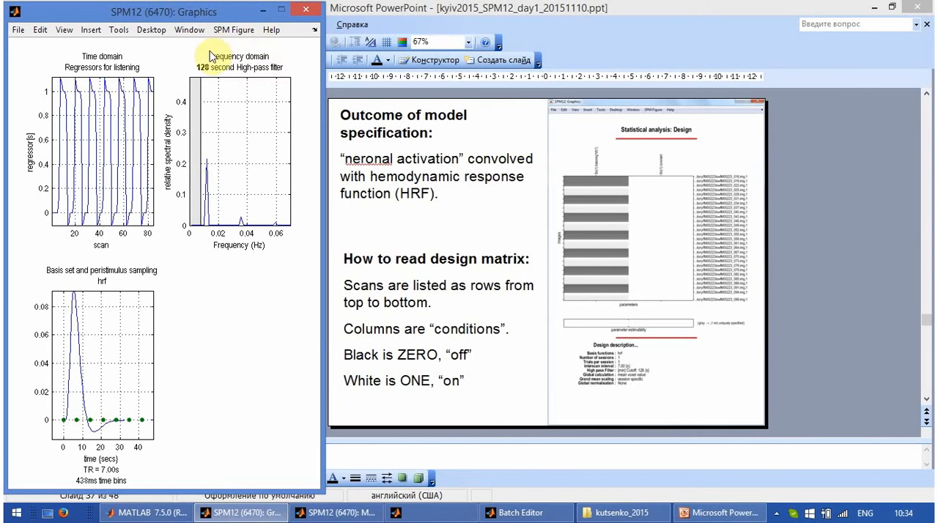
pyautogui.moveTo(282, 65)
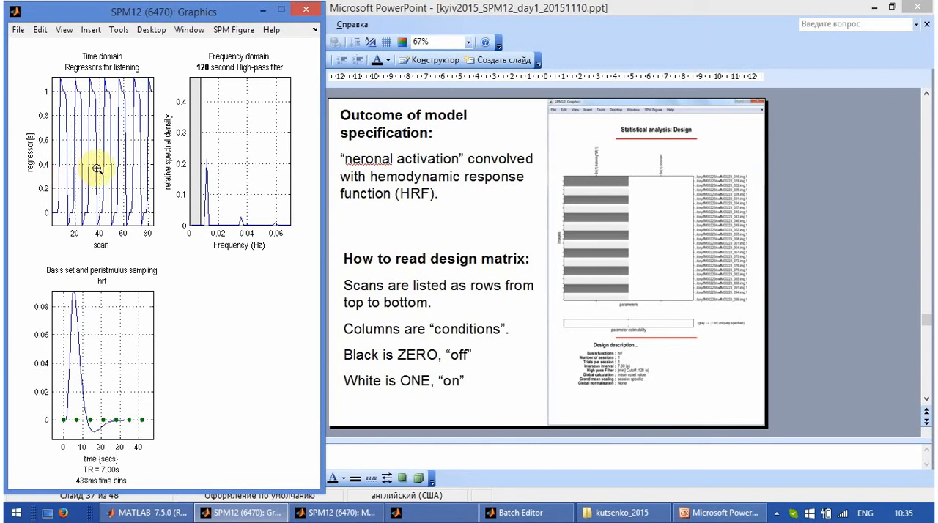
pyautogui.moveTo(207, 80)
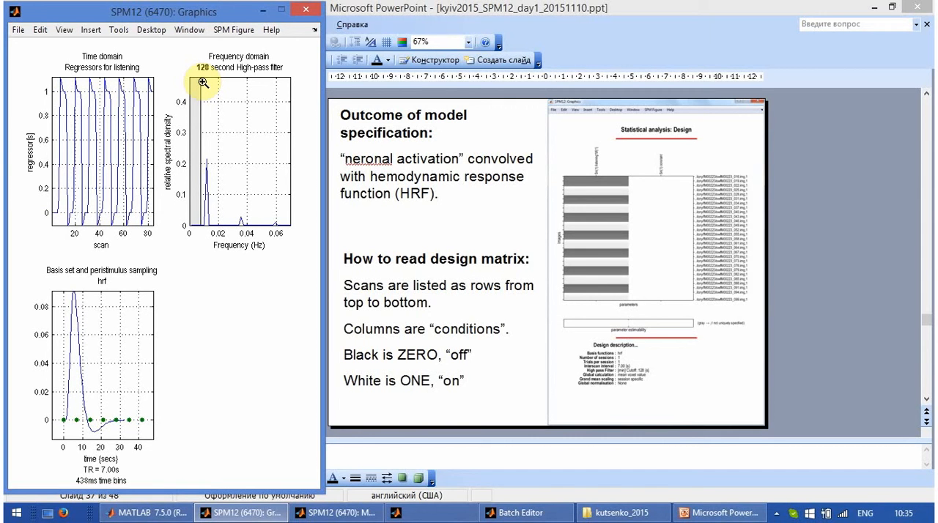
pyautogui.moveTo(194, 132)
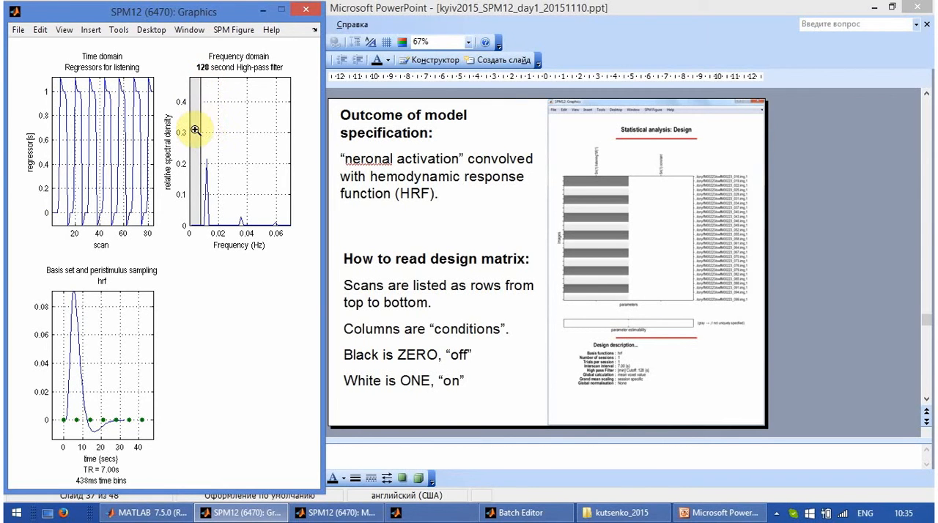
pyautogui.moveTo(200, 138)
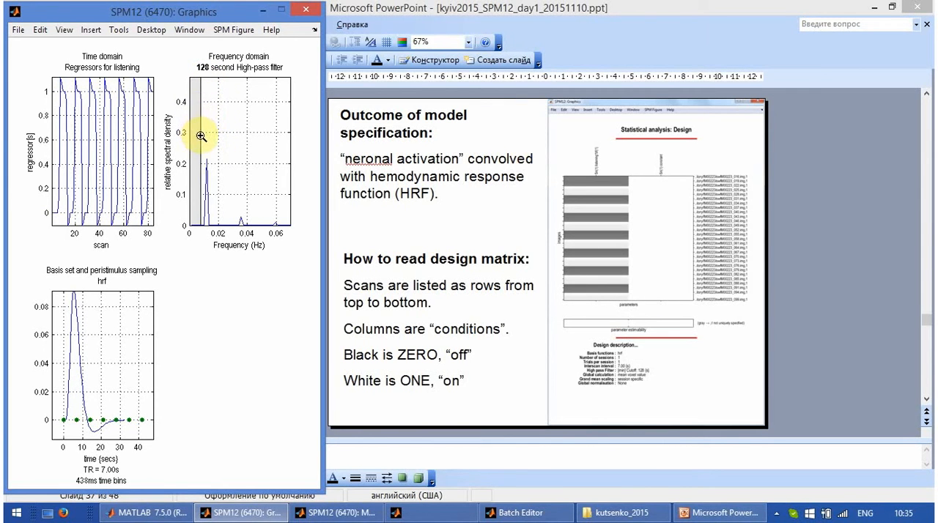
pyautogui.moveTo(228, 272)
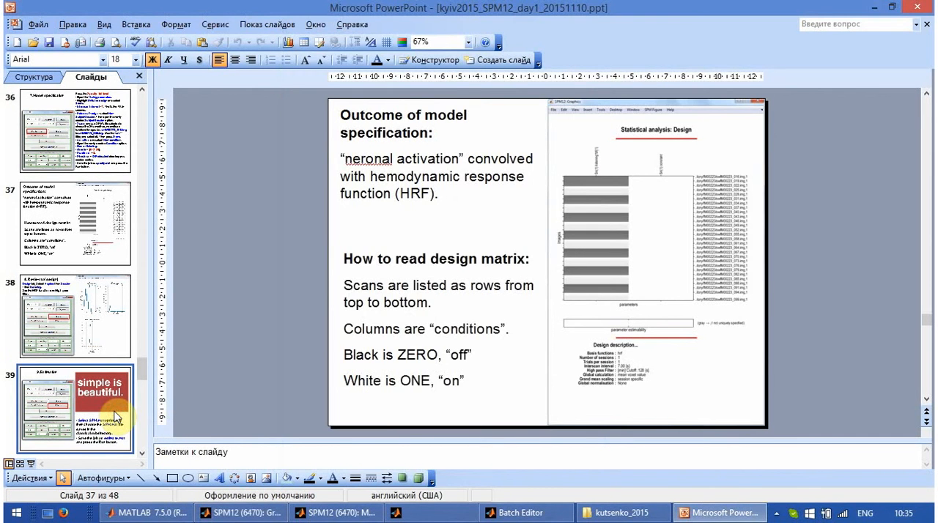
# Show the Estimation slide (slide 39), then bring the Batch Editor back to the front
pyautogui.click(75, 410)
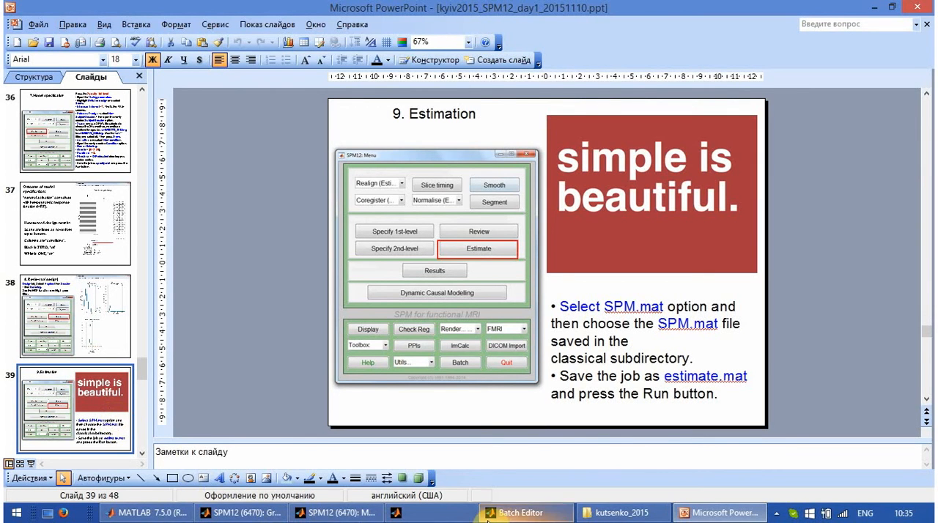
pyautogui.click(331, 514)
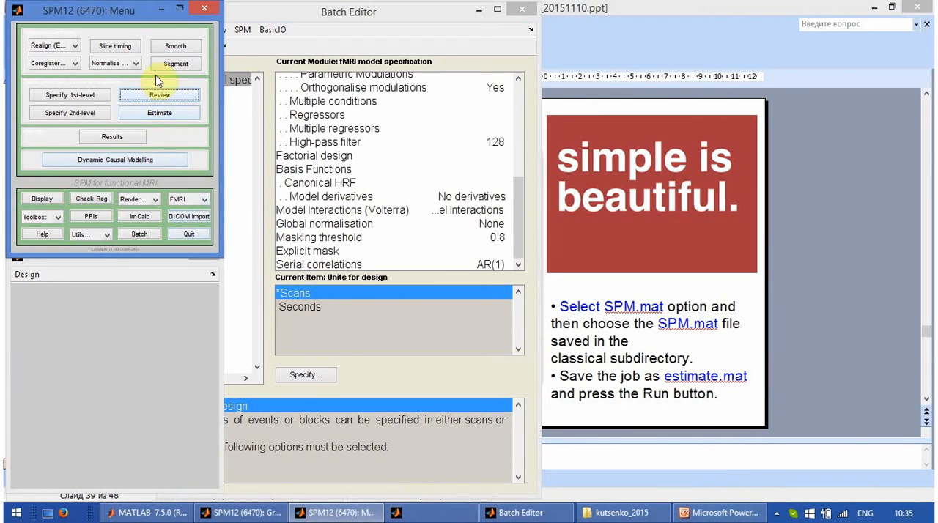
pyautogui.moveTo(134, 79)
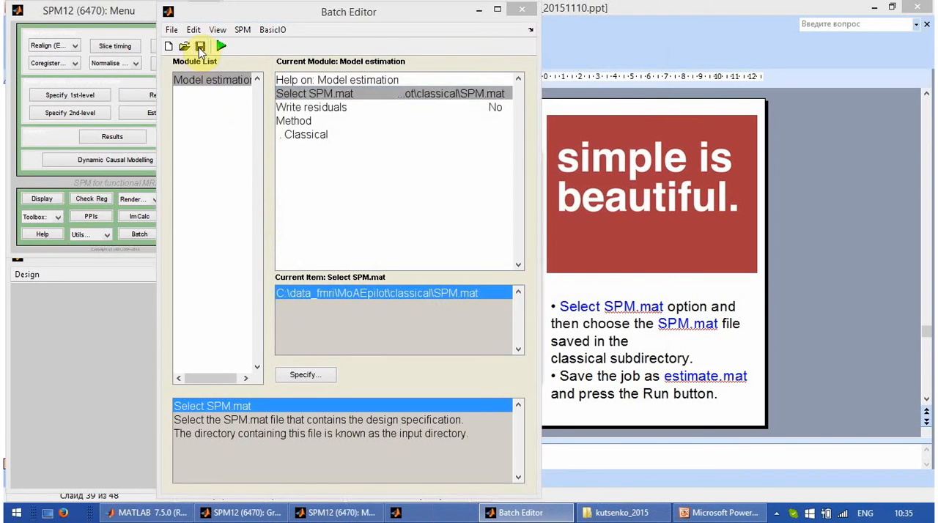
# Begin saving the Model estimation job that uses the classical SPM.mat
pyautogui.click(202, 46)
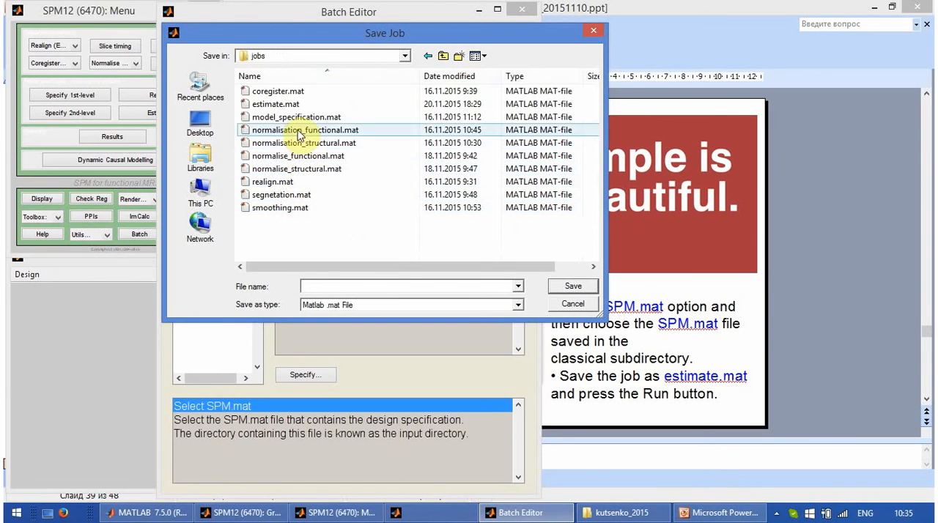
# Save the job over the existing estimate.mat and confirm the replacement
pyautogui.click(275, 103)
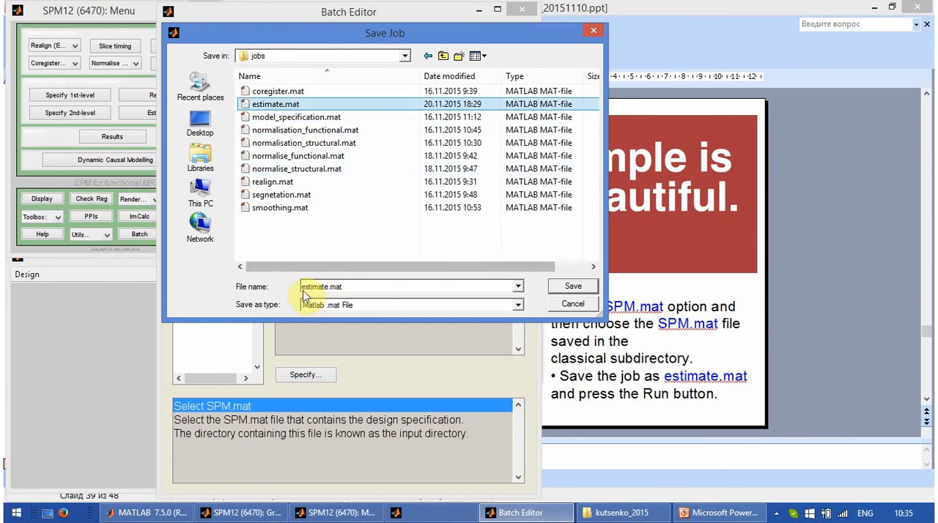
pyautogui.moveTo(481, 289)
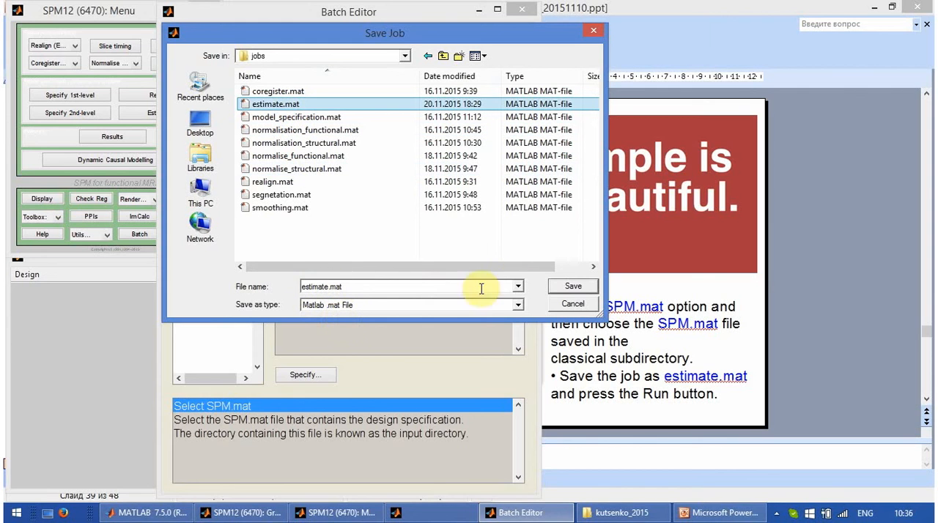
pyautogui.moveTo(478, 286)
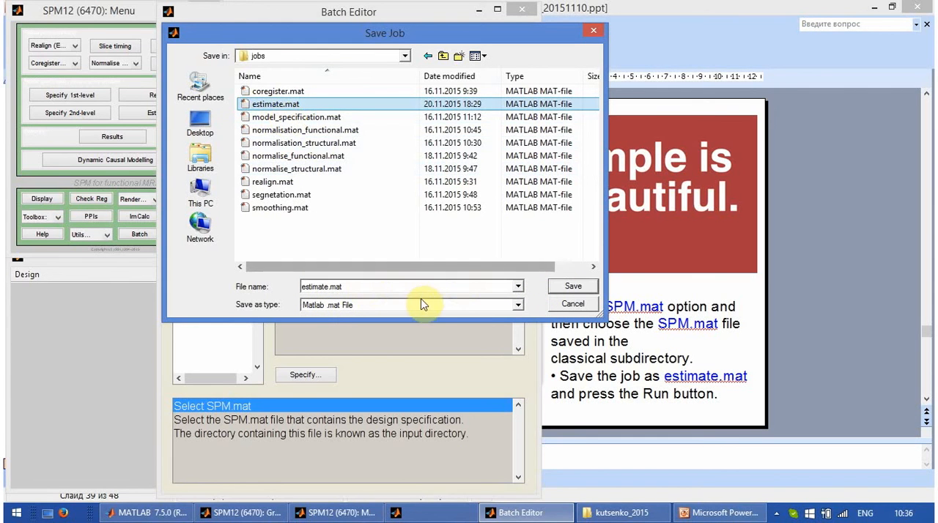
pyautogui.moveTo(573, 286)
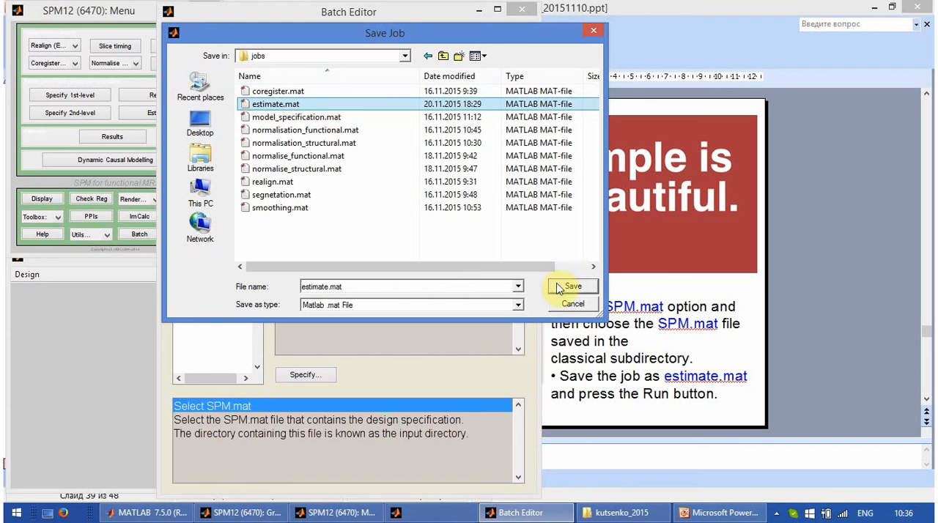
pyautogui.click(572, 285)
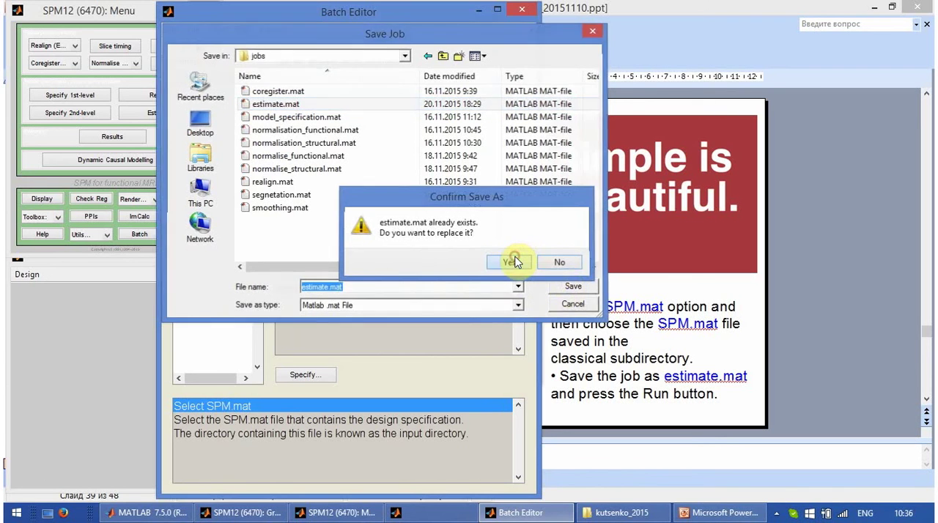
pyautogui.click(509, 263)
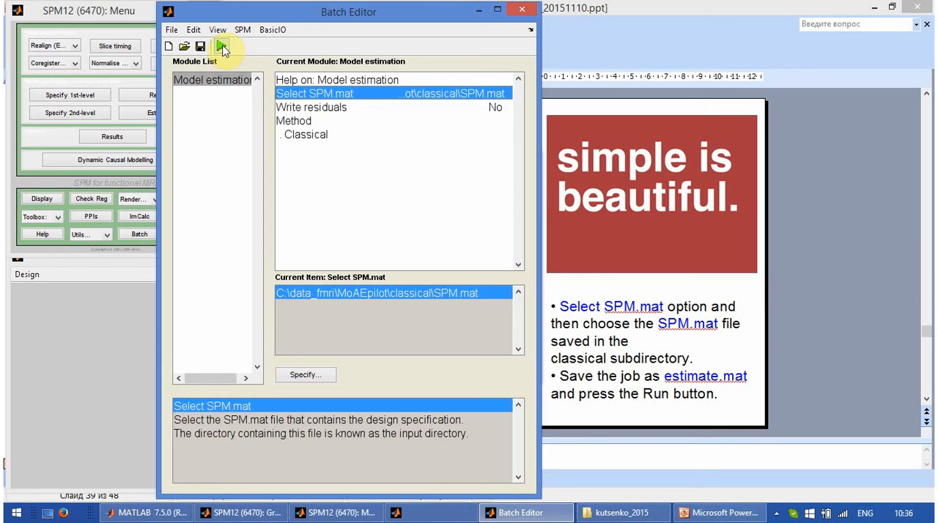
pyautogui.moveTo(223, 48)
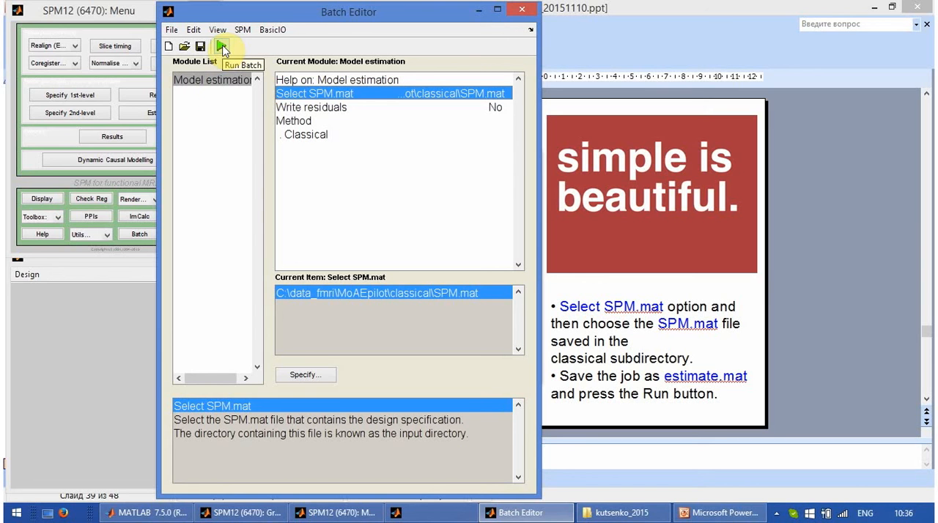
# Run the model estimation batch until parameter estimation progress appears at 0%
pyautogui.click(225, 46)
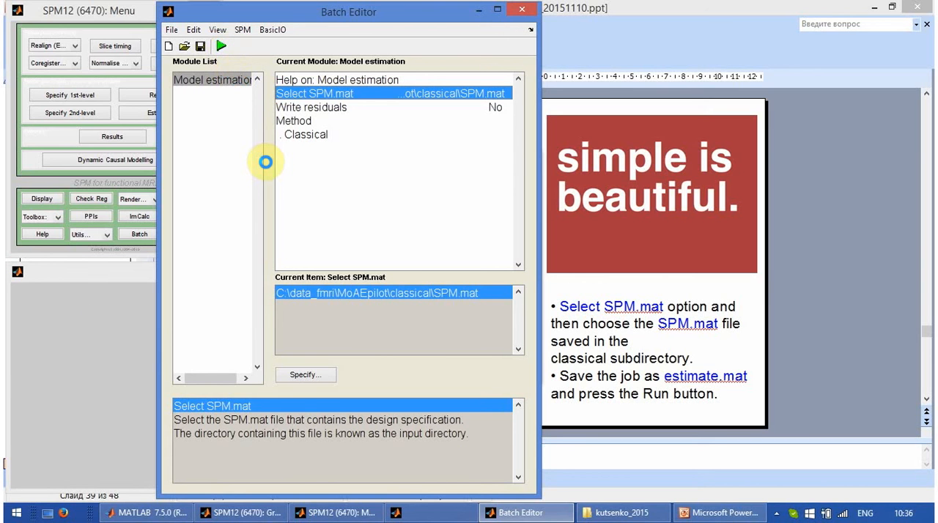
pyautogui.click(227, 46)
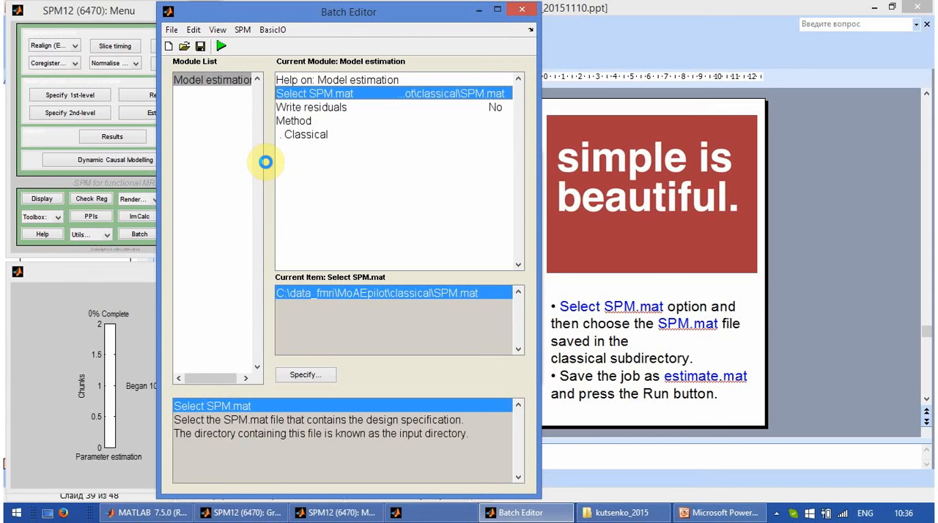